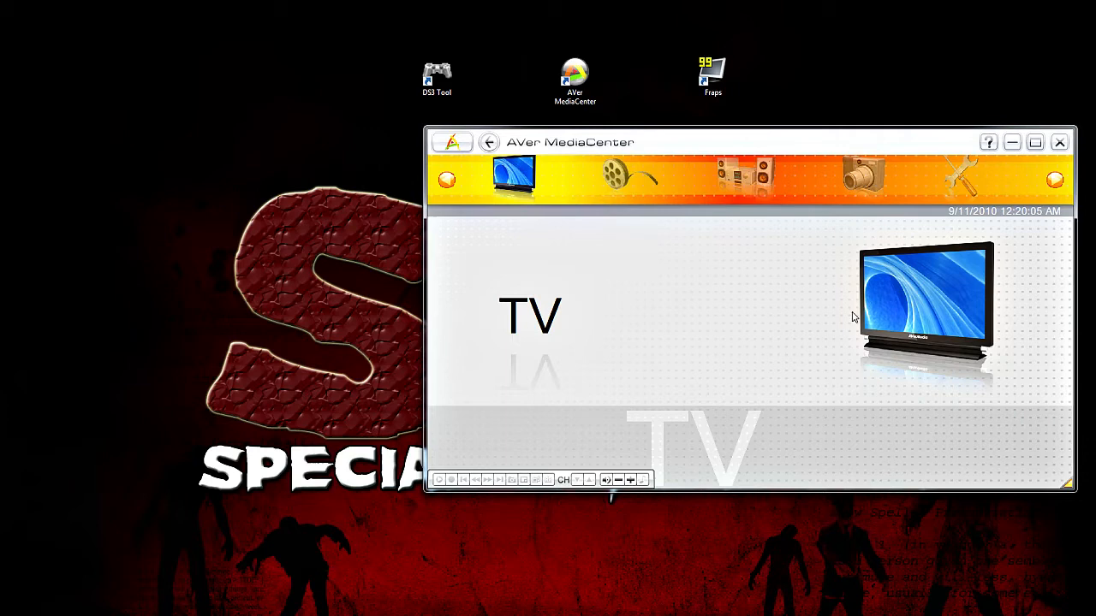
- Go into Settings and bring up the HD Input Source configuration
click(959, 176)
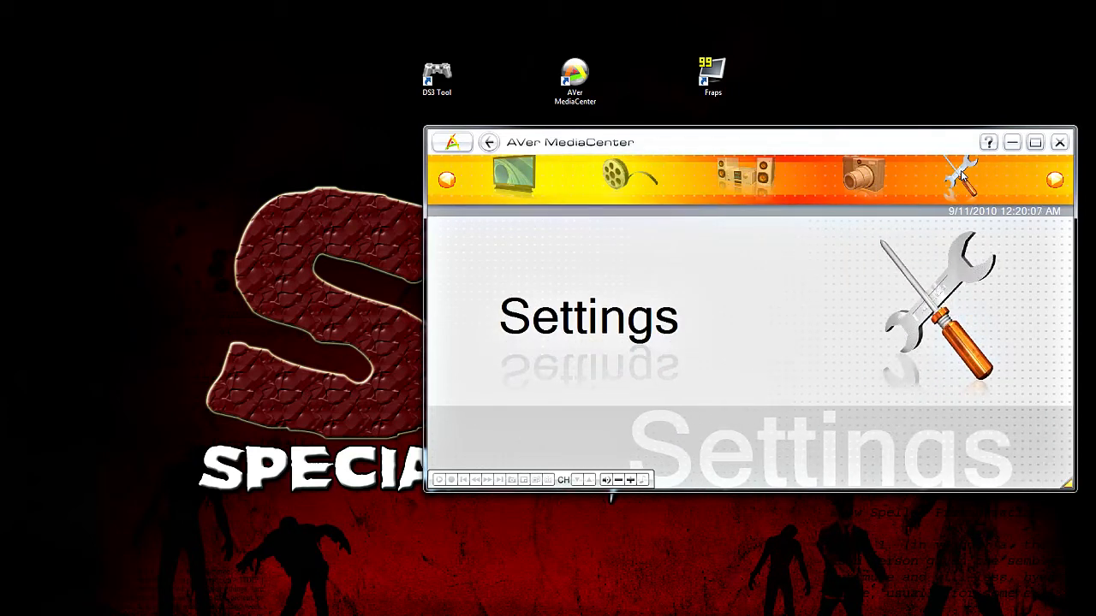
click(962, 174)
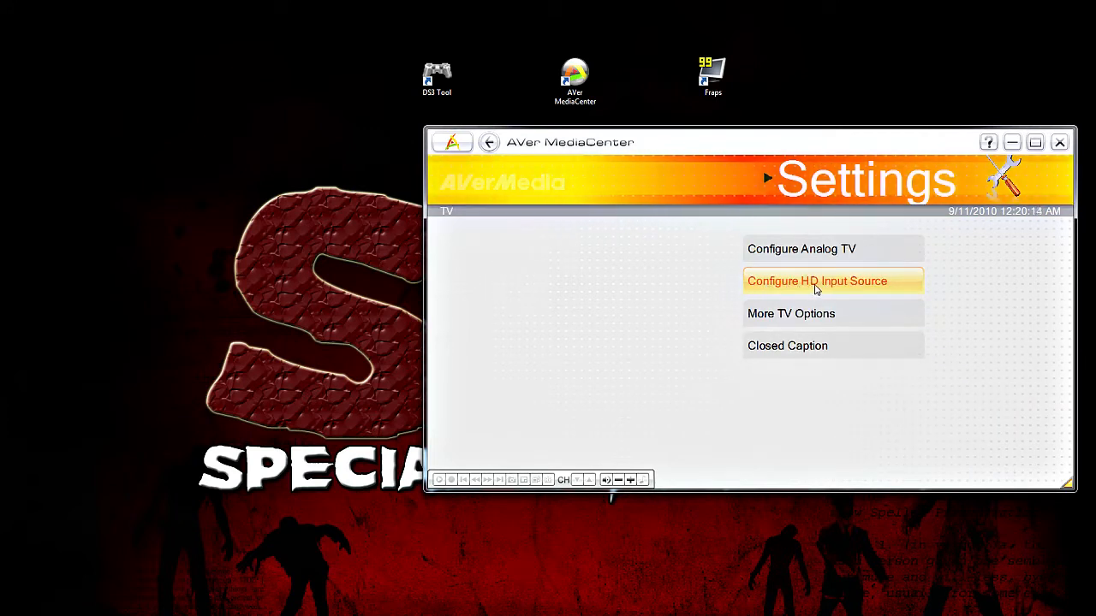
click(816, 281)
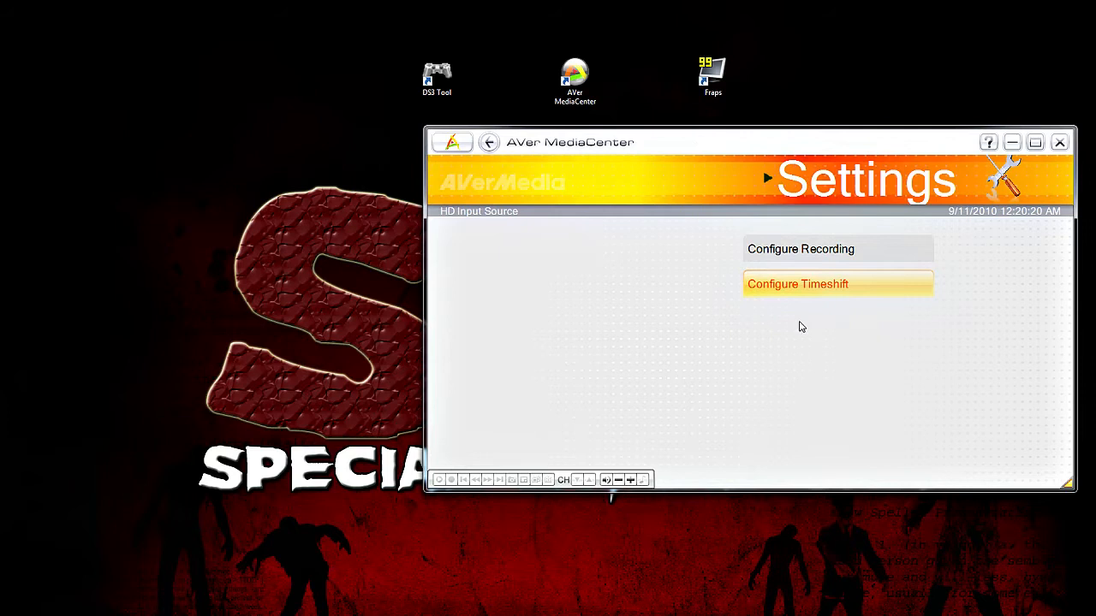
mouse_move(800, 248)
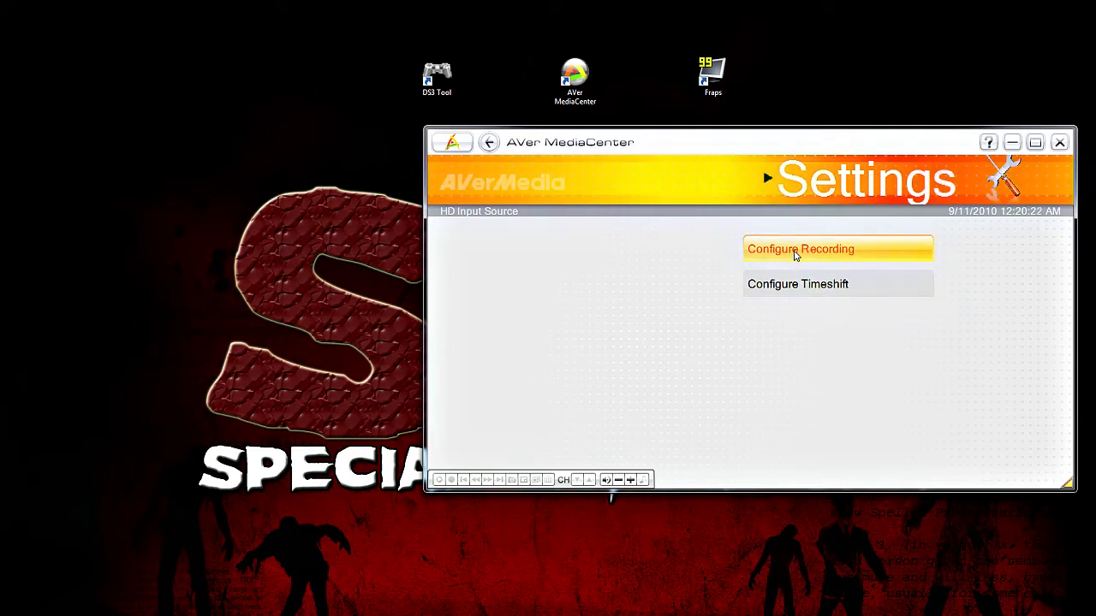
- Edit the MPEG-2 recording format, confirming 1280x720, quality 15000, 48000 Hz at 192, and save
click(800, 248)
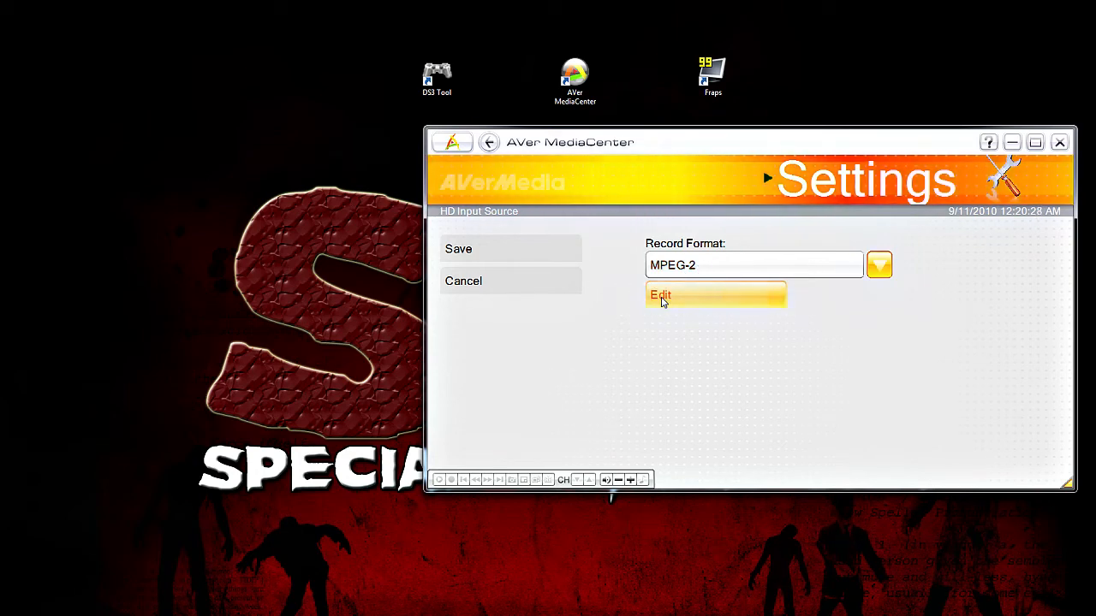
click(661, 295)
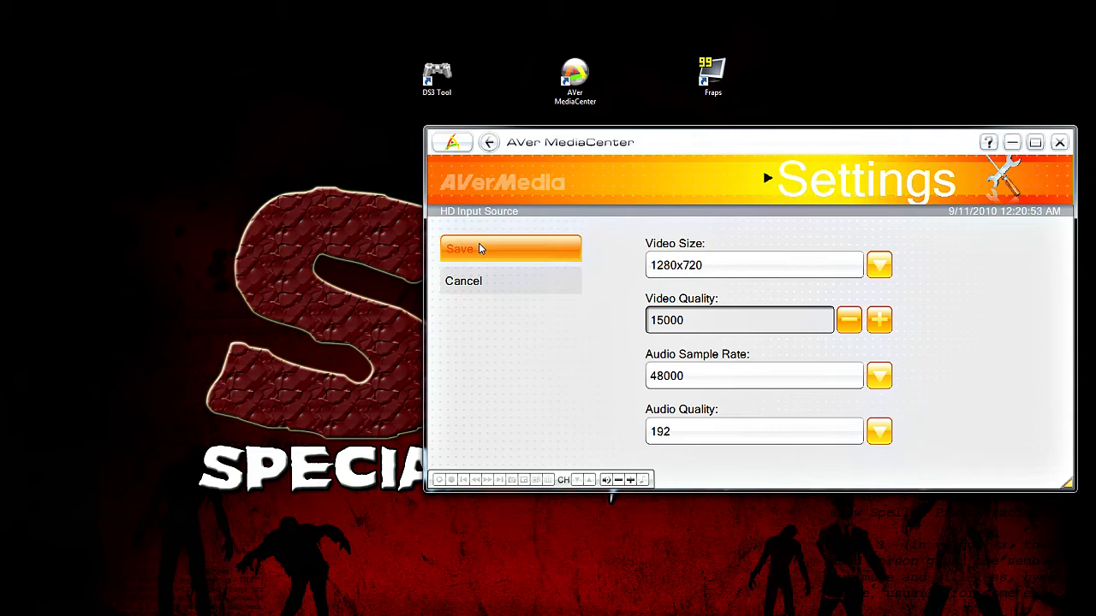
click(459, 248)
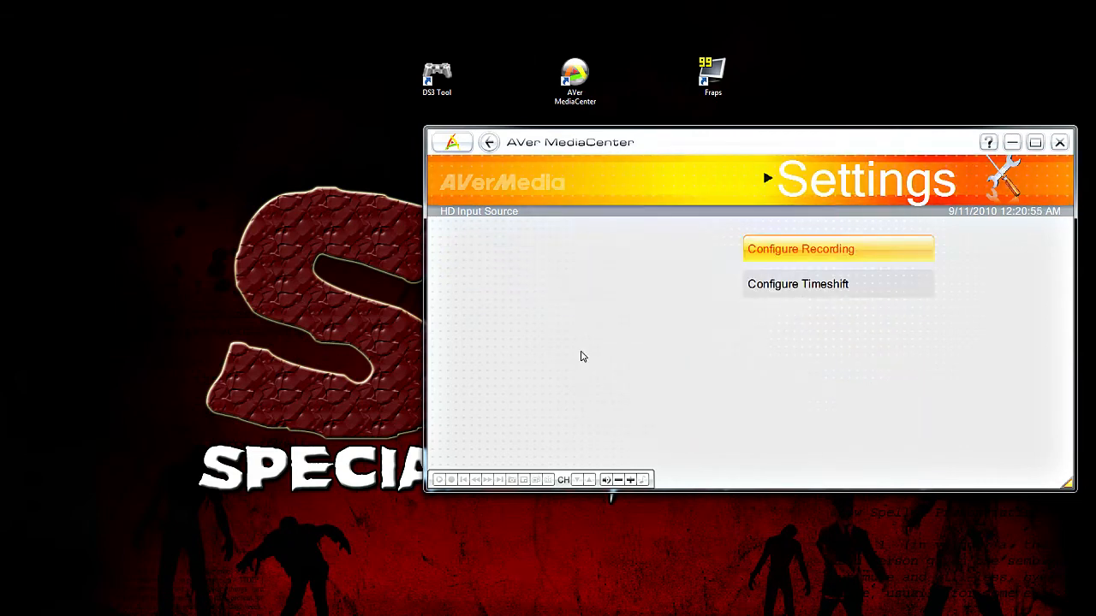
- Return to the main menu and enter the live TV section
click(489, 142)
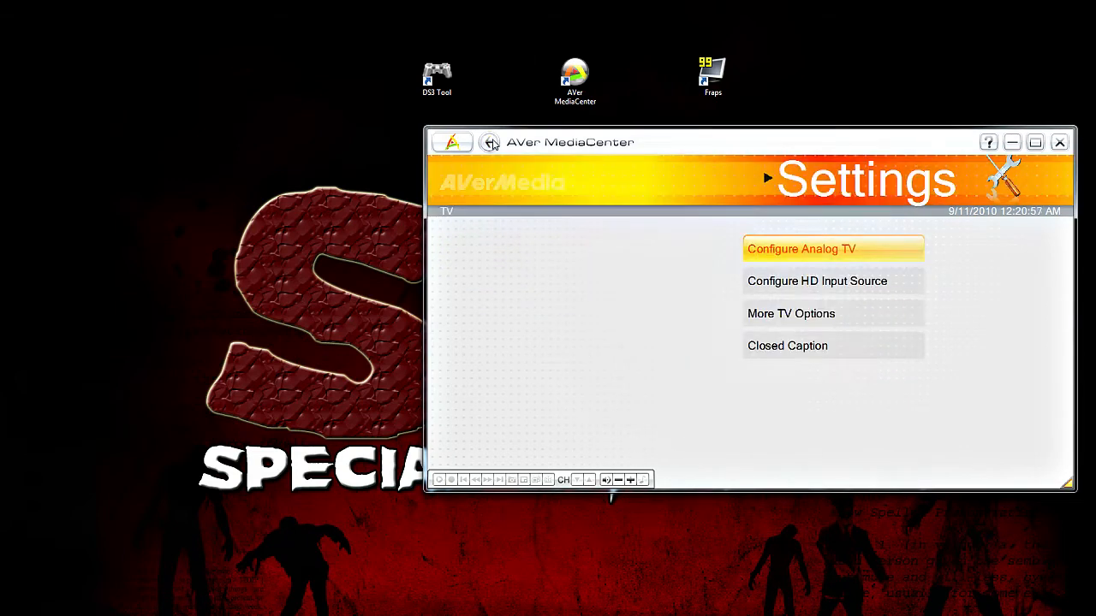
click(490, 142)
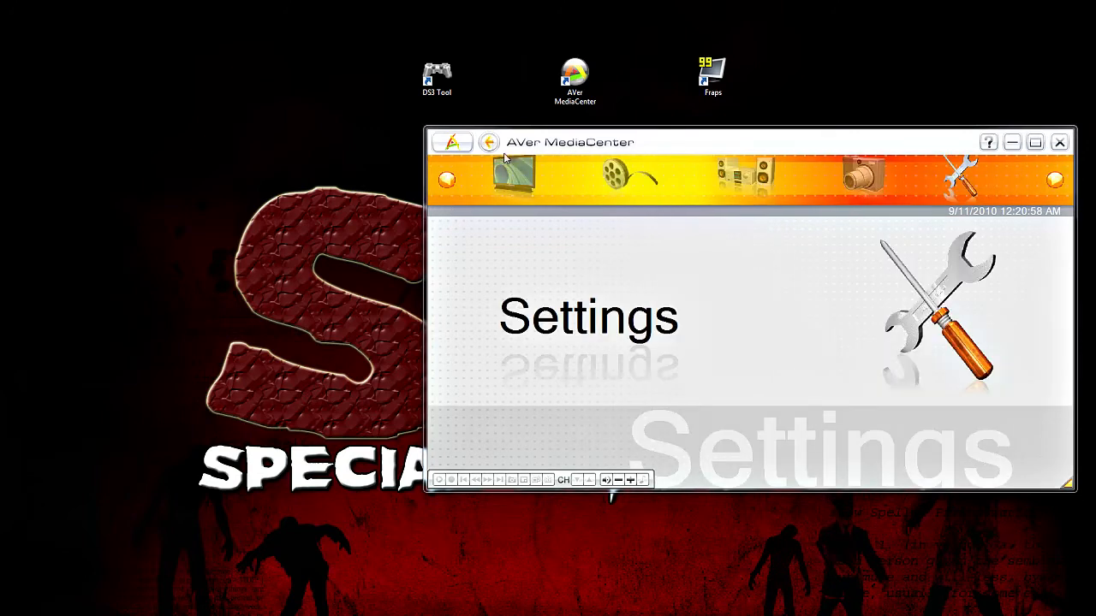
click(743, 178)
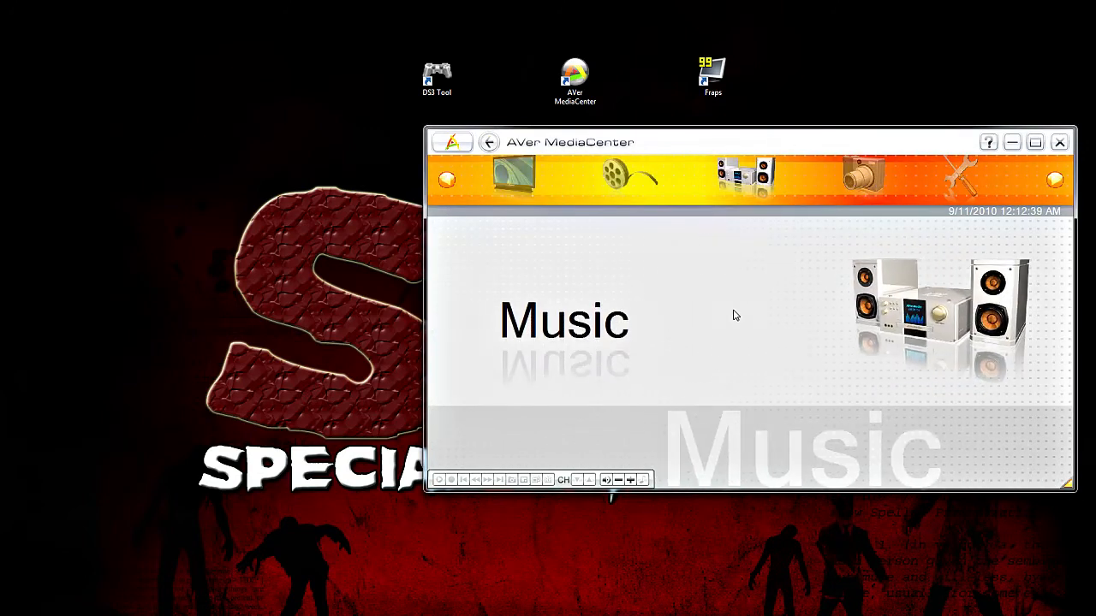
click(514, 178)
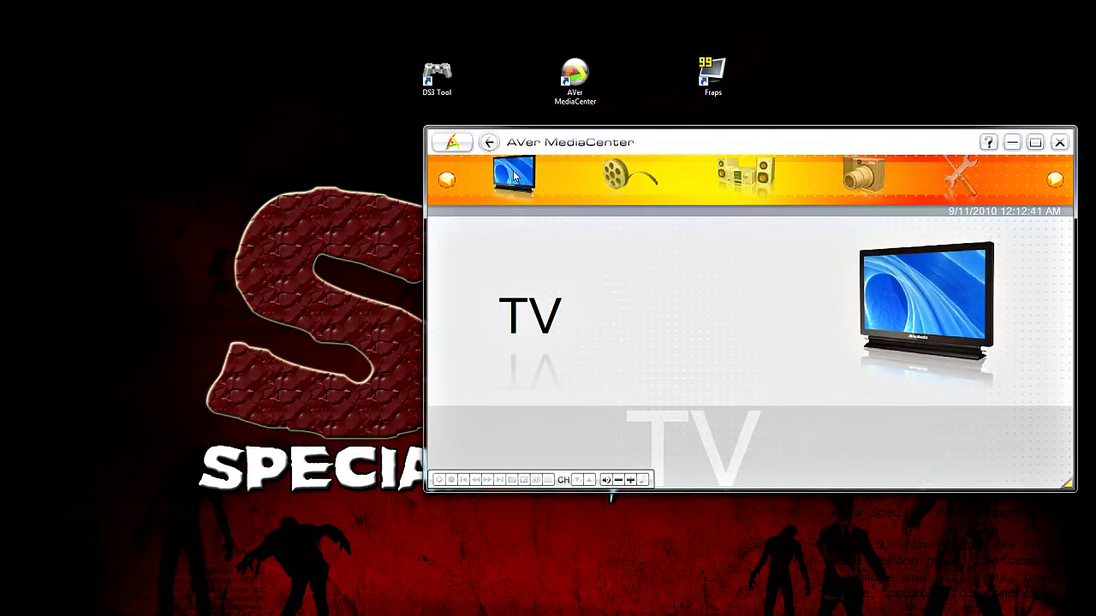
click(514, 176)
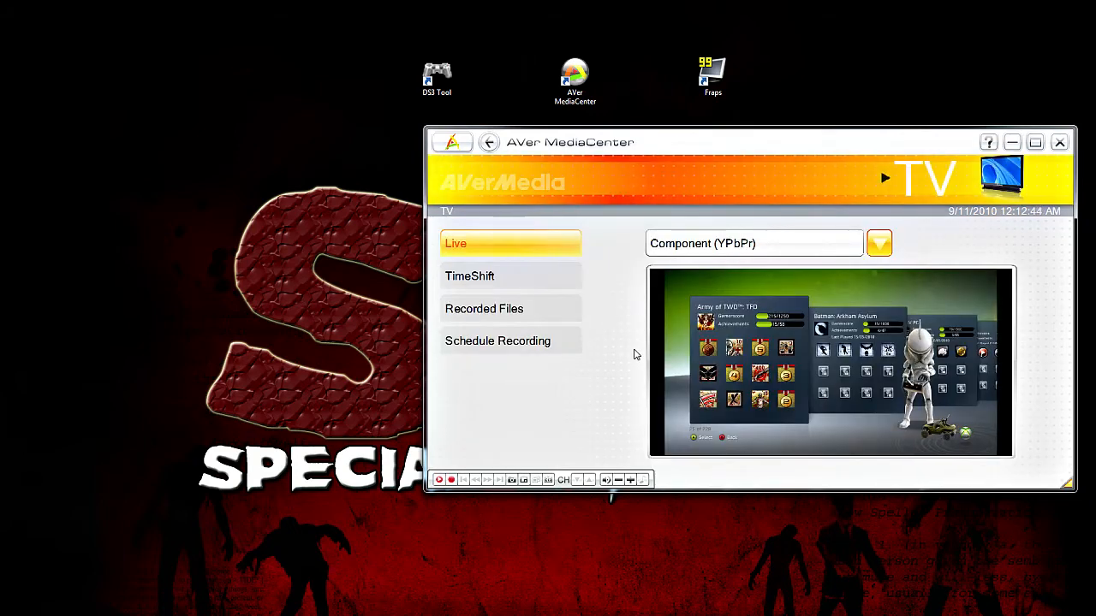
- Change the live input source from Component to HDMI
click(880, 244)
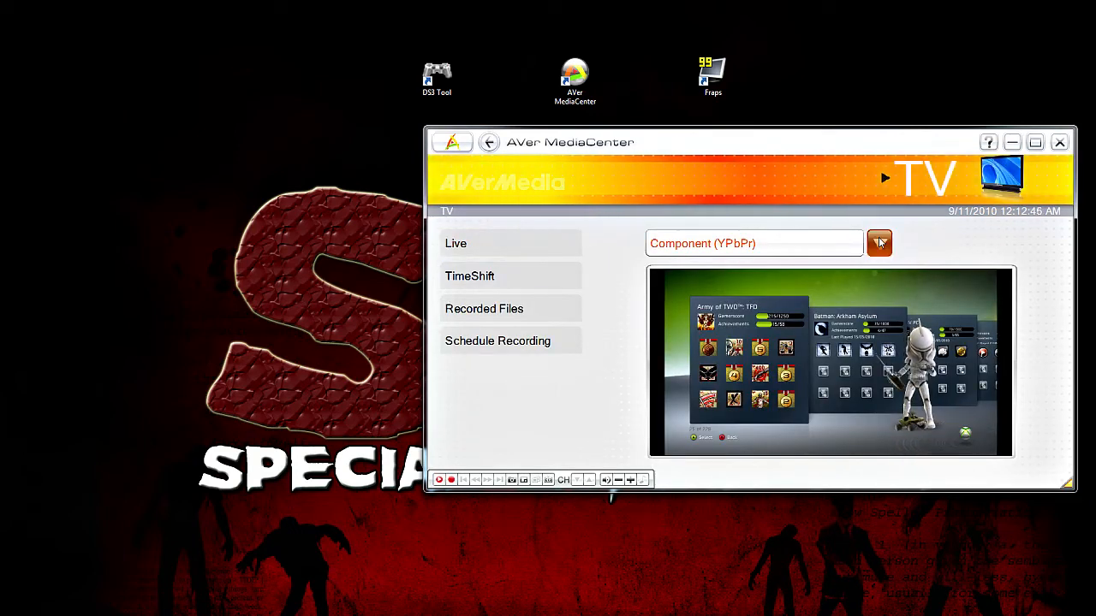
click(880, 243)
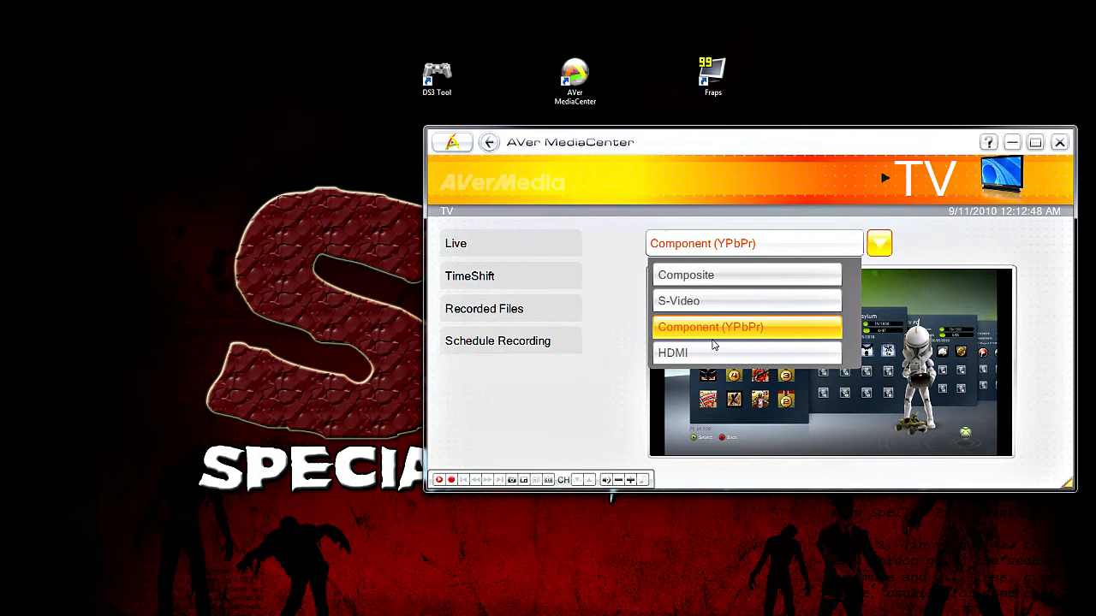
mouse_move(672, 353)
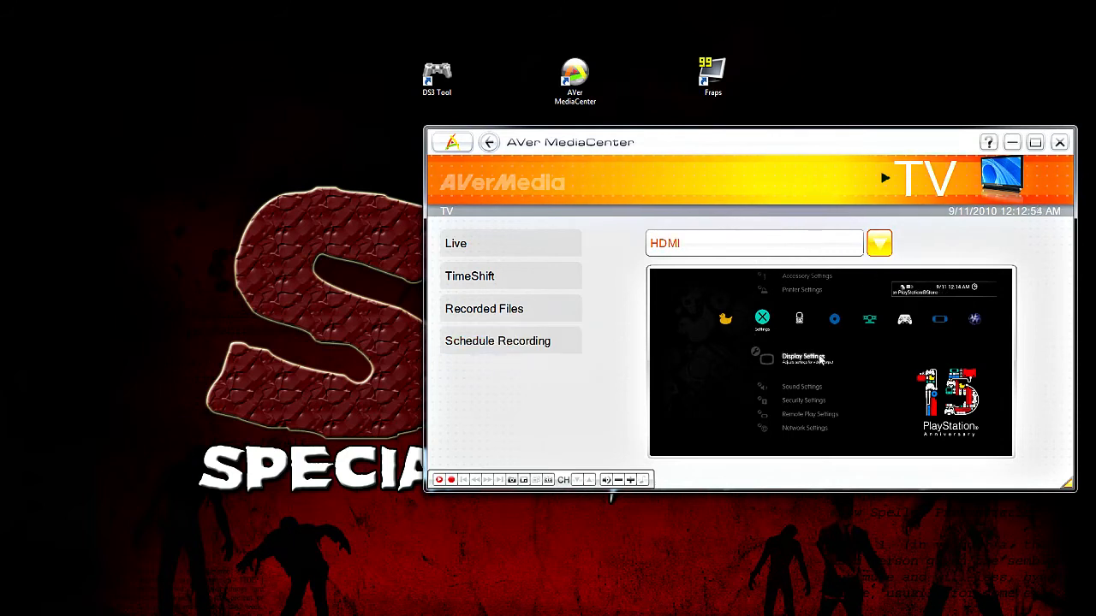
click(880, 243)
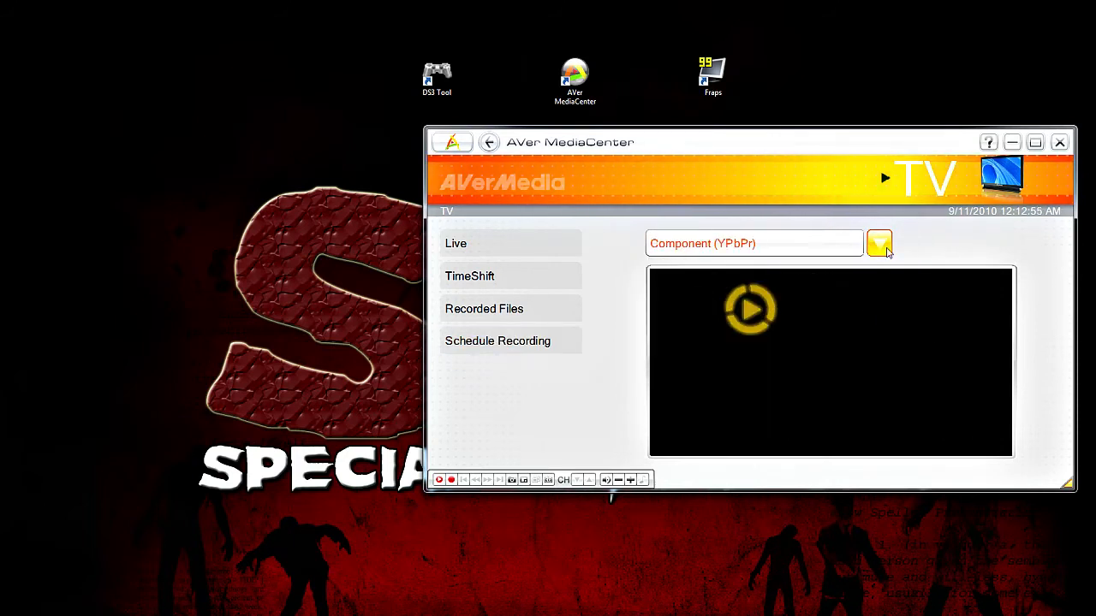
click(880, 243)
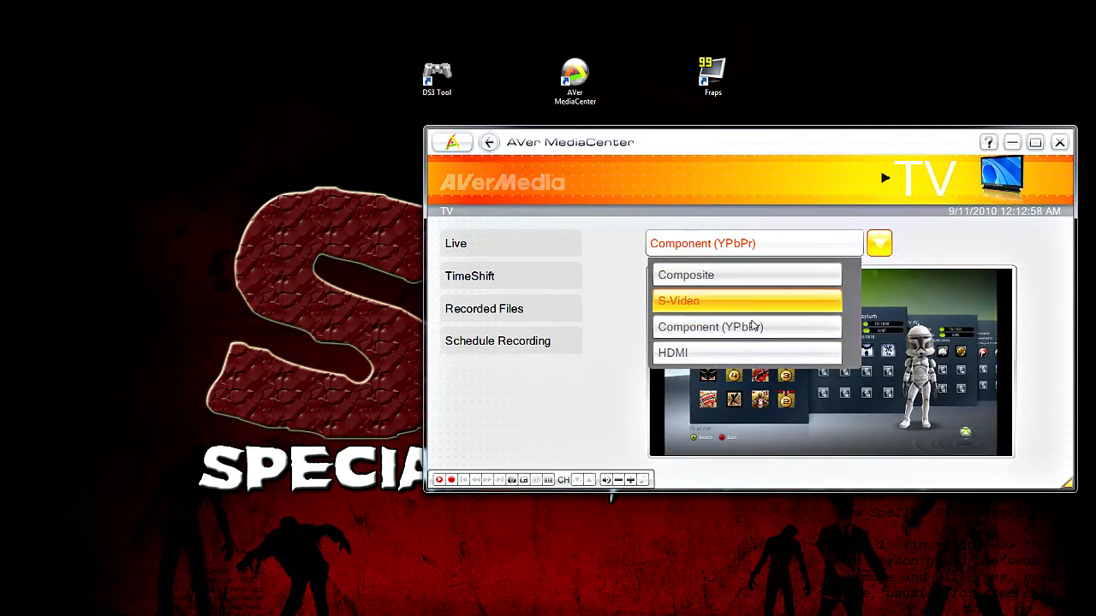
click(673, 353)
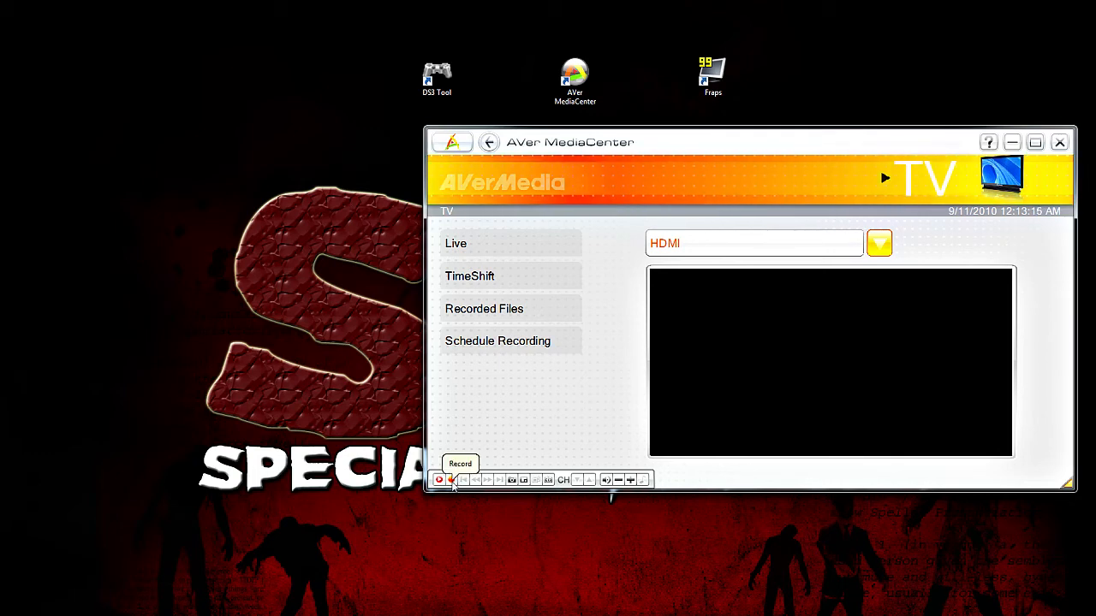
click(439, 479)
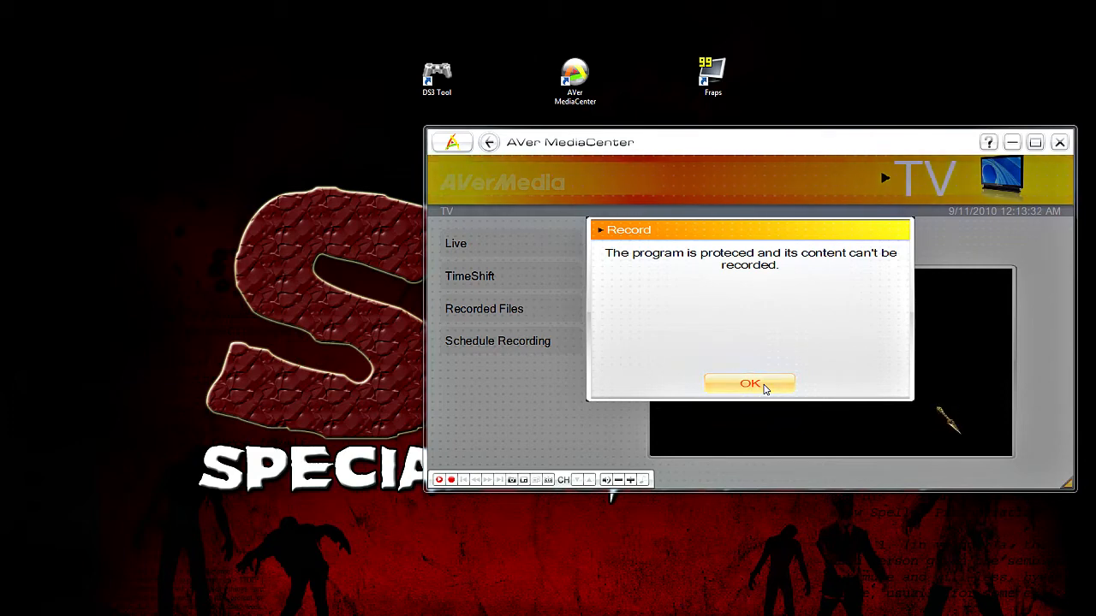
click(750, 384)
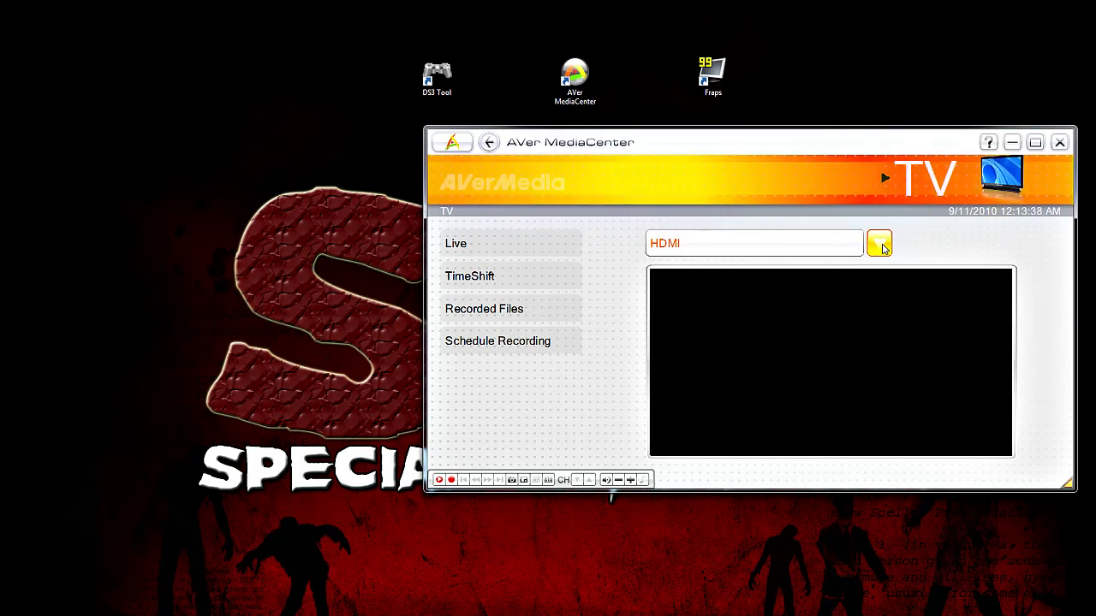
- Switch the input to Component (YPbPr), start a timeshift capture of the gameplay, then stop it
click(880, 243)
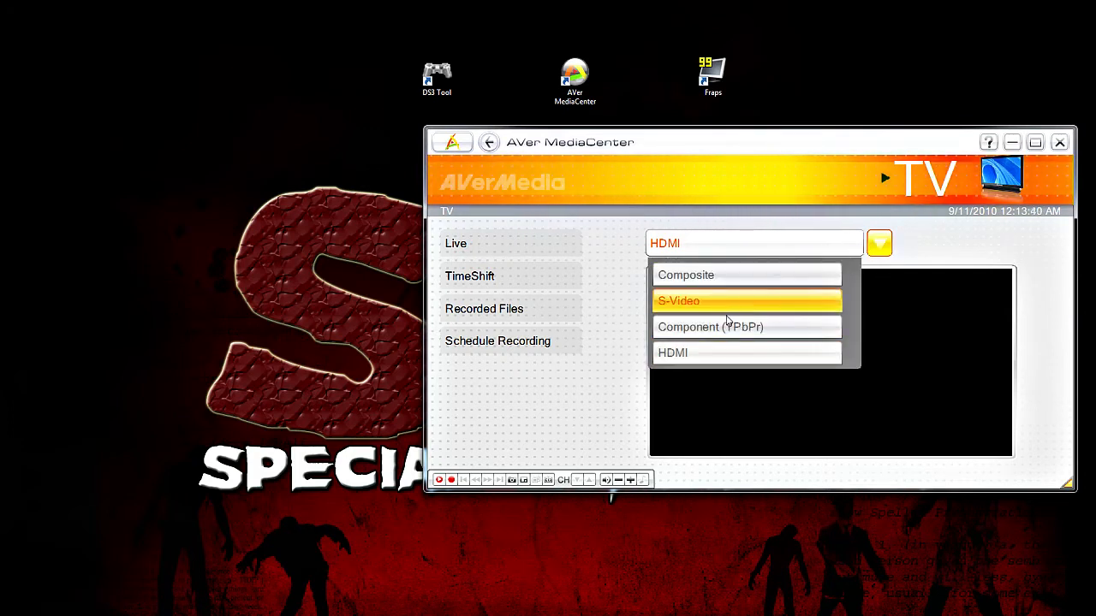
click(709, 327)
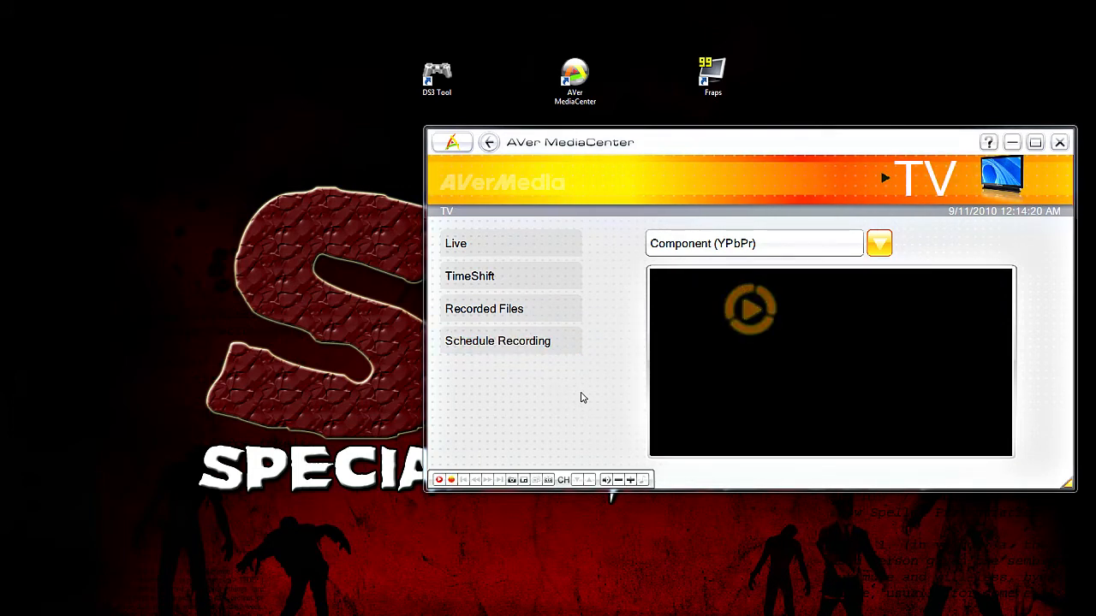
click(455, 243)
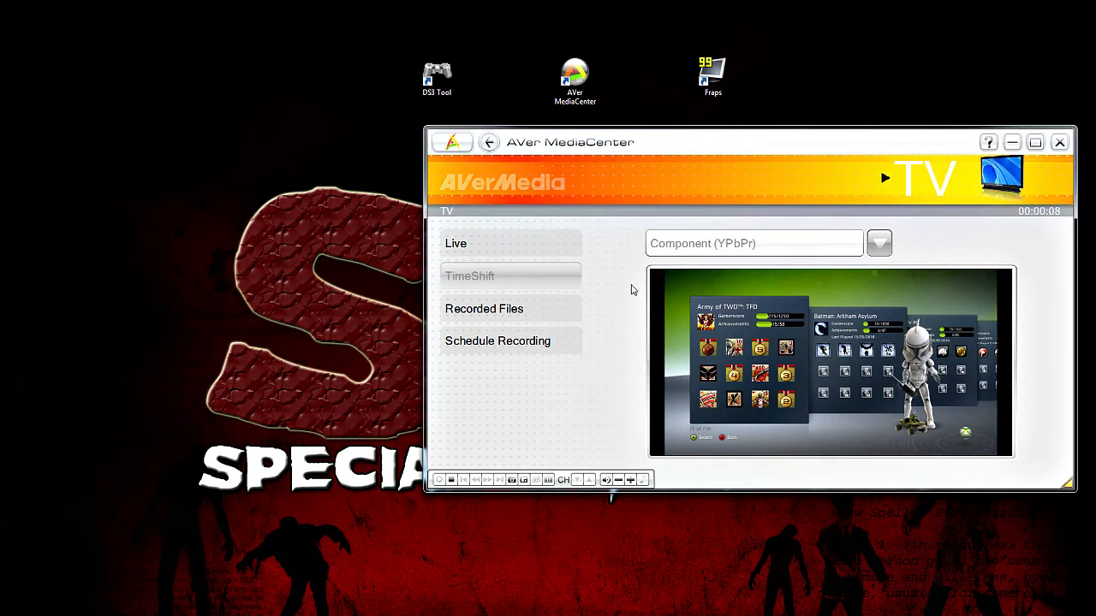
mouse_move(620, 350)
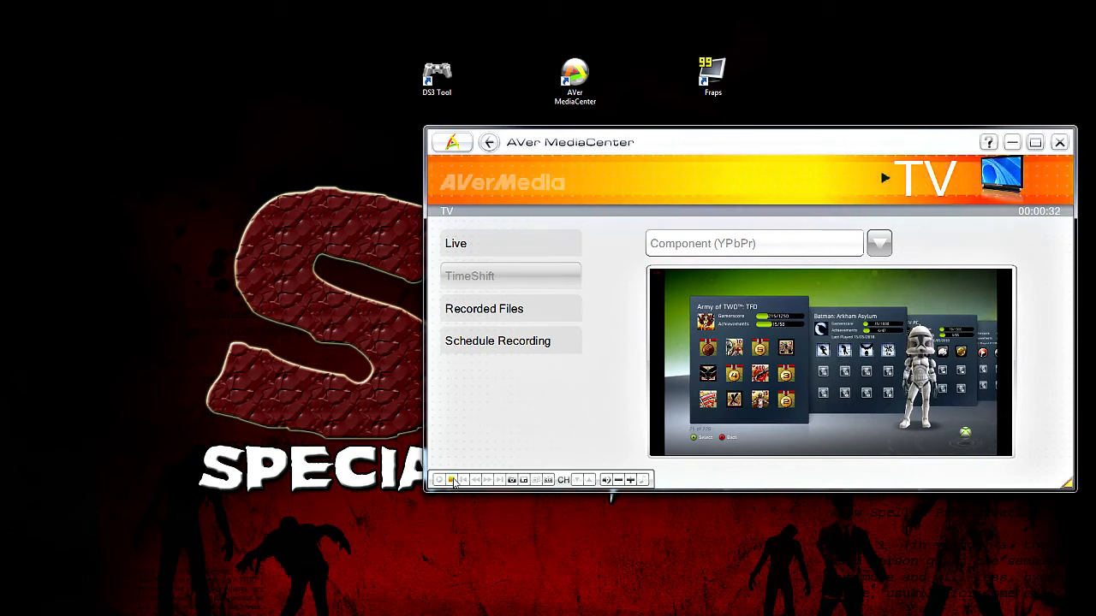
click(438, 479)
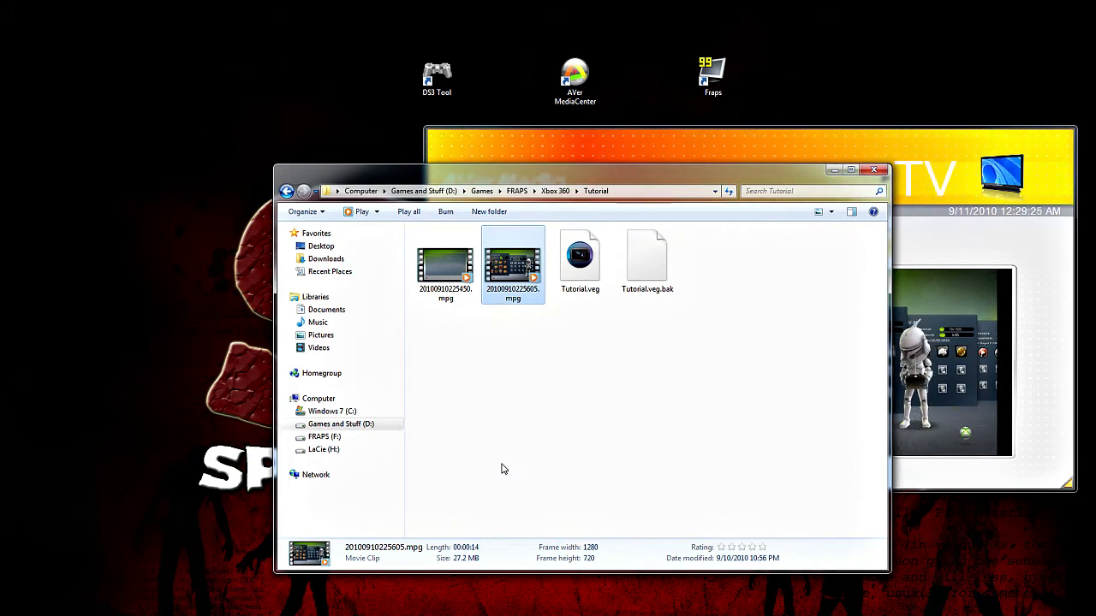
mouse_move(527, 483)
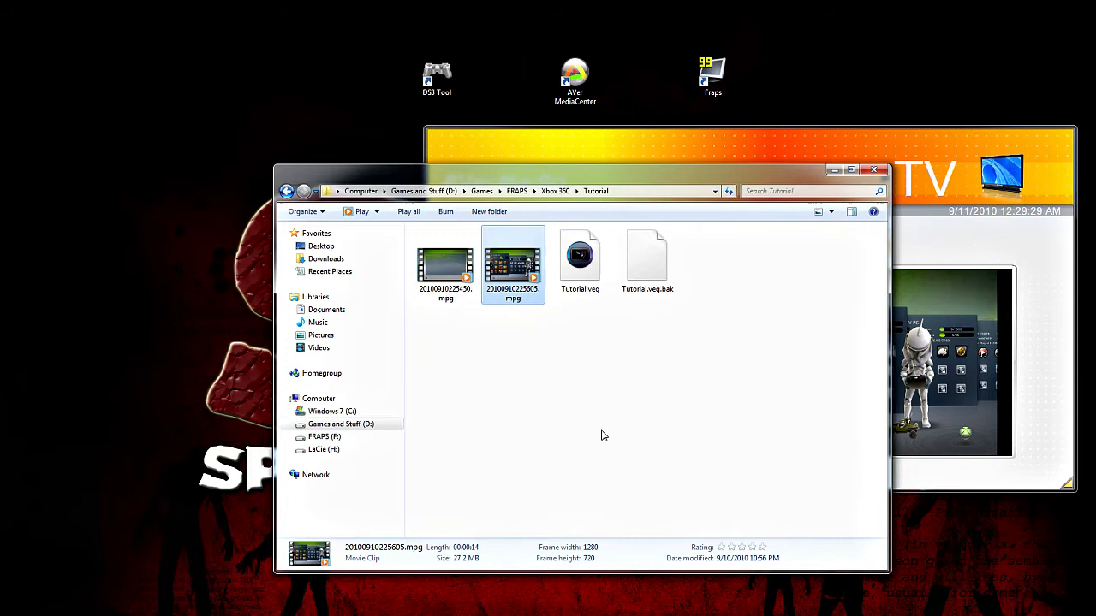
mouse_move(743, 419)
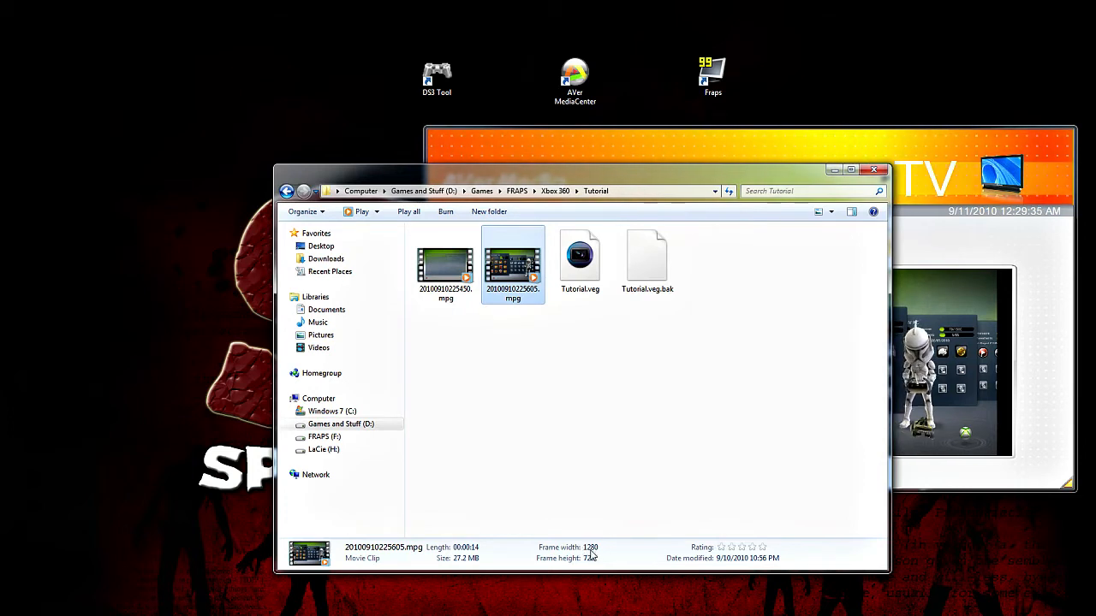
mouse_move(613, 558)
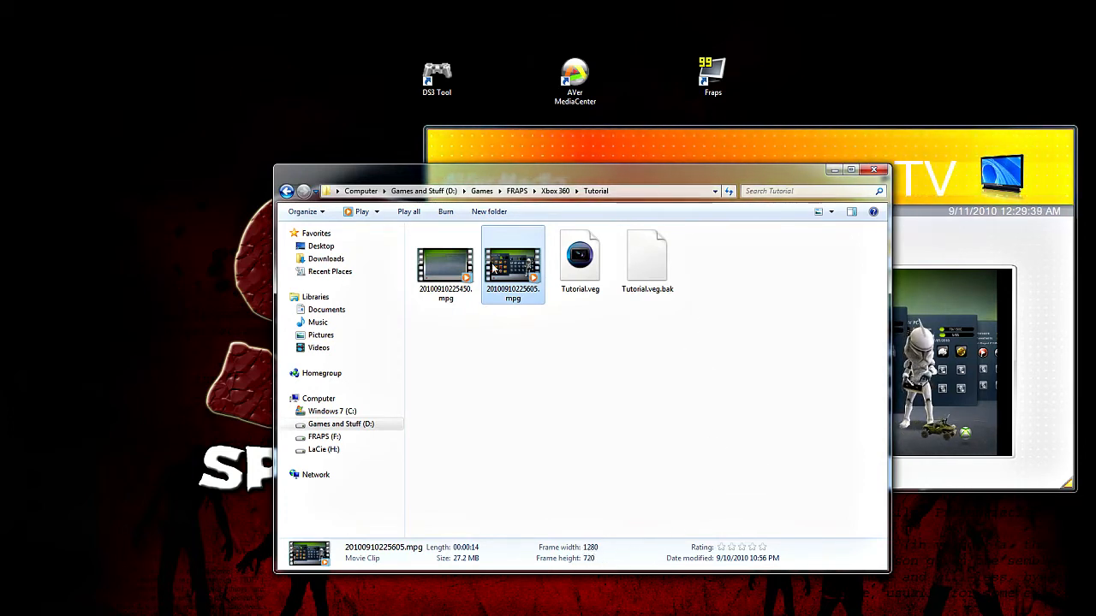
- Play the recorded gameplay .mpg clip from the Tutorial folder
double_click(512, 263)
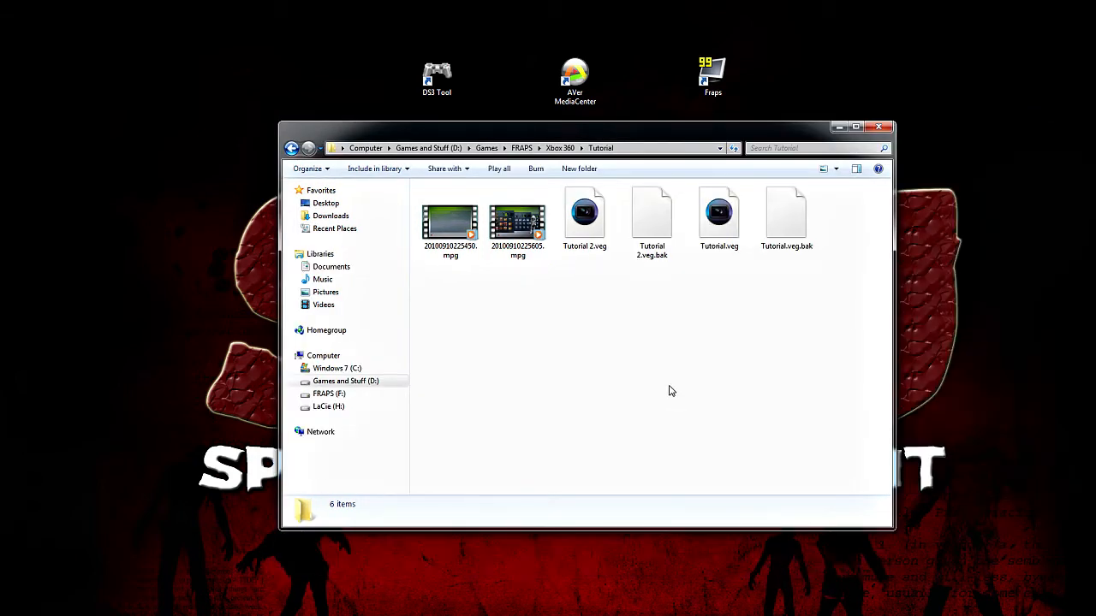
mouse_move(658, 394)
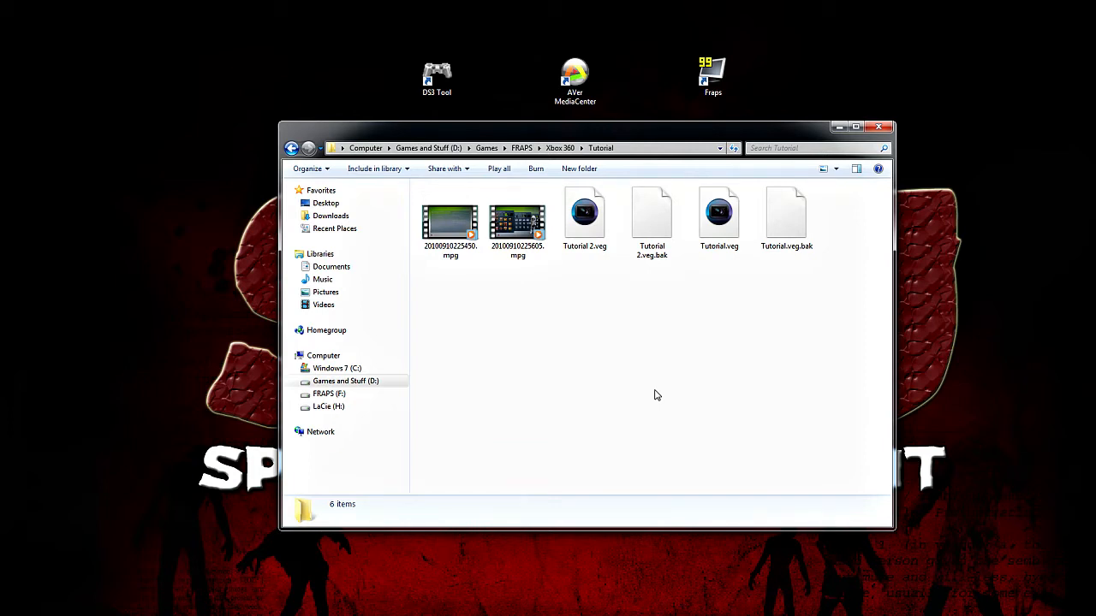
mouse_move(596, 383)
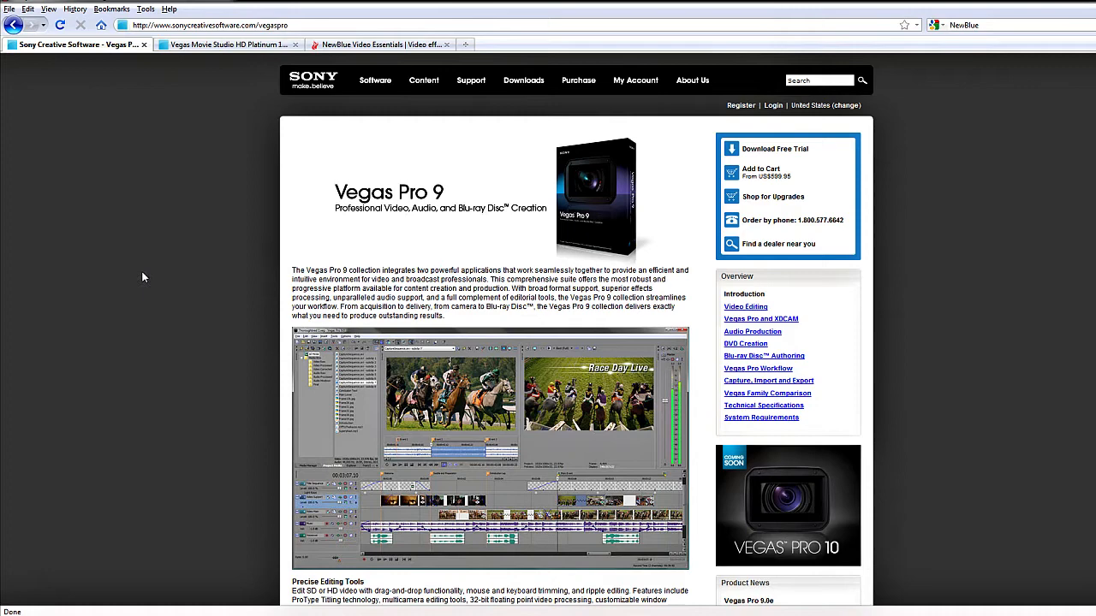
- Browse the Movie Studio HD Platinum page and scroll through it
click(226, 45)
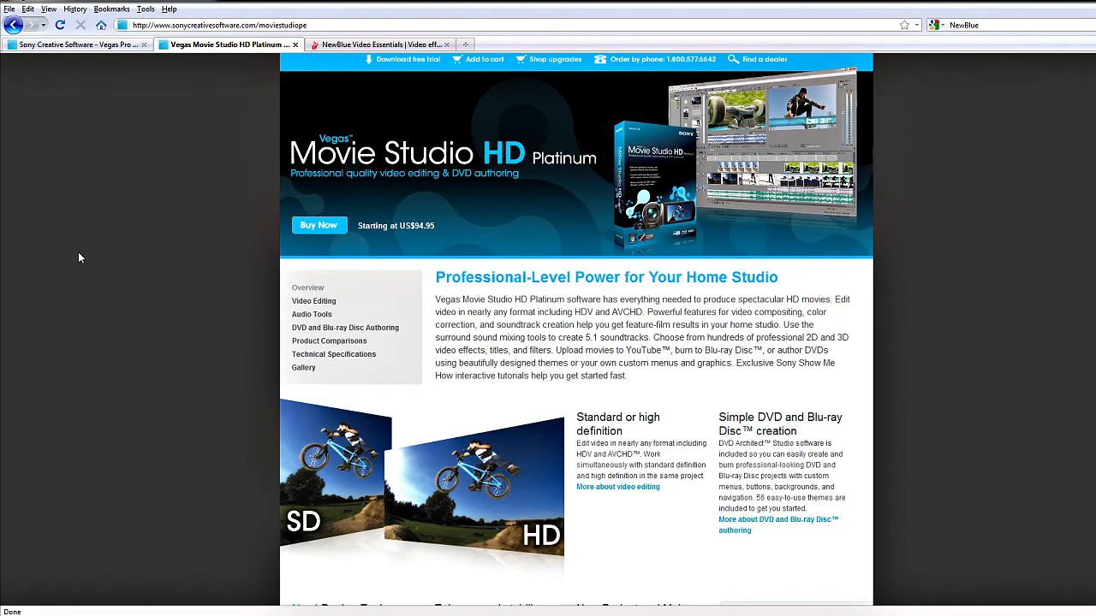
mouse_move(76, 253)
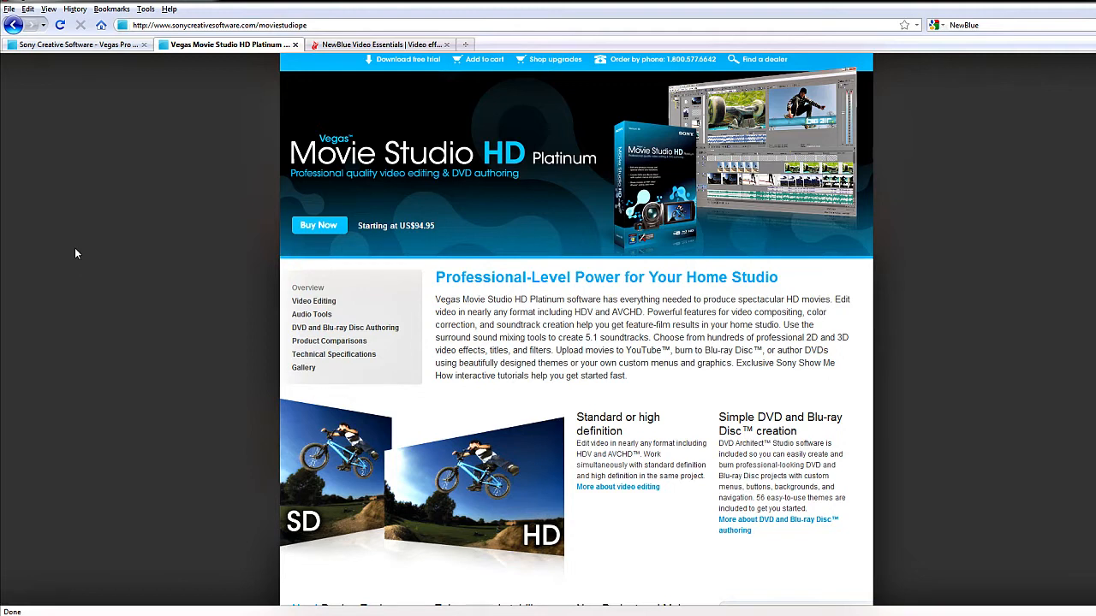
mouse_move(222, 248)
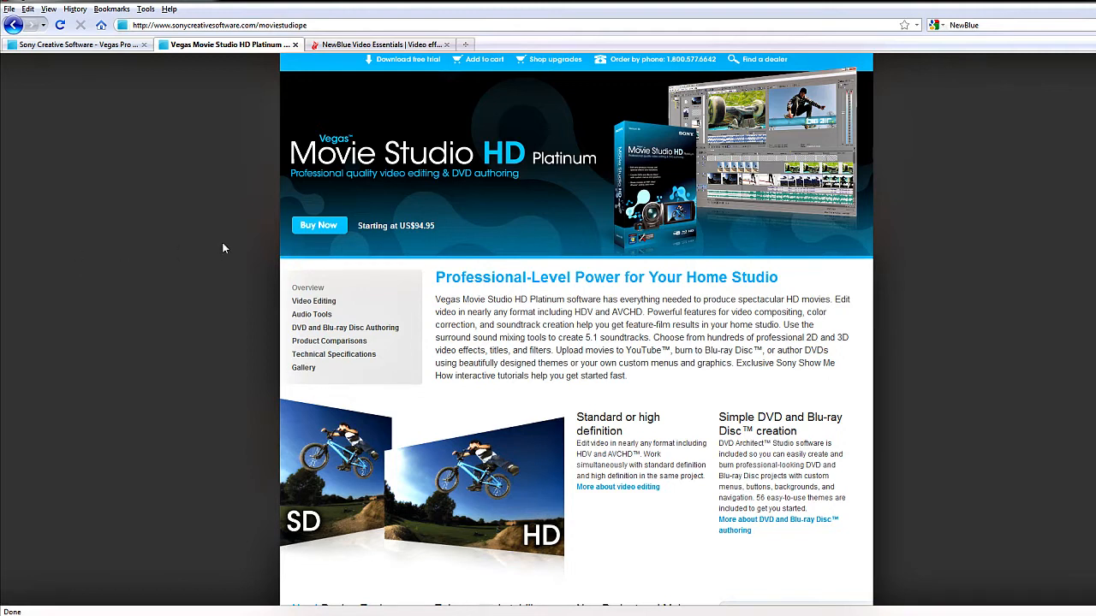
mouse_move(119, 225)
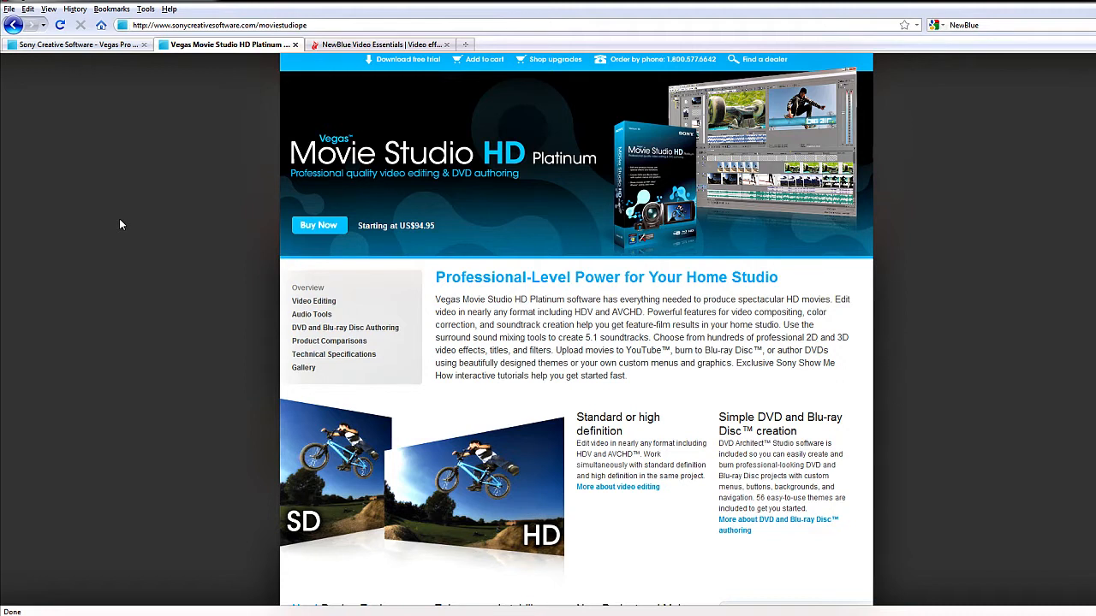
mouse_move(158, 291)
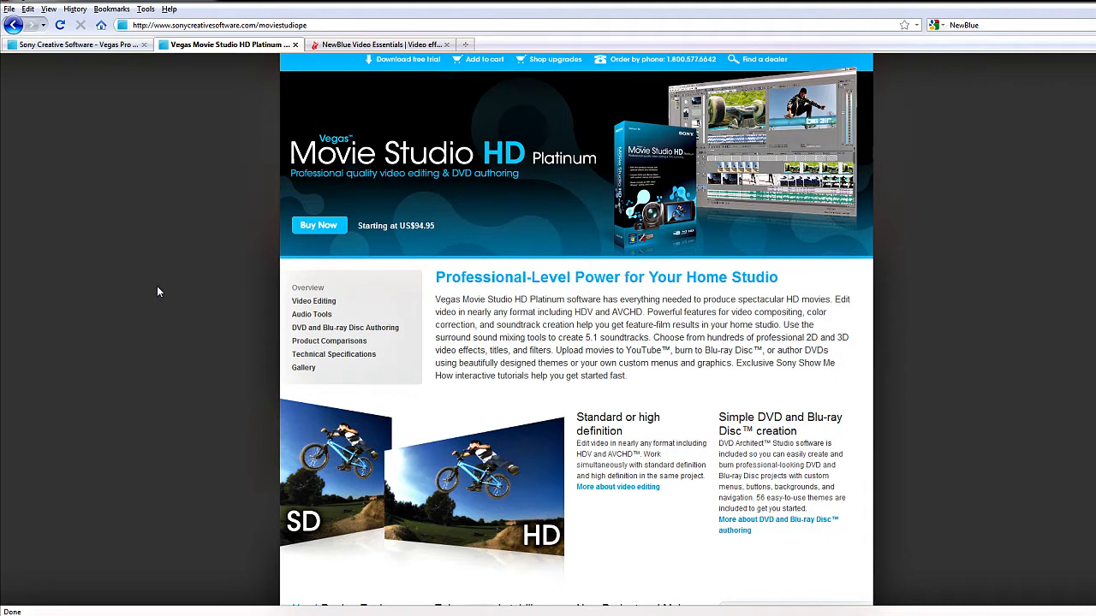
mouse_move(870, 213)
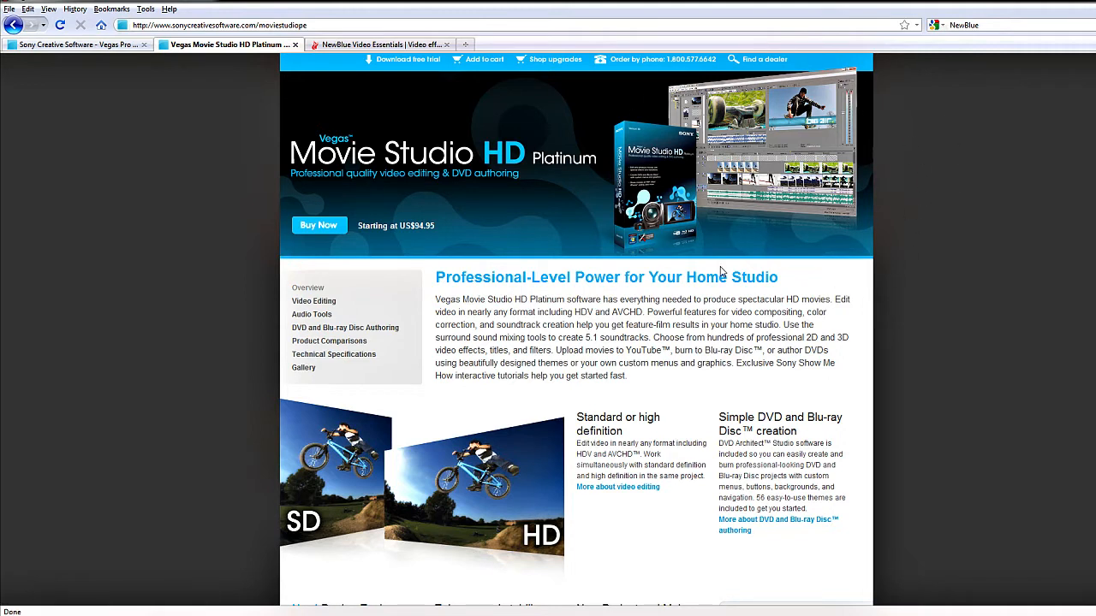
mouse_move(870, 295)
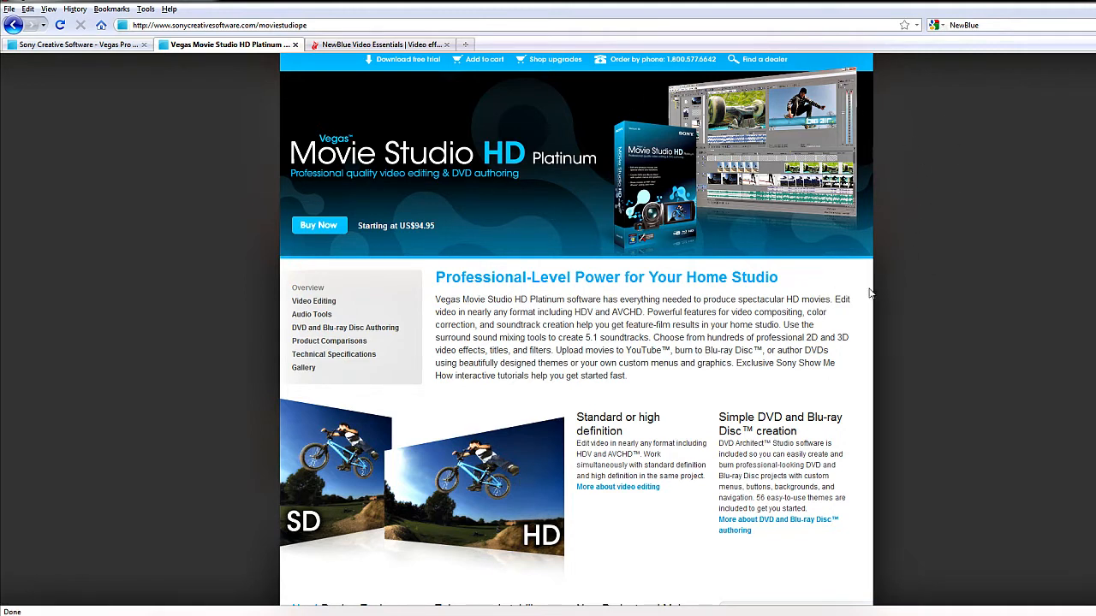
mouse_move(356, 75)
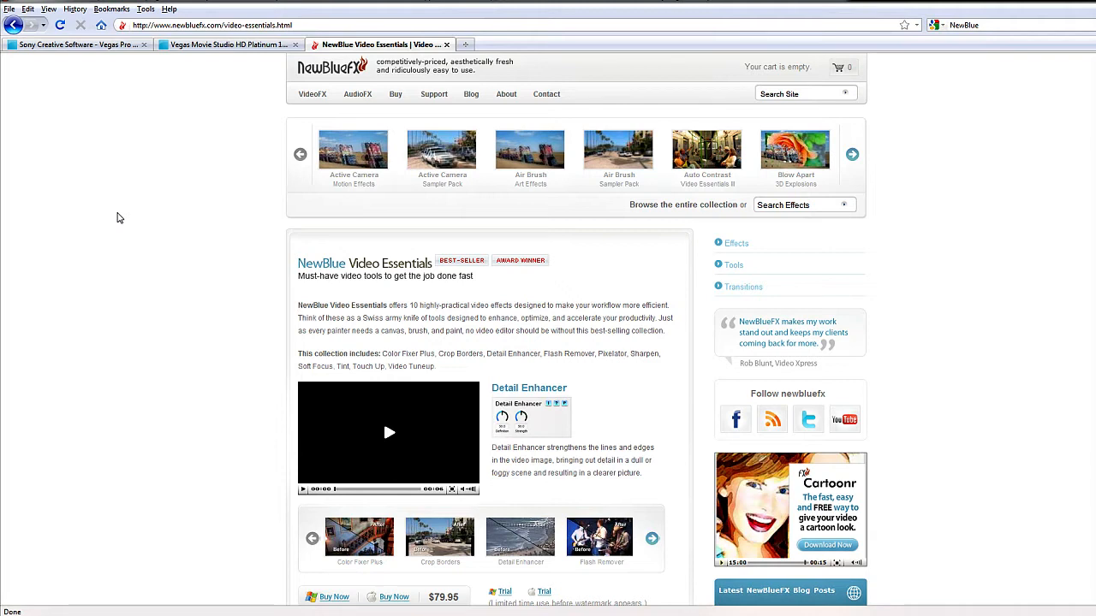
mouse_move(541, 387)
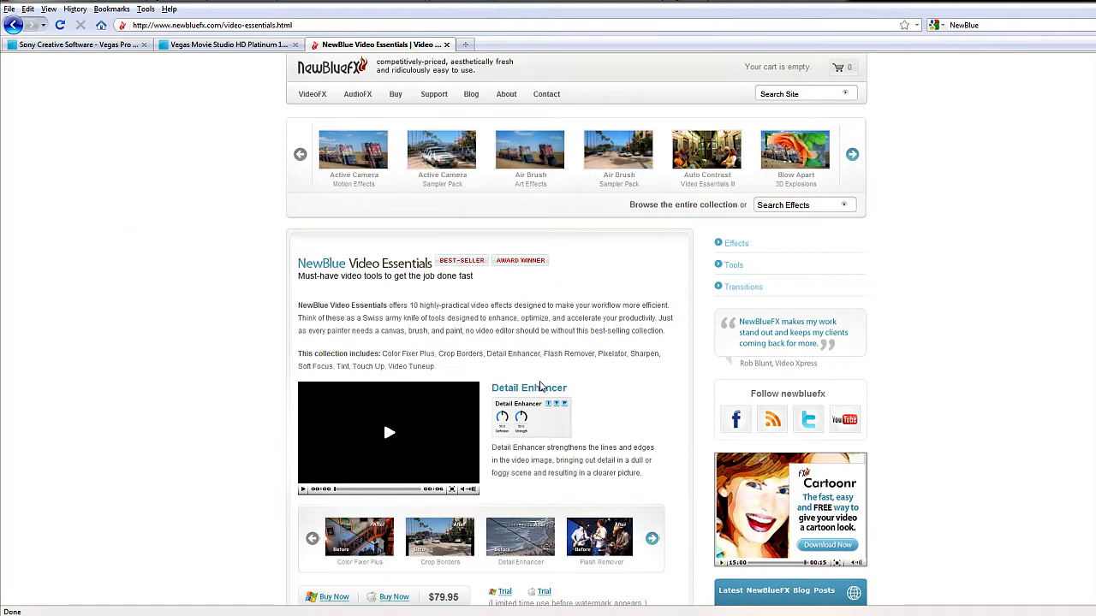
mouse_move(442, 472)
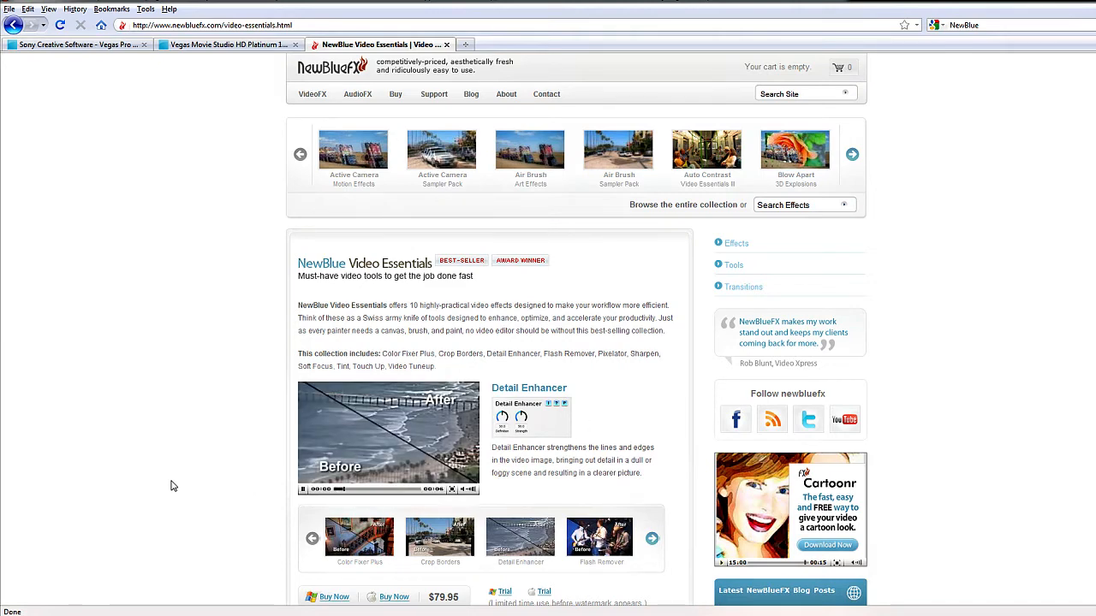
scroll(down, 3)
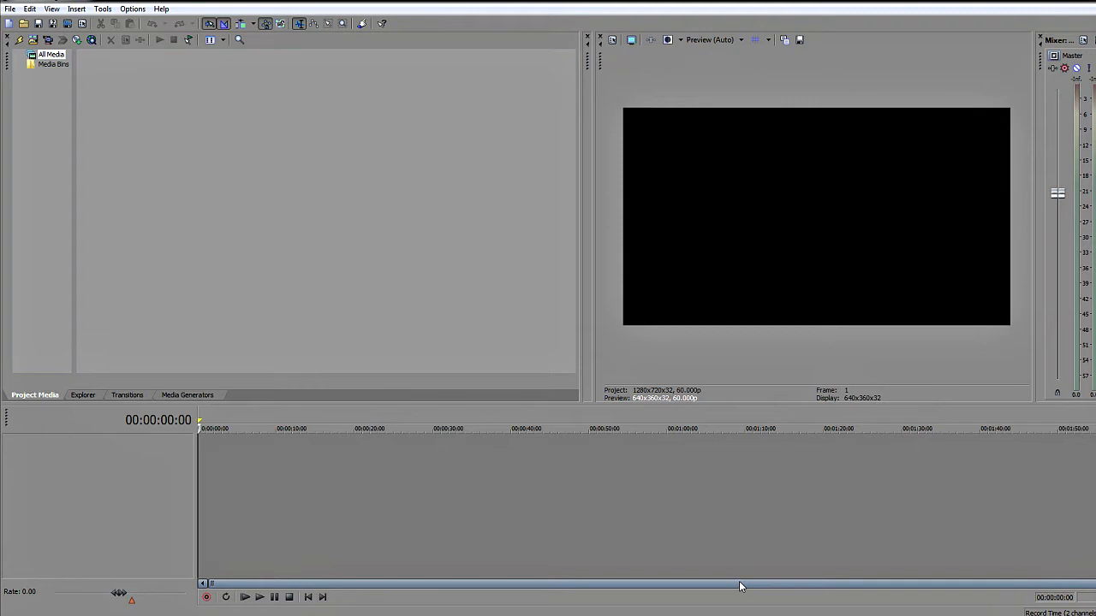
mouse_move(411, 337)
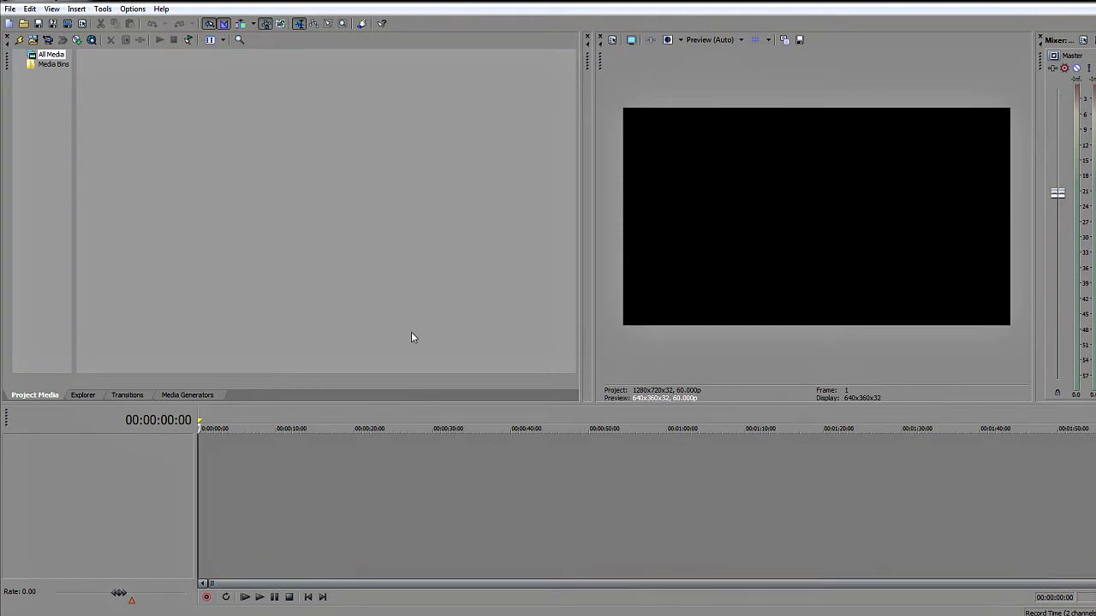
- Start a new Vegas project via File > New, showing 1280x720 at 60 fps
click(11, 9)
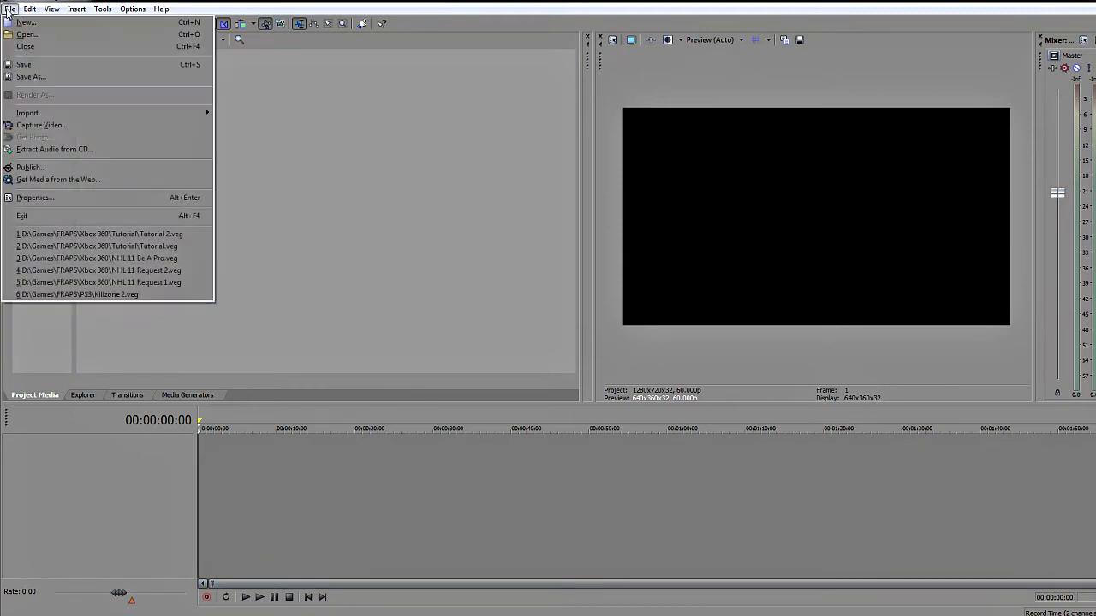
mouse_move(25, 23)
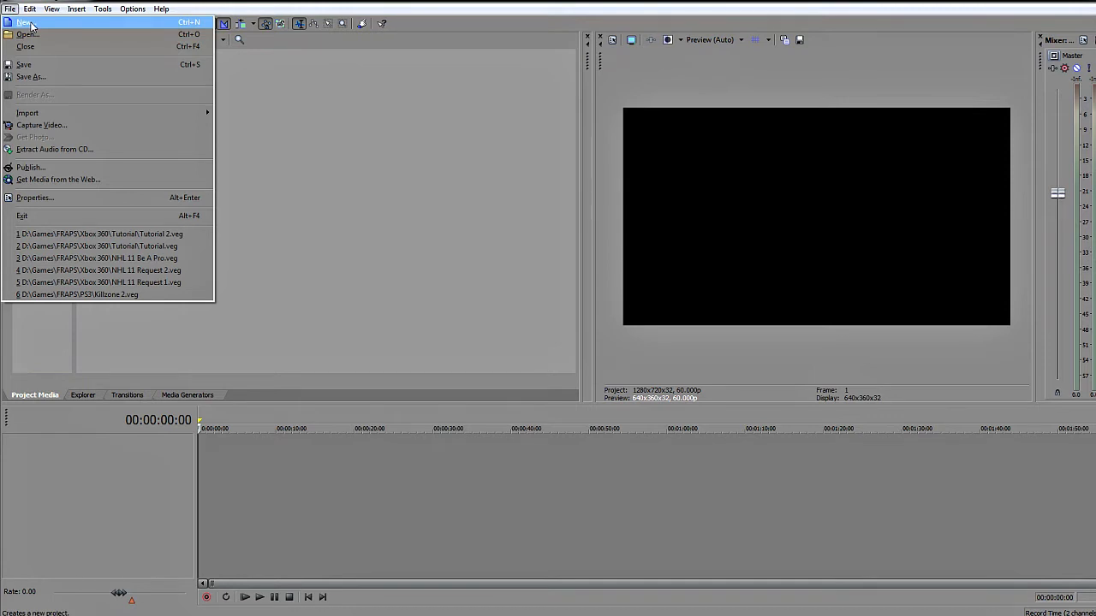
click(22, 22)
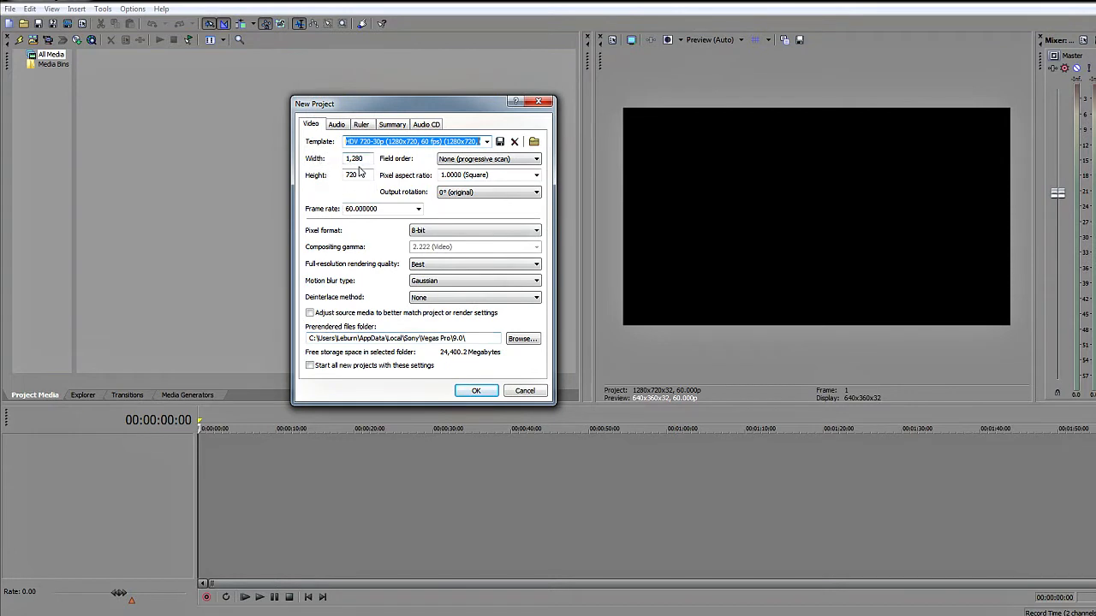
mouse_move(368, 167)
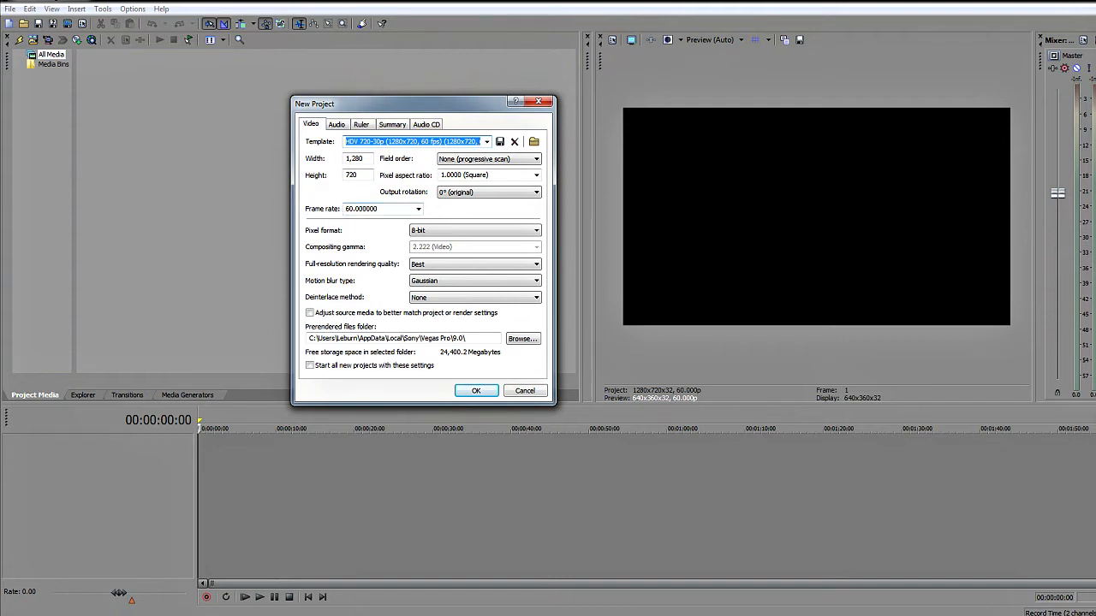
mouse_move(374, 226)
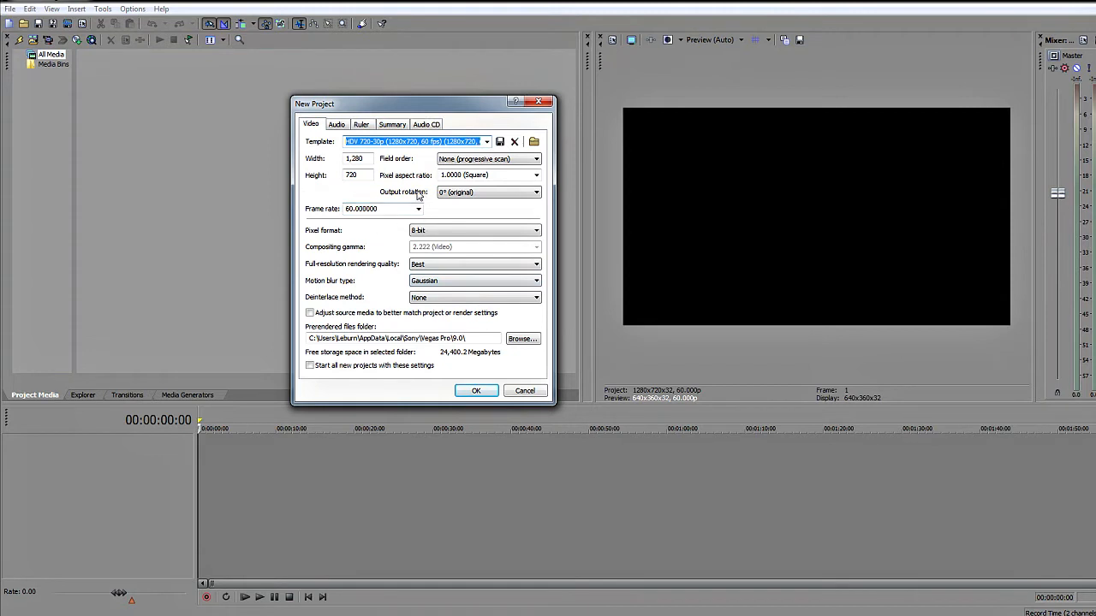
mouse_move(375, 233)
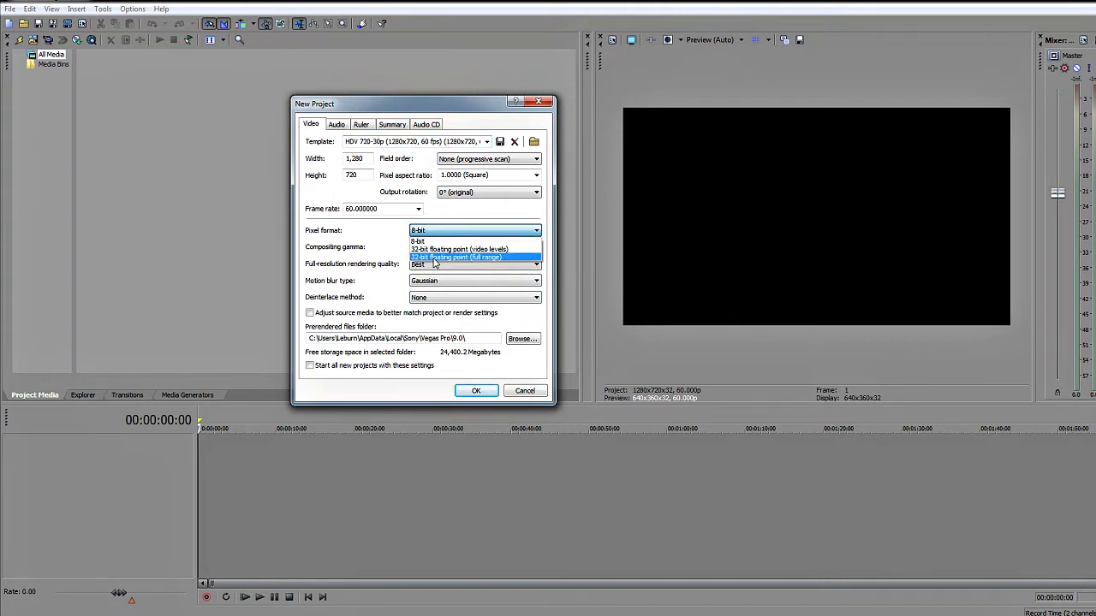
- Keep 8-bit pixel format with Best rendering quality and Gaussian motion blur, then view audio settings
click(456, 257)
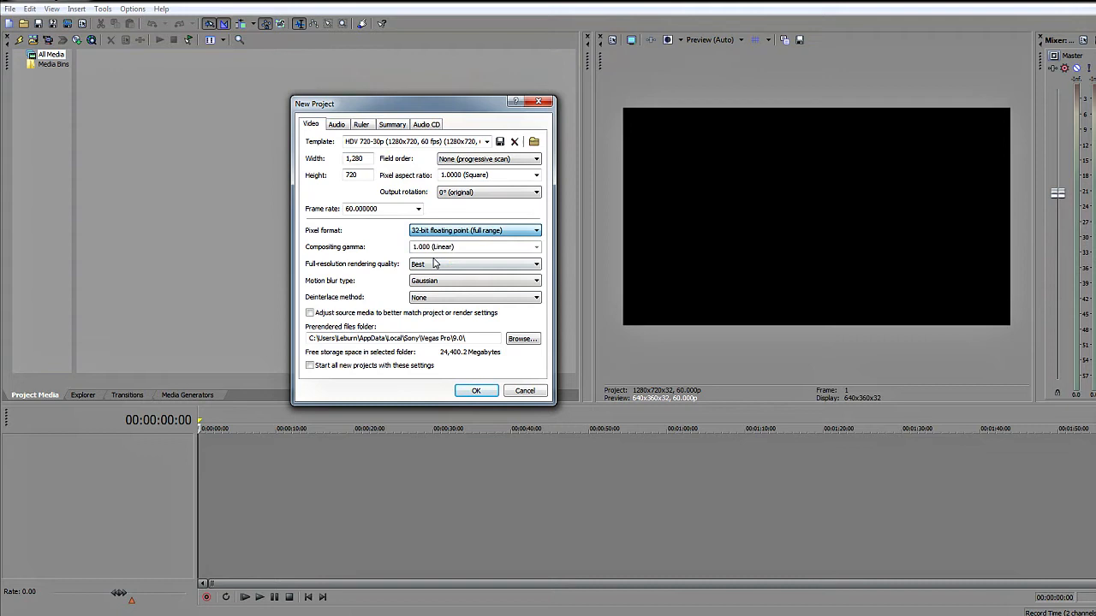
click(476, 230)
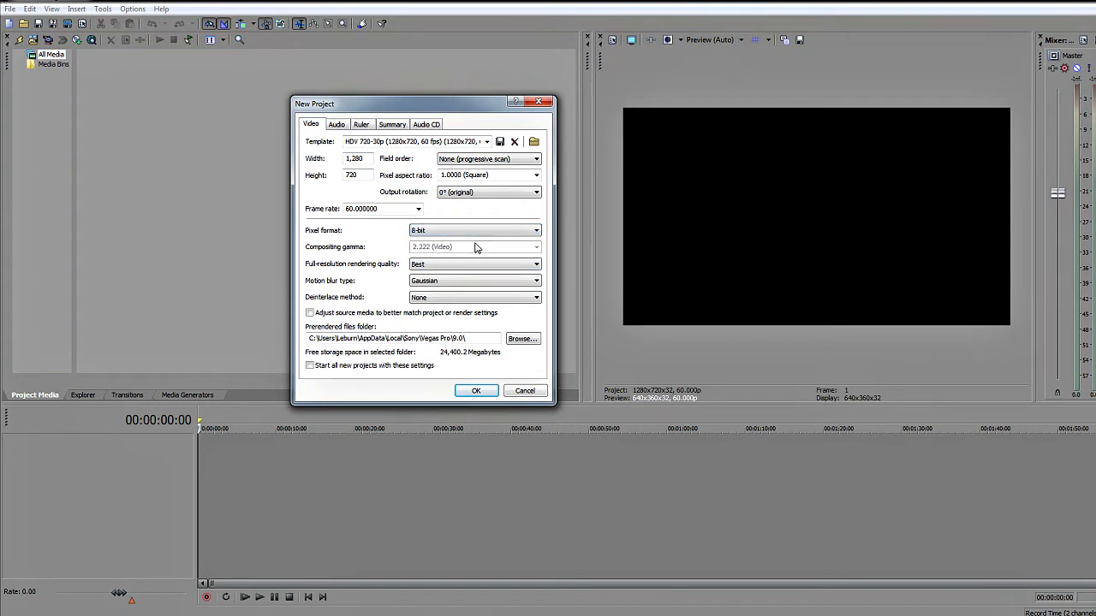
mouse_move(380, 250)
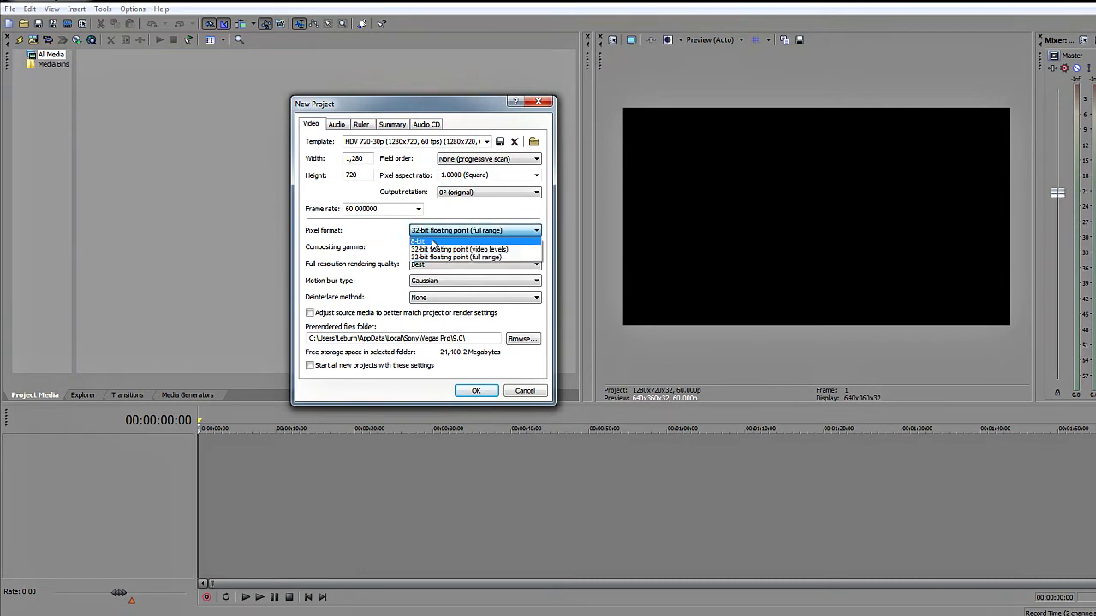
click(419, 240)
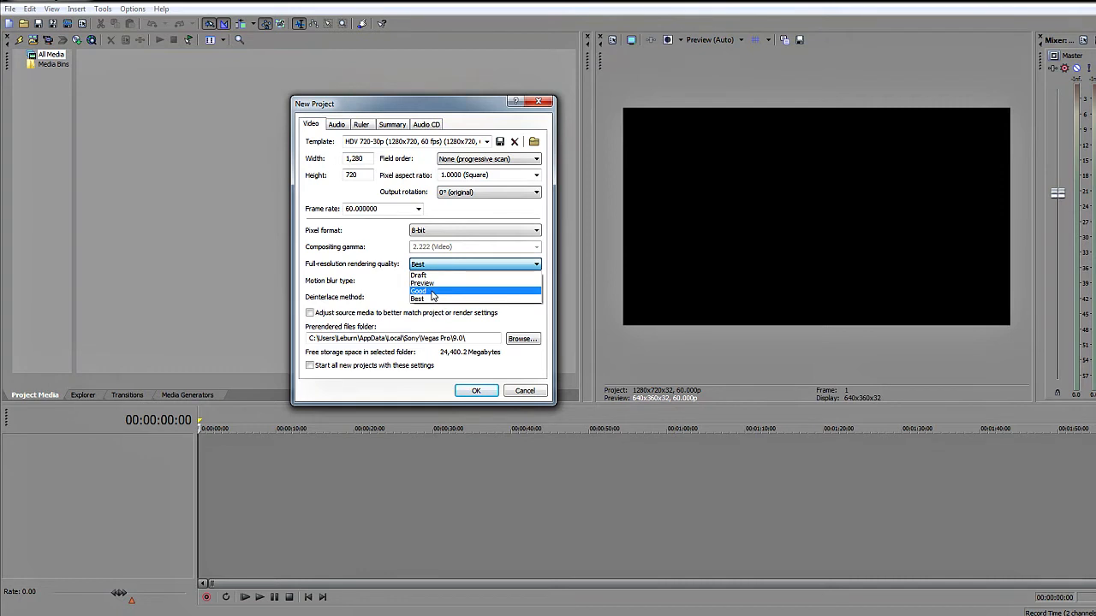
click(418, 298)
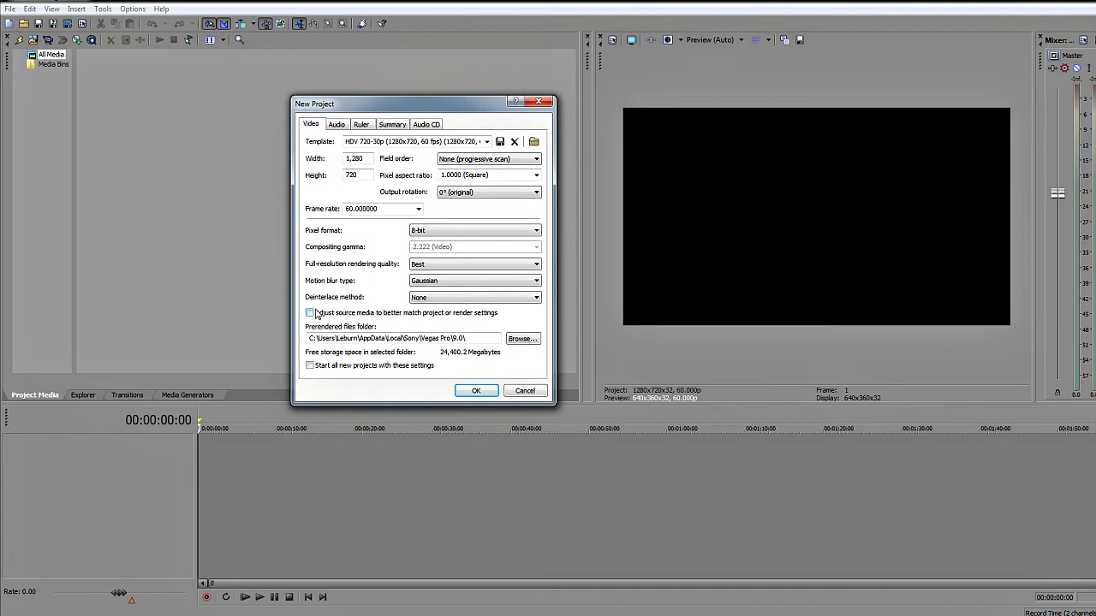
click(309, 312)
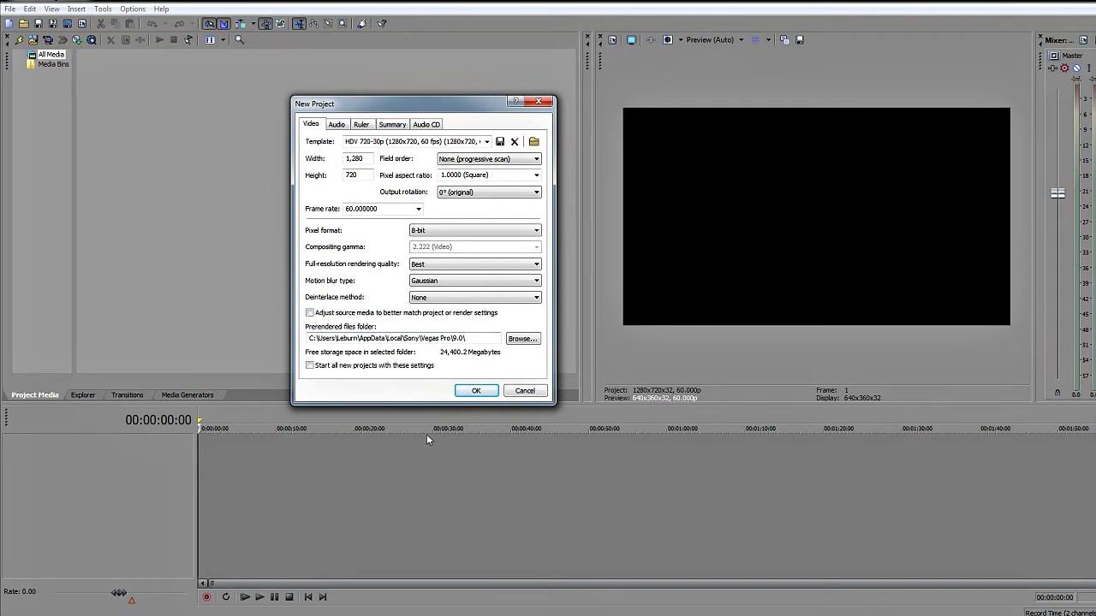
mouse_move(442, 279)
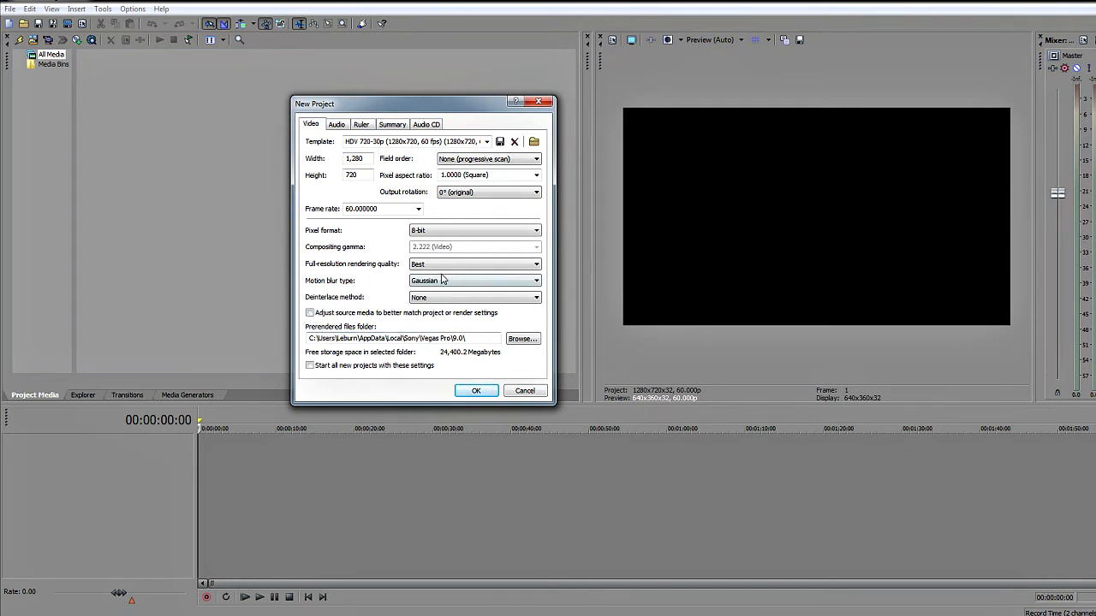
click(336, 123)
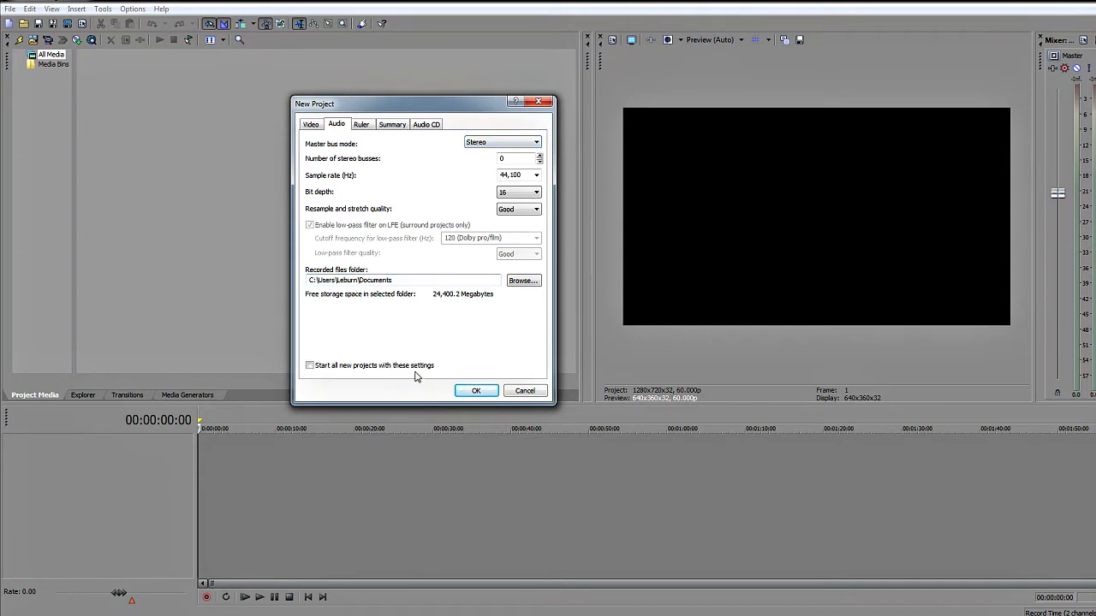
- Review Ruler, Summary and Audio settings, make these the default for all new projects, and confirm
click(360, 123)
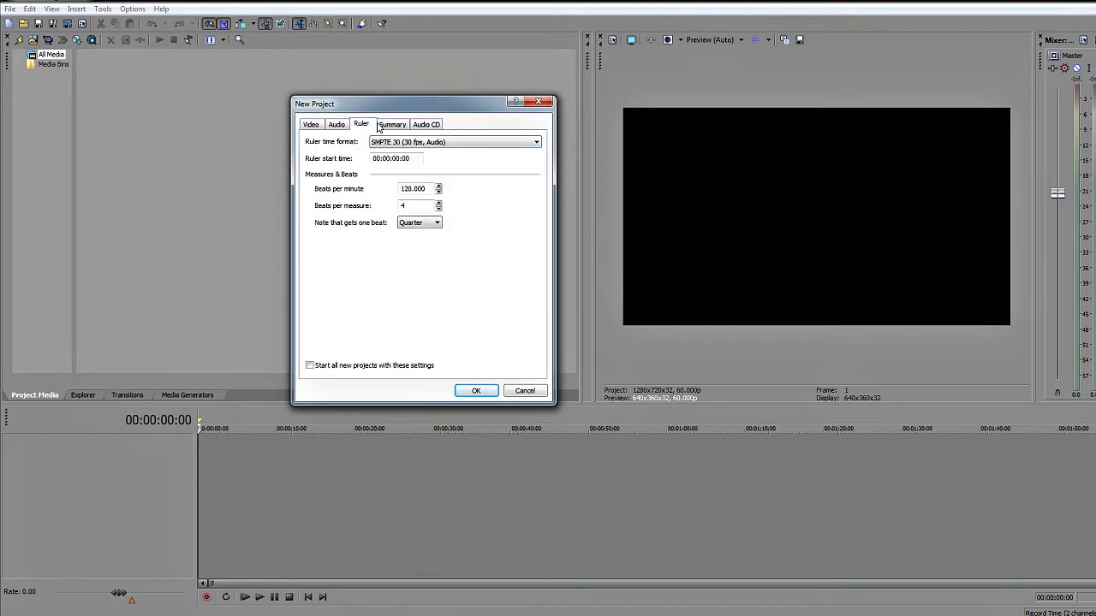
click(392, 123)
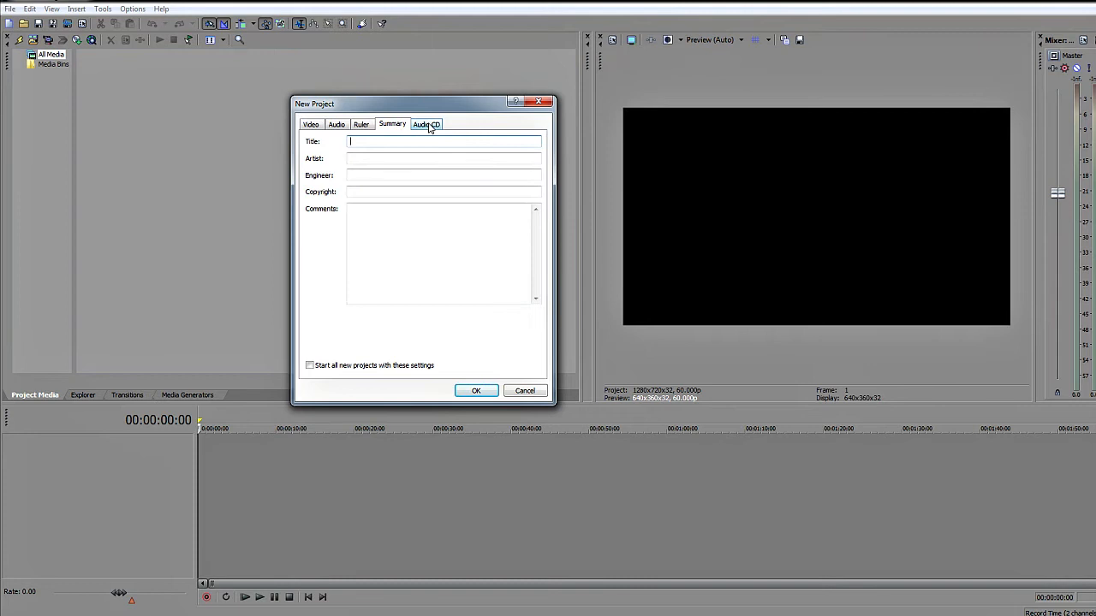
click(312, 123)
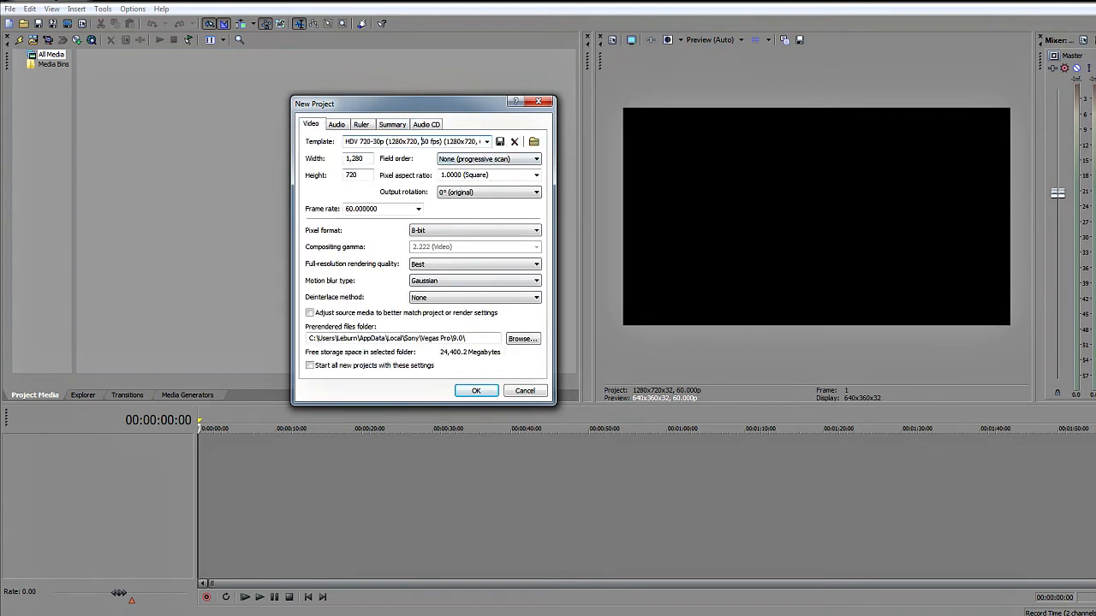
click(414, 140)
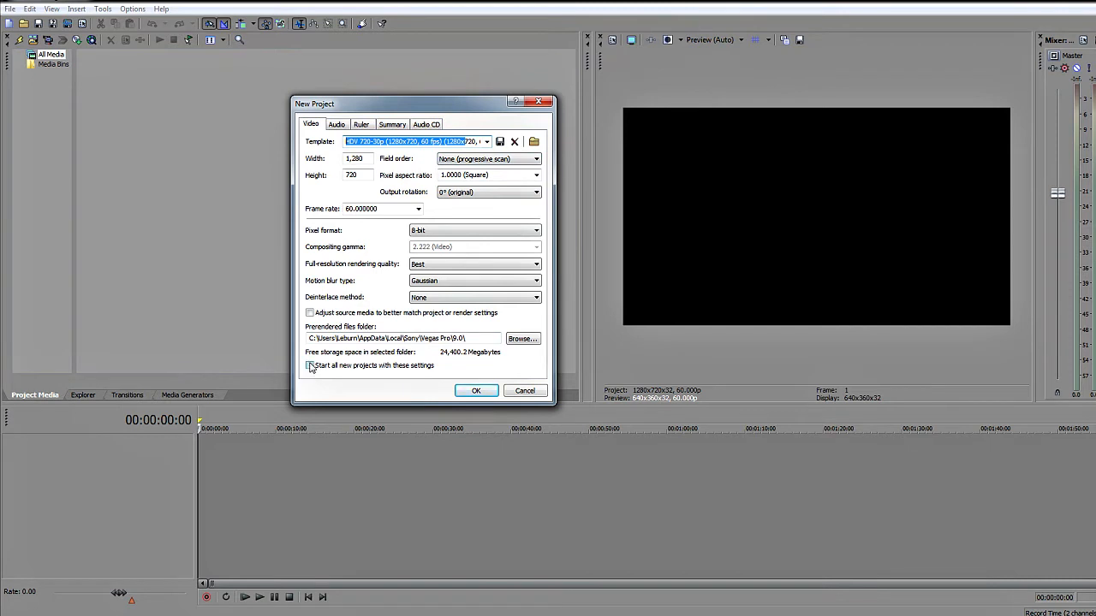
click(310, 366)
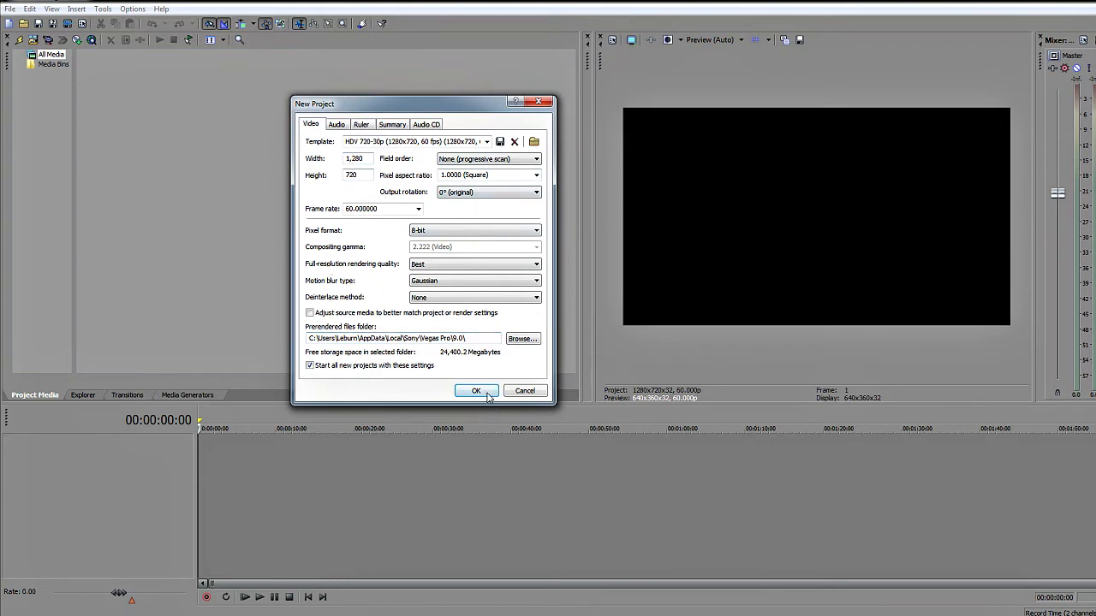
click(476, 391)
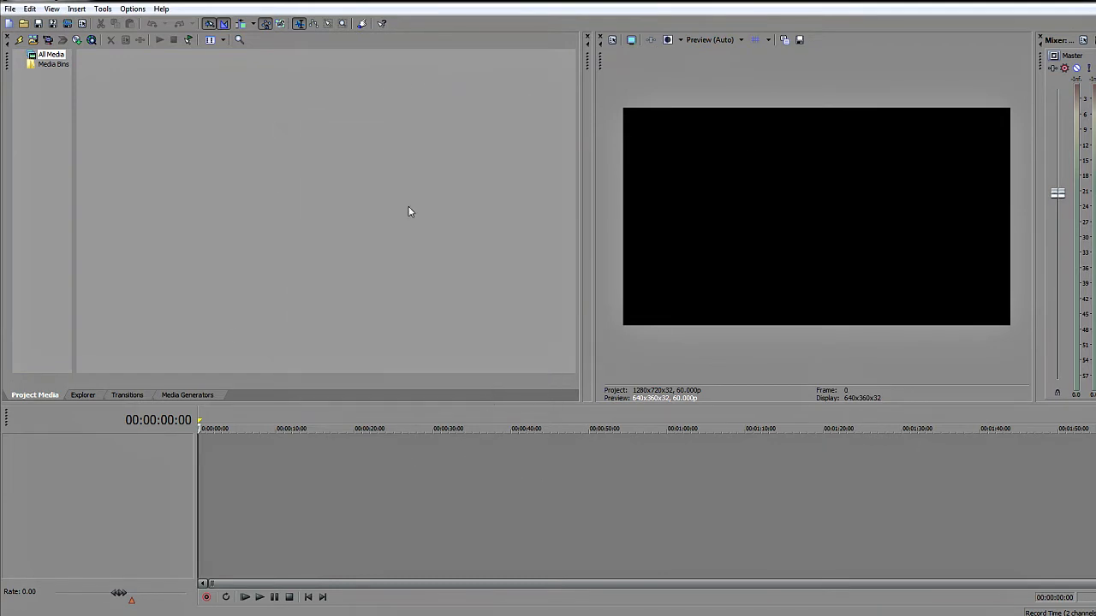
mouse_move(100, 573)
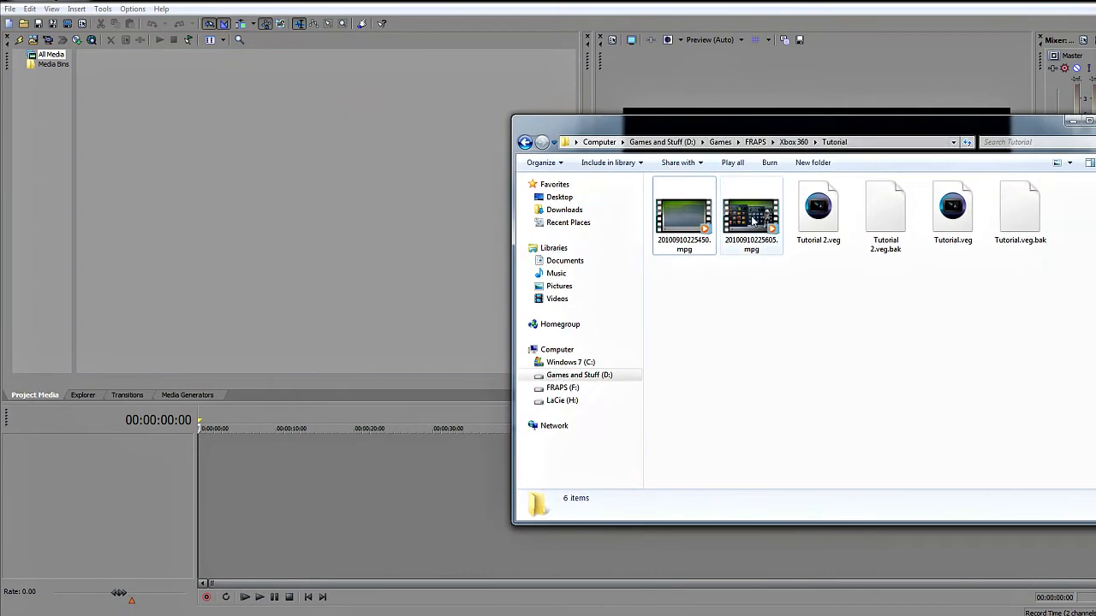
- Drag the gameplay .mpg clip from the Tutorial folder onto the Vegas timeline
click(750, 216)
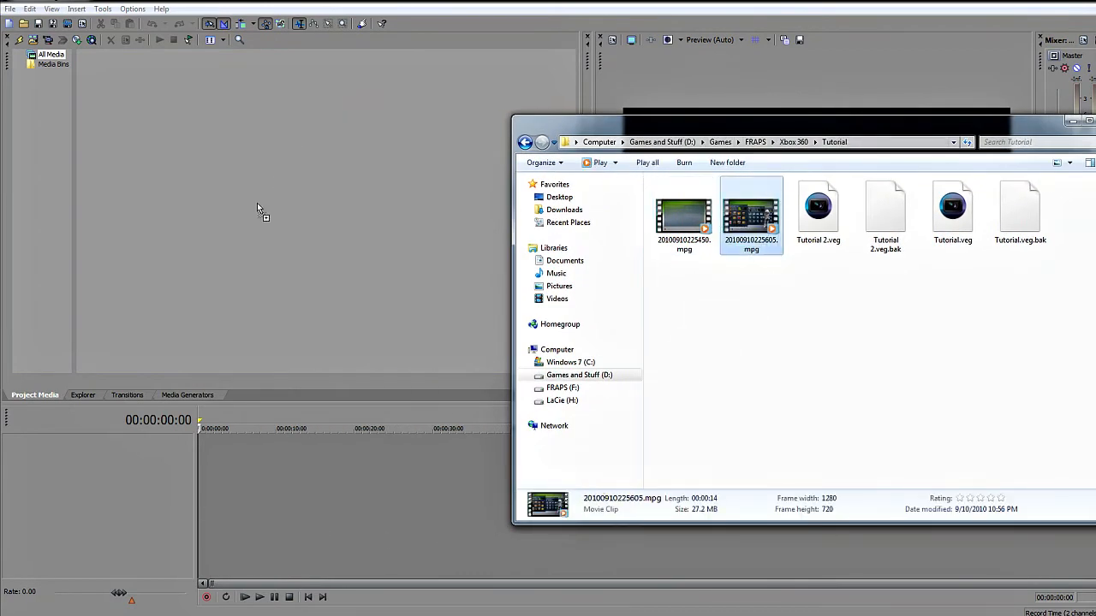
drag(750, 214, 253, 453)
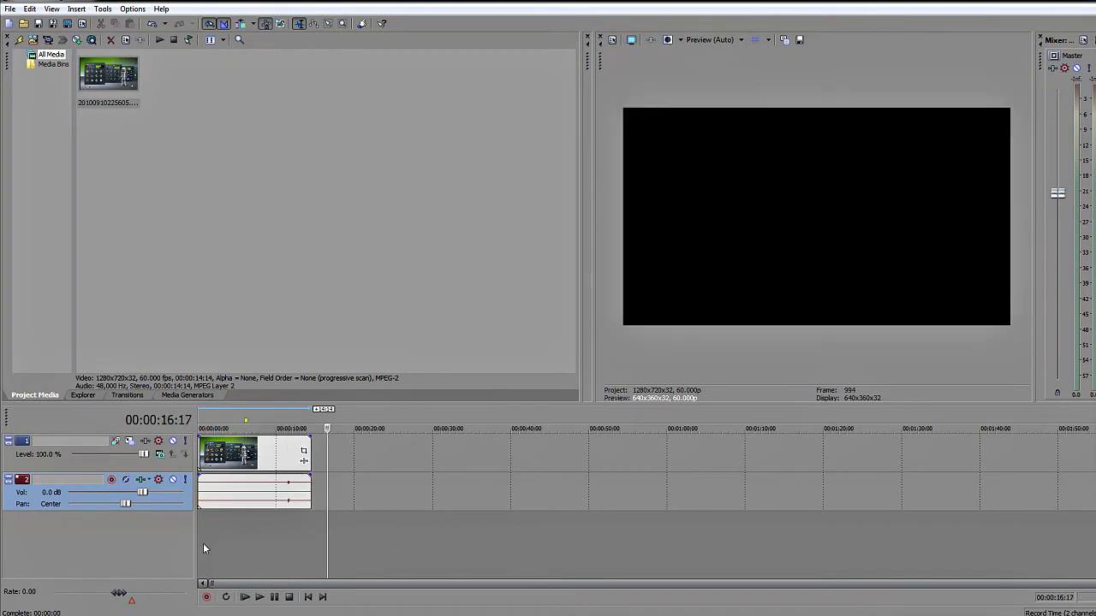
mouse_move(462, 539)
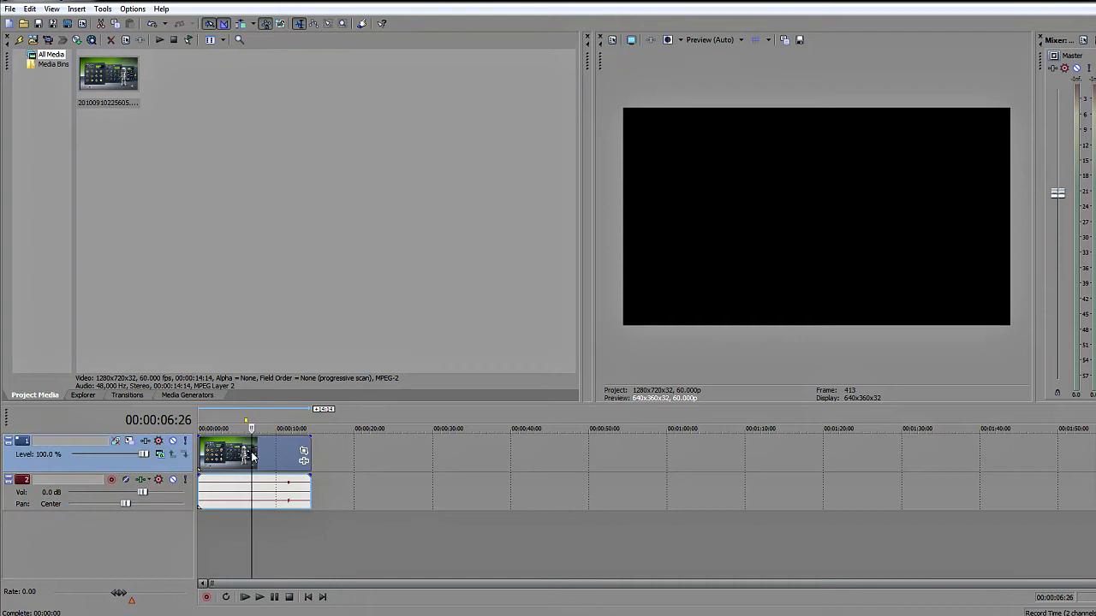
- Disable resampling on the gameplay clip through its Switches menu
right_click(226, 452)
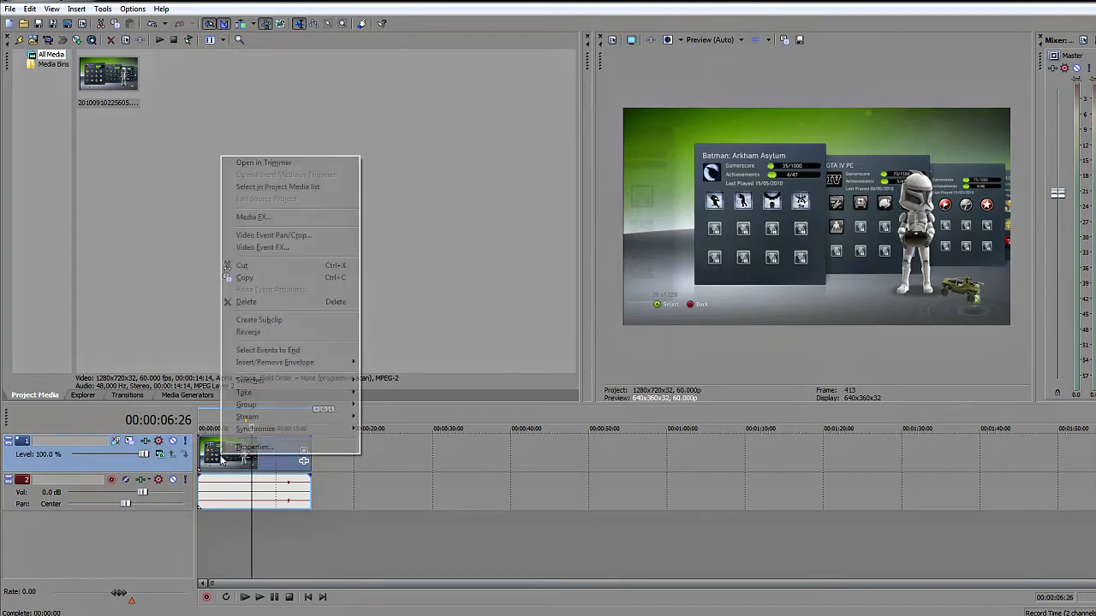
mouse_move(250, 380)
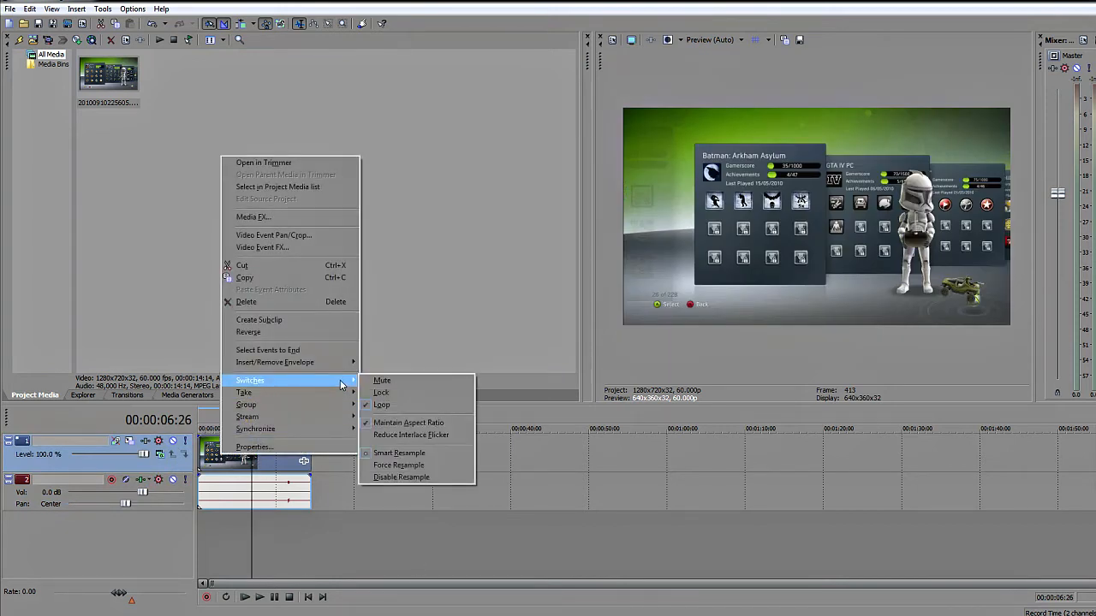
mouse_move(401, 476)
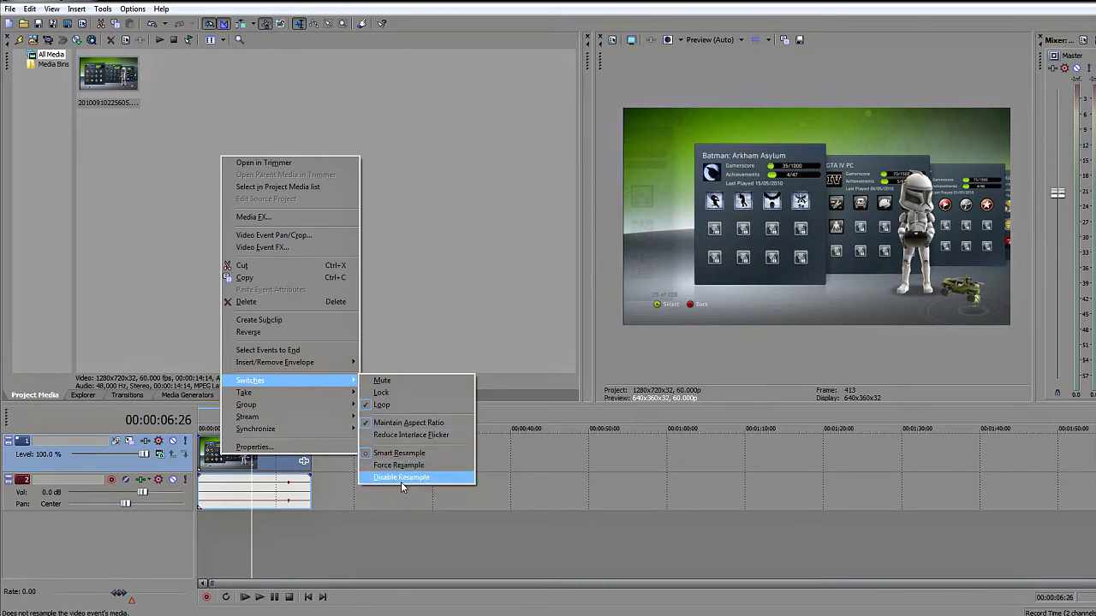
mouse_move(404, 486)
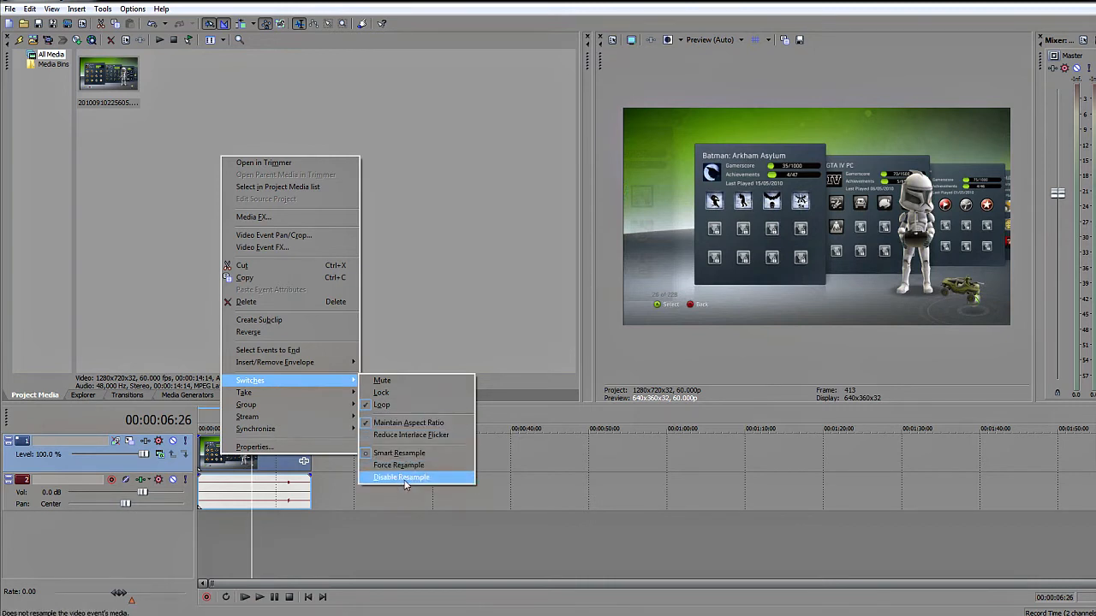
click(401, 476)
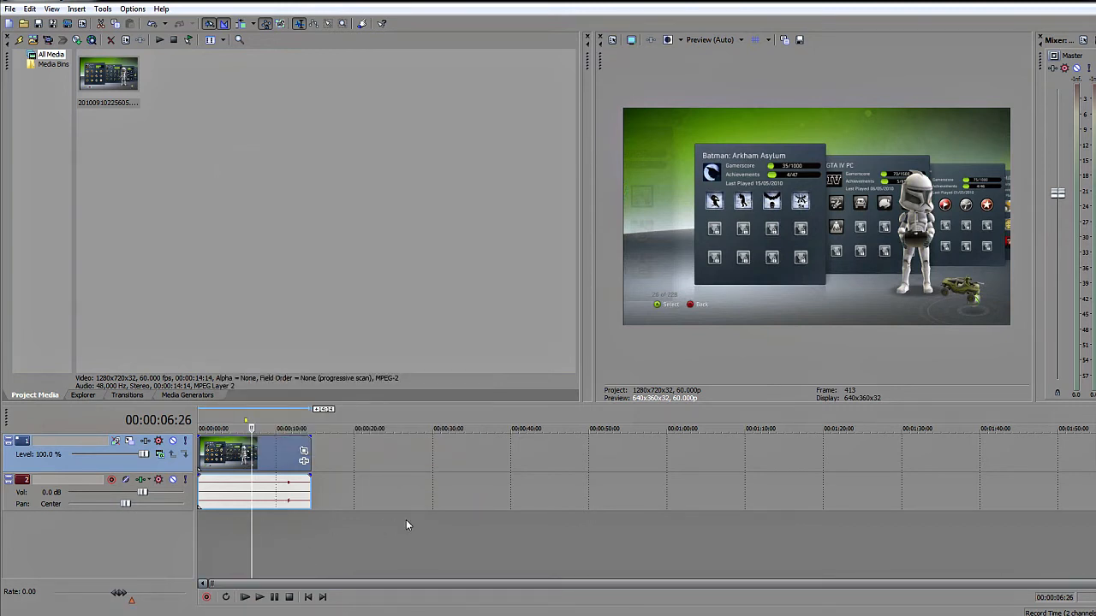
mouse_move(302, 547)
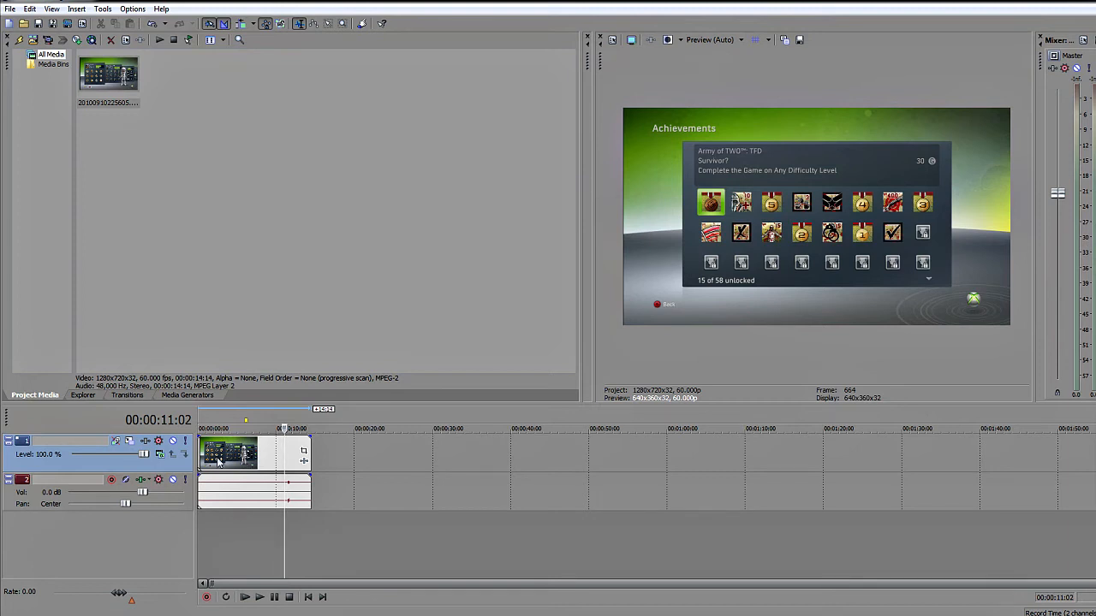
right_click(219, 460)
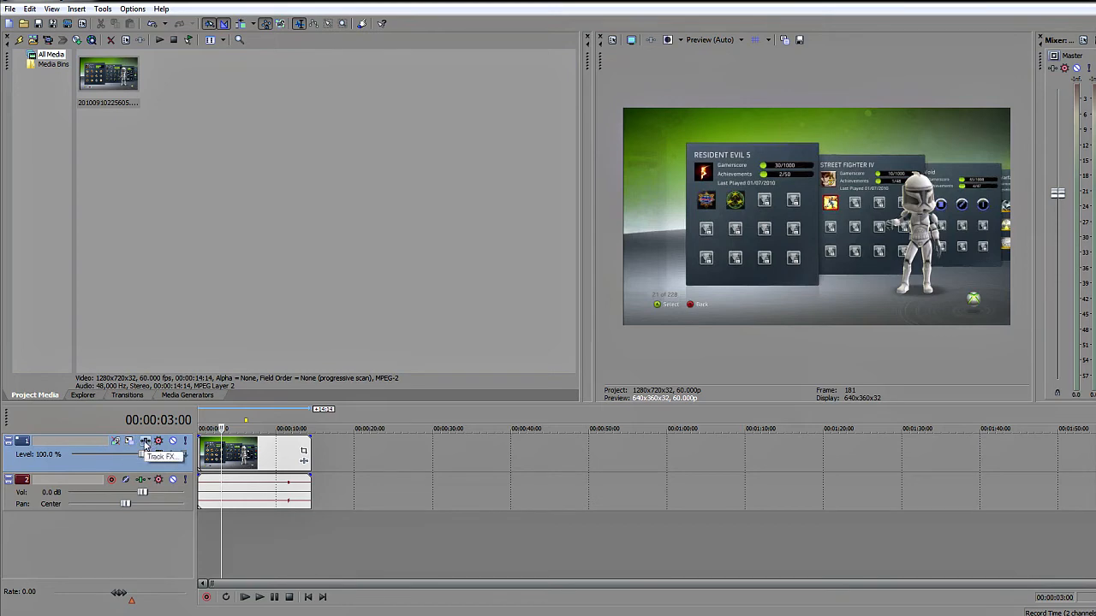
- Show the video track's Track FX plug-in chooser with the full FX folder listed
click(145, 441)
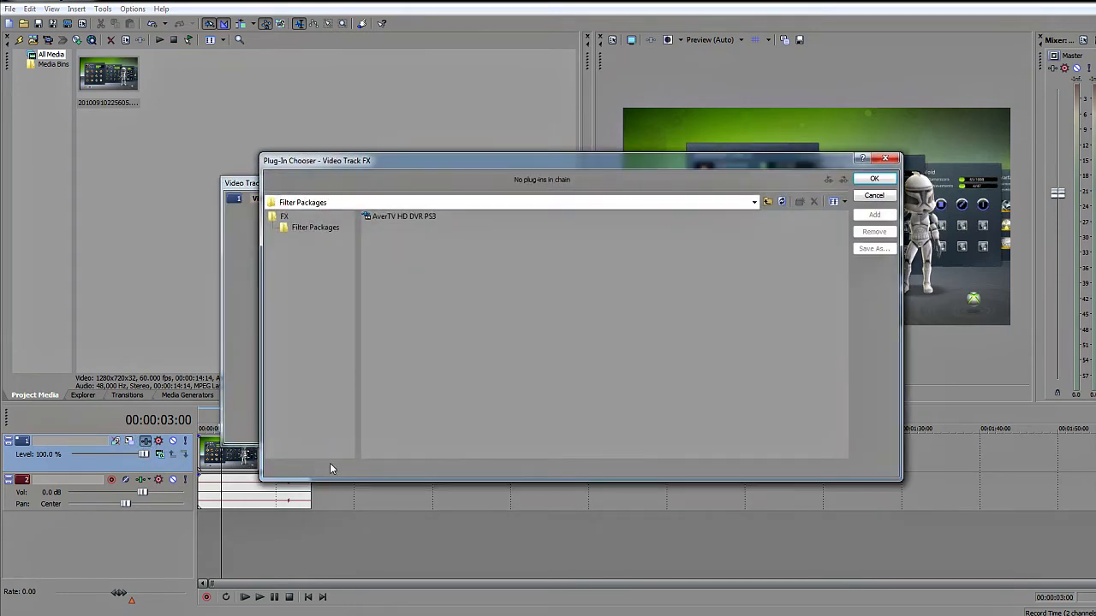
mouse_move(315, 303)
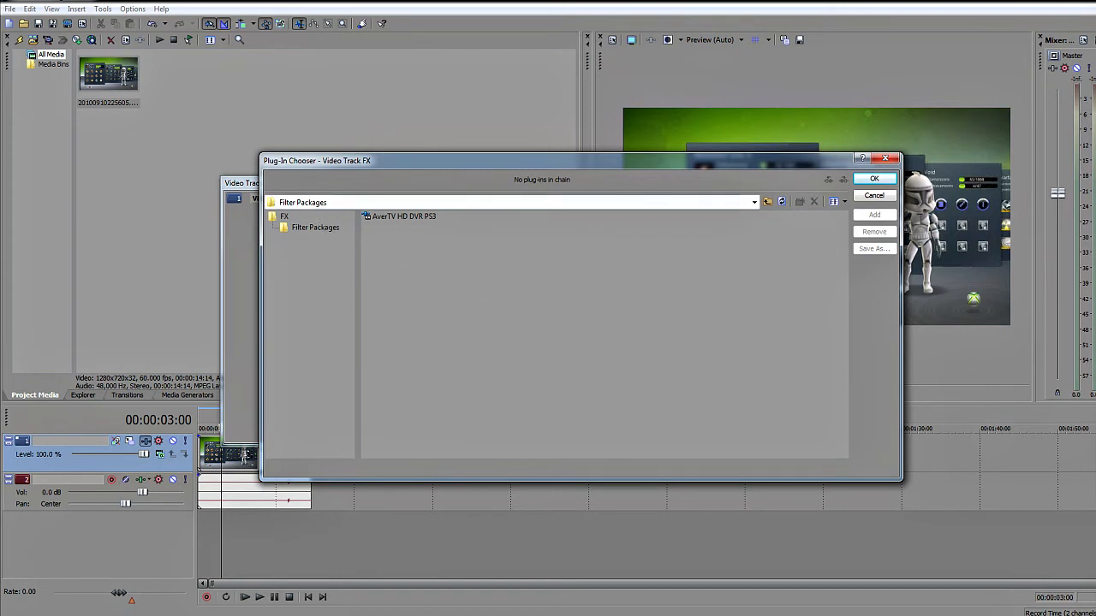
mouse_move(398, 221)
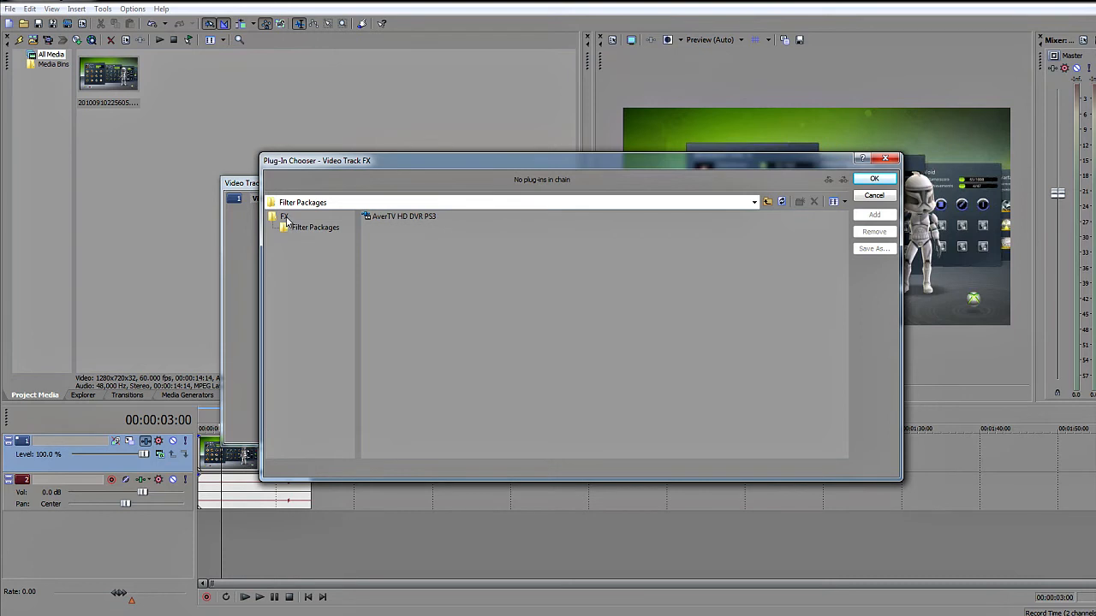
click(284, 216)
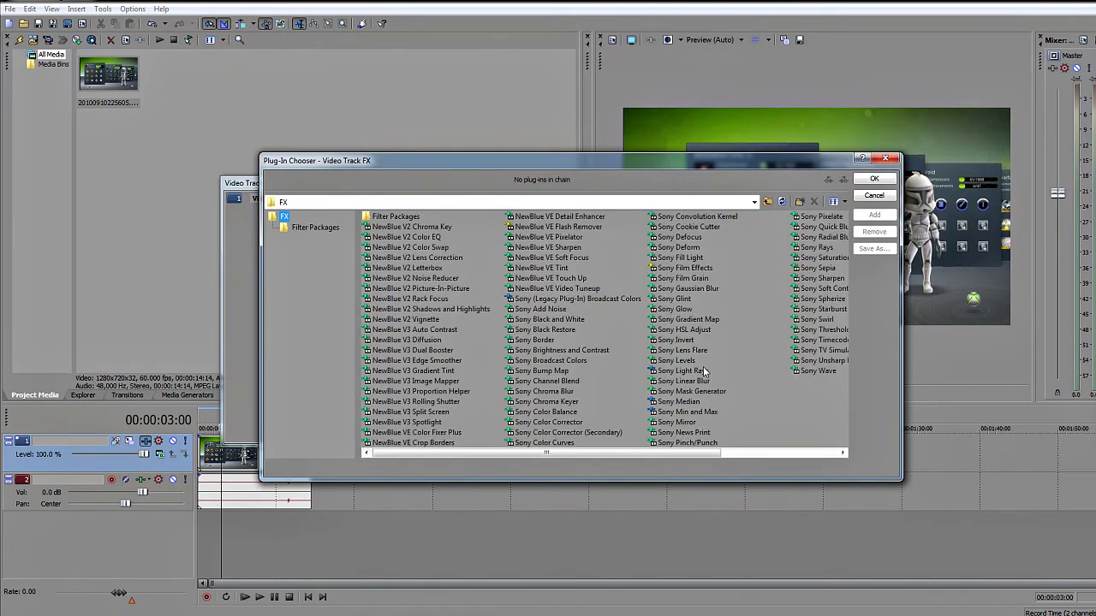
mouse_move(446, 351)
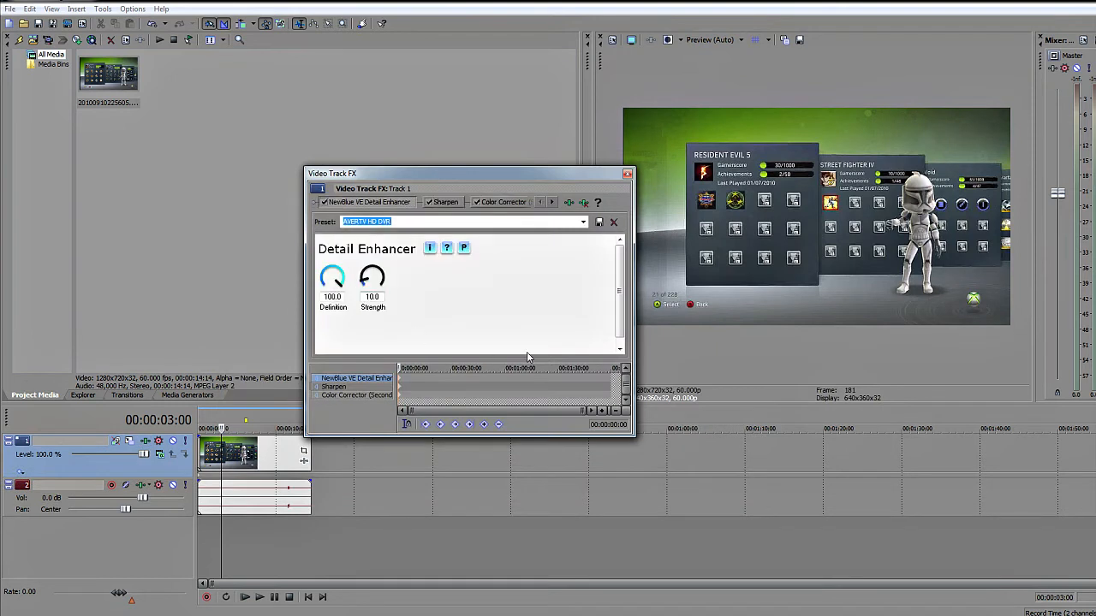
mouse_move(548, 309)
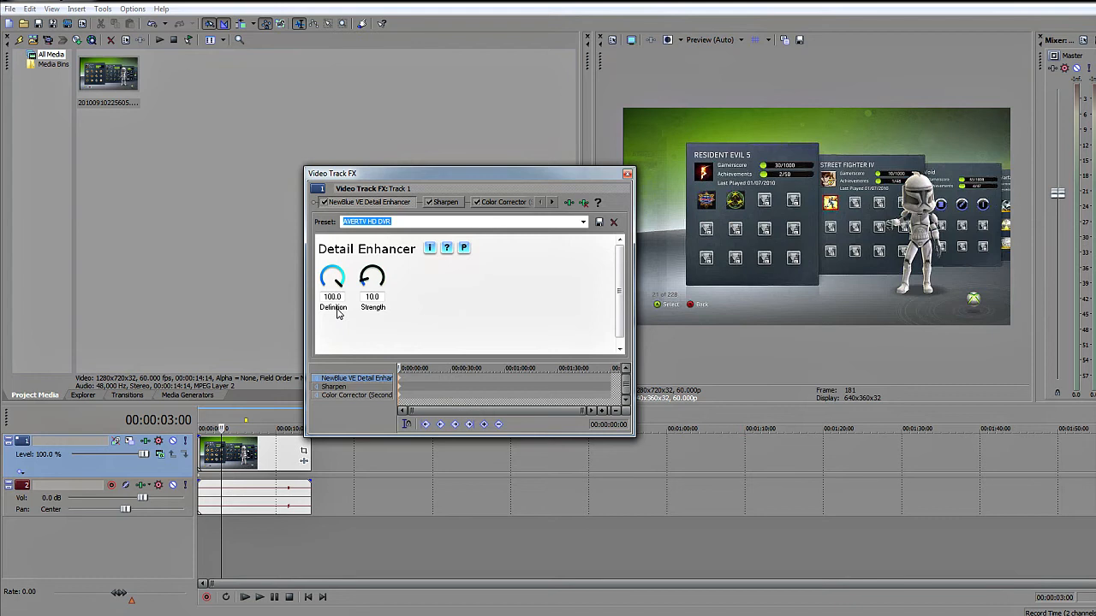
mouse_move(336, 315)
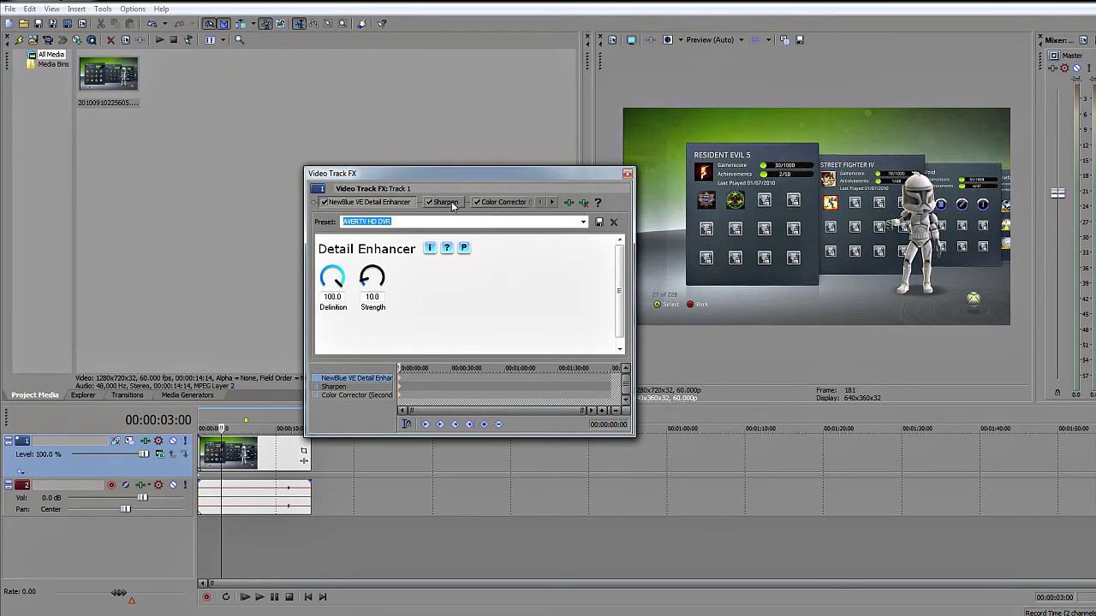
- View the Sharpen effect's settings in the Detail Enhancer, Sharpen, Color Corrector chain
click(445, 202)
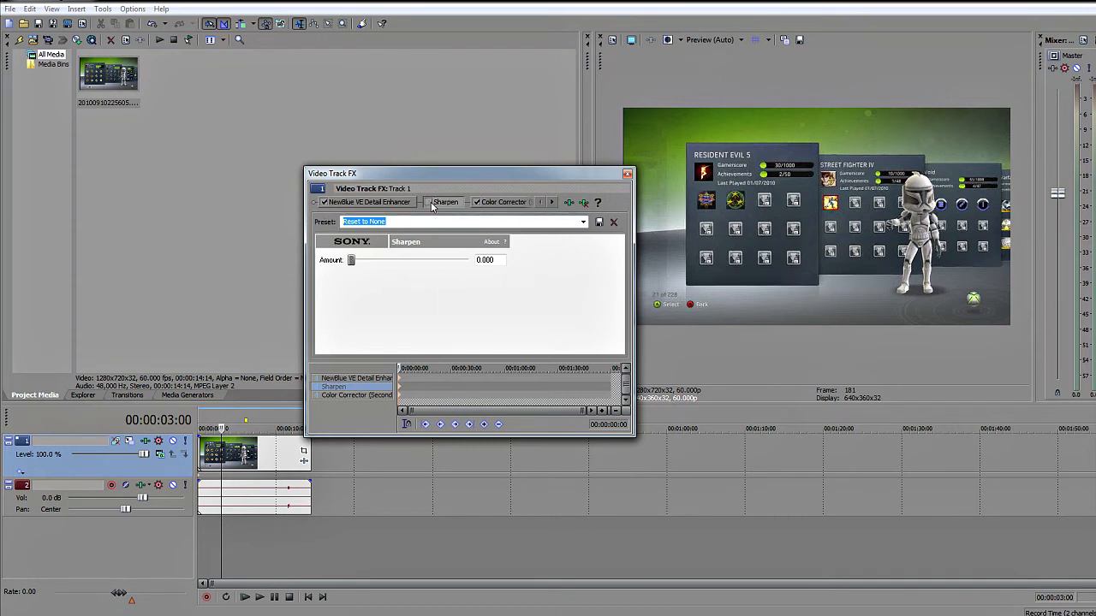
click(428, 202)
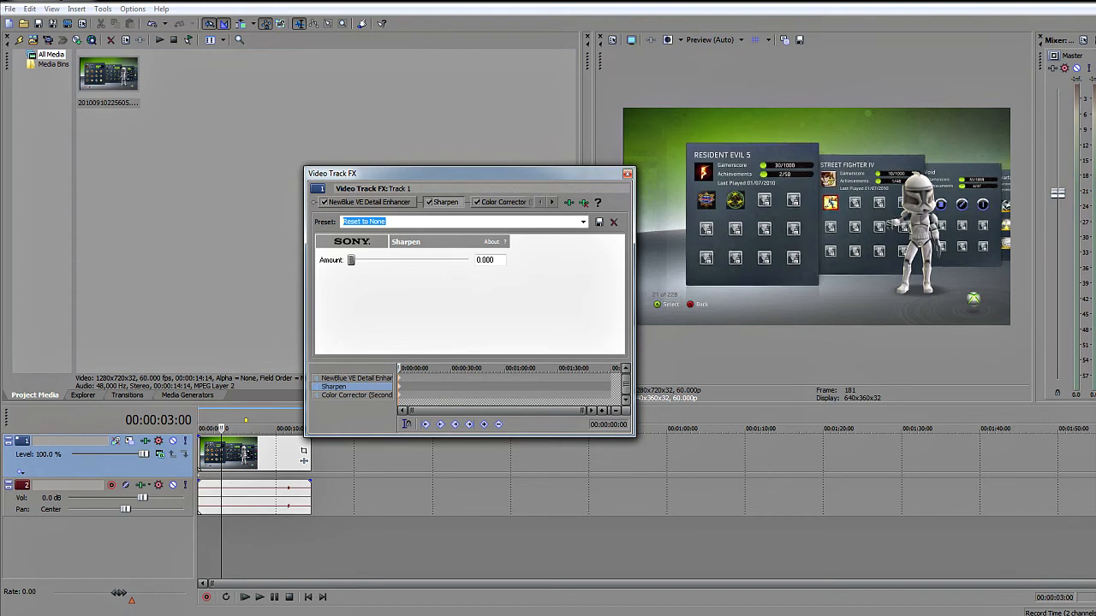
mouse_move(509, 211)
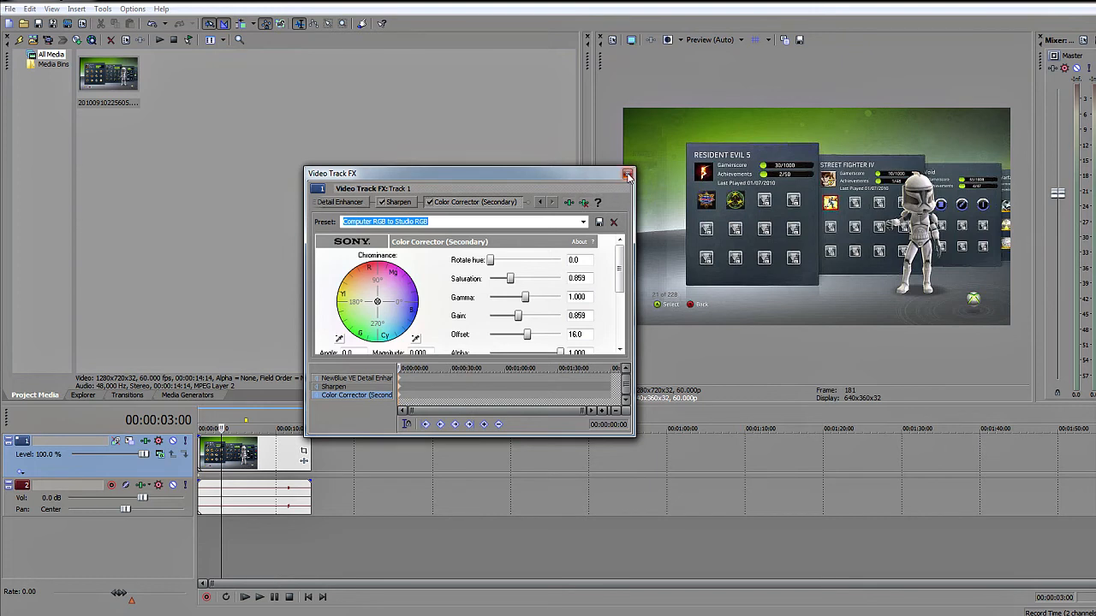
- Close the Video Track FX window after adding Color Corrector (Secondary) to the chain
click(627, 174)
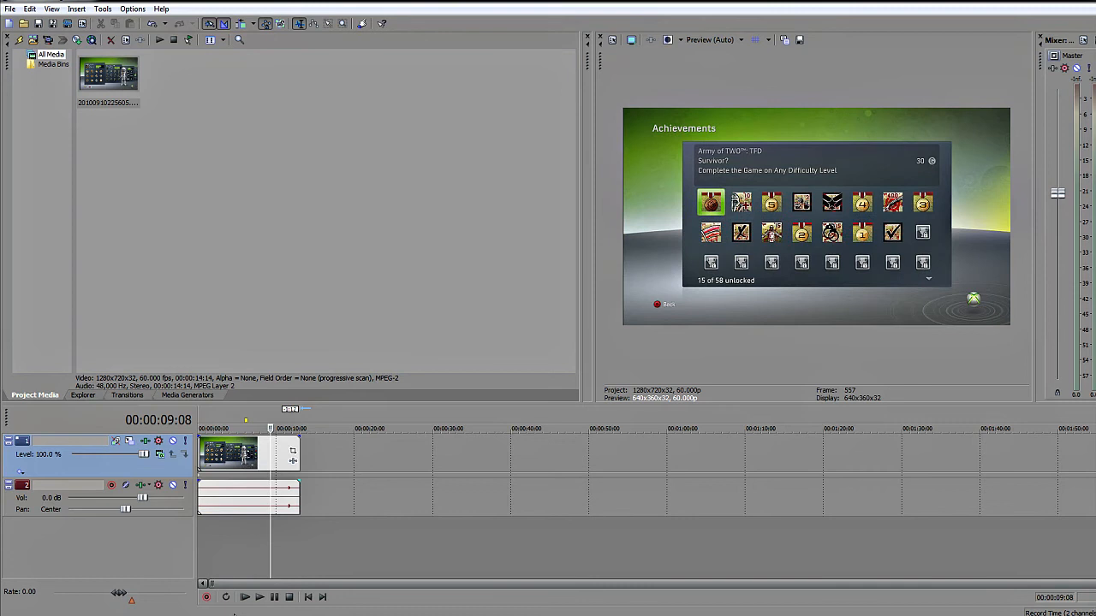
- Insert a new audio track for commentary and arm it for recording
right_click(38, 548)
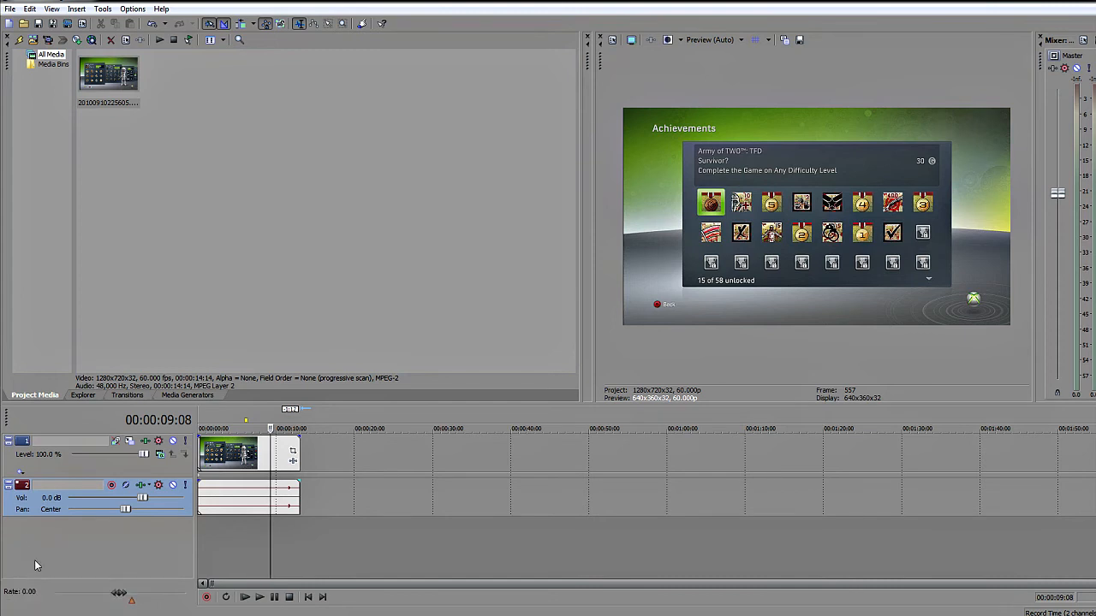
right_click(36, 565)
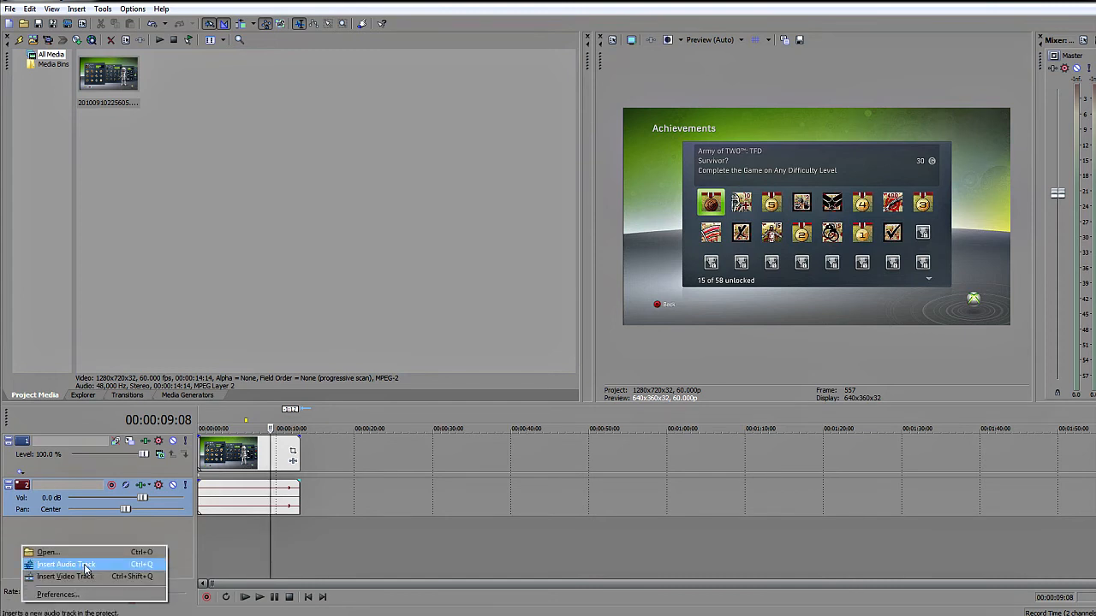
click(65, 565)
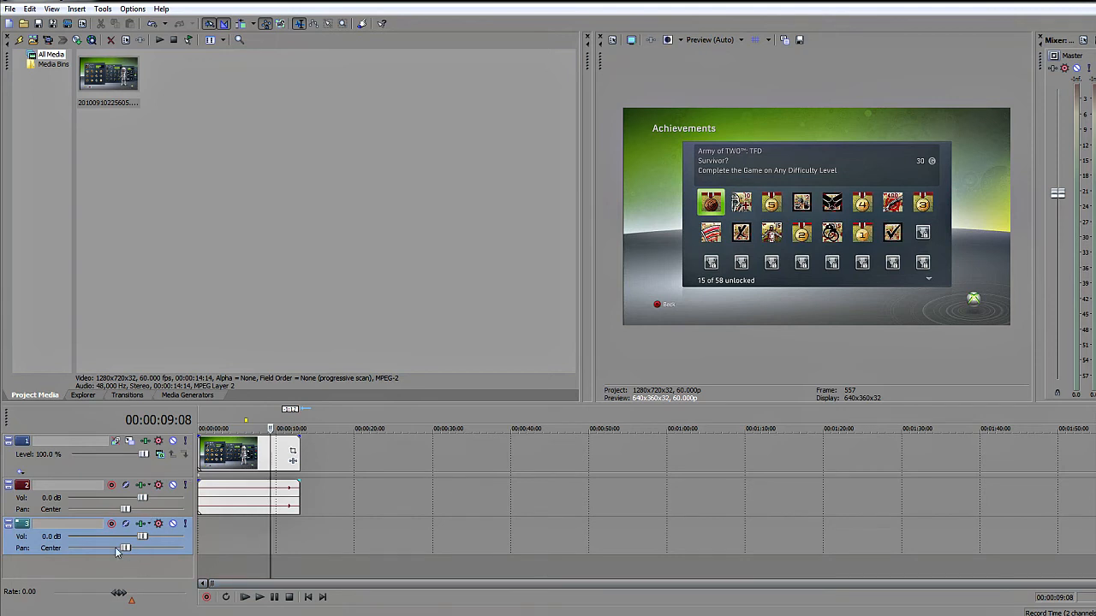
mouse_move(111, 524)
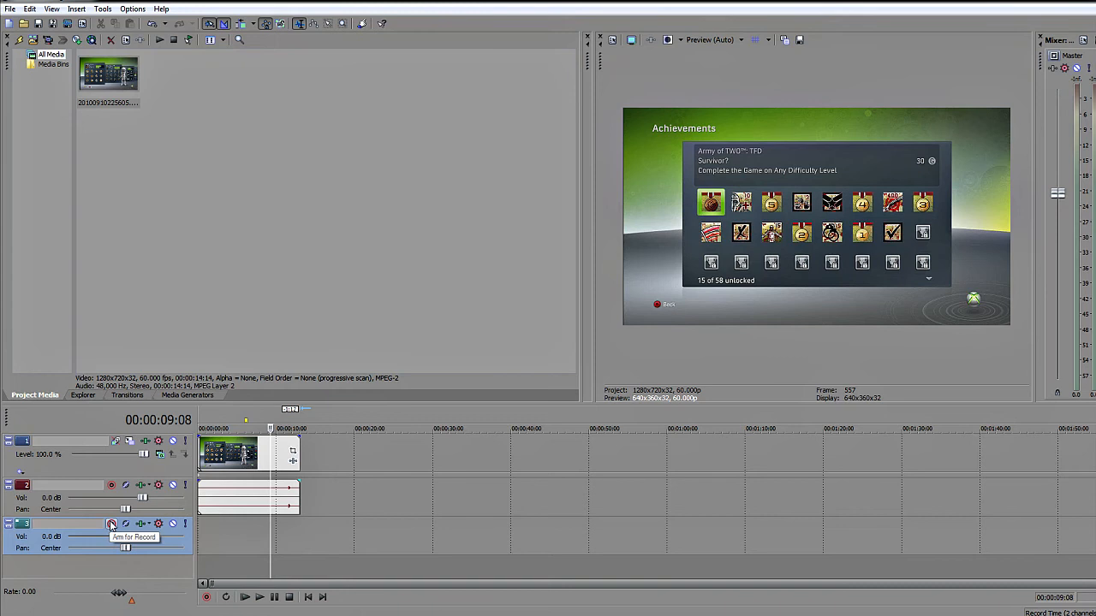
click(111, 524)
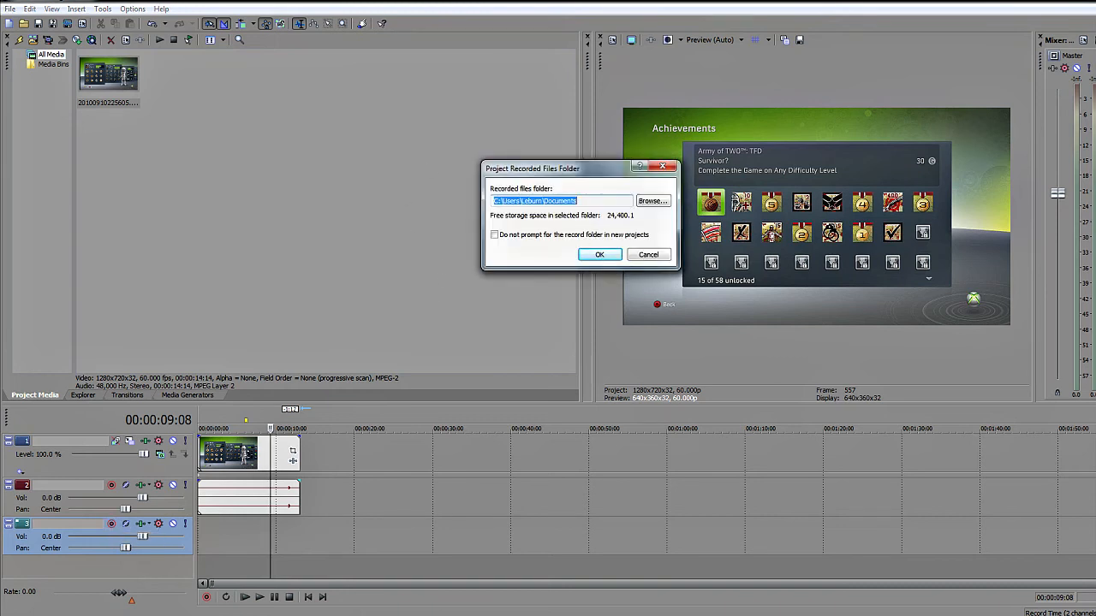
mouse_move(647, 129)
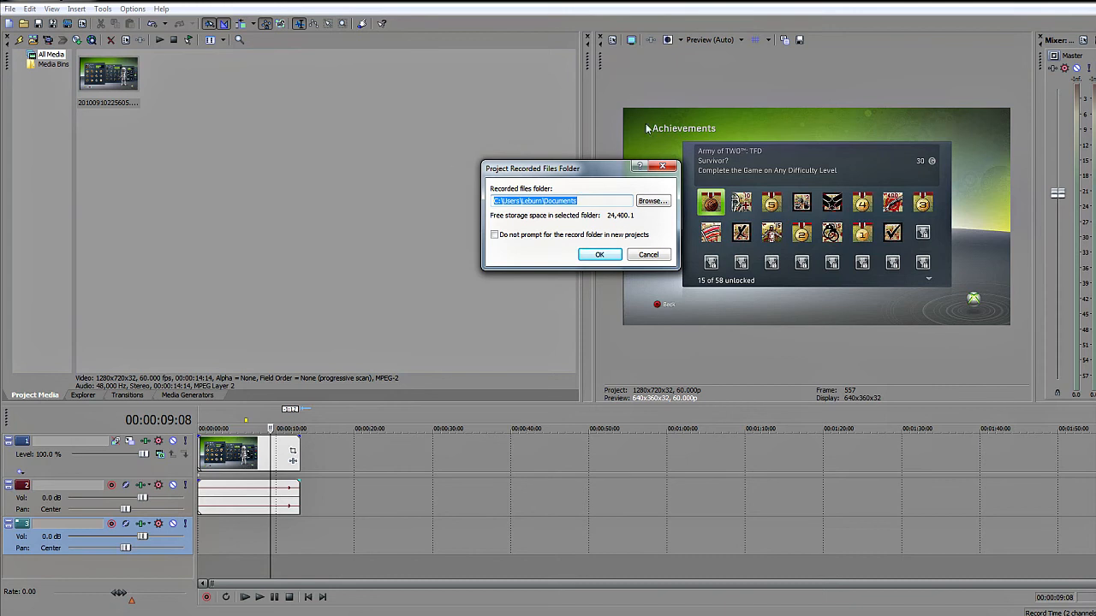
- Accept the recorded-files folder, record a commentary take, and keep it as Track 3
click(599, 253)
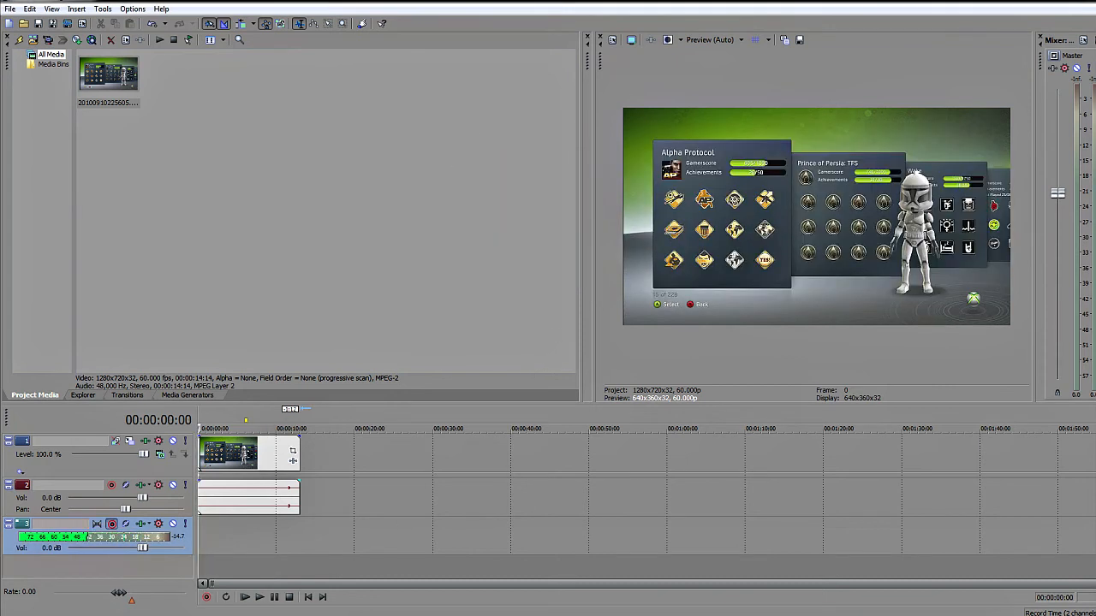
mouse_move(207, 596)
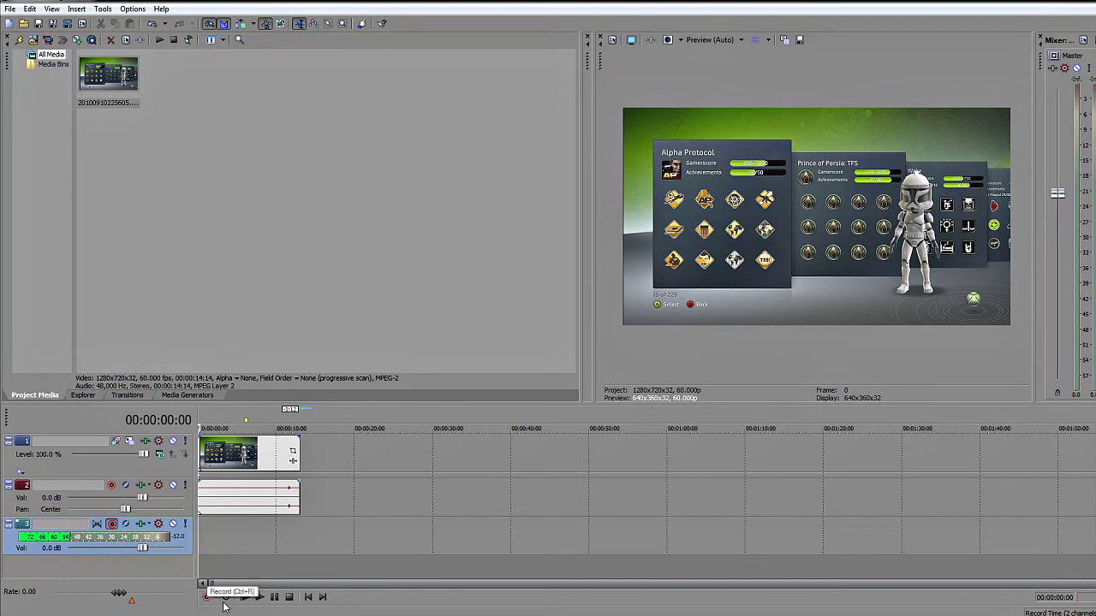
click(205, 596)
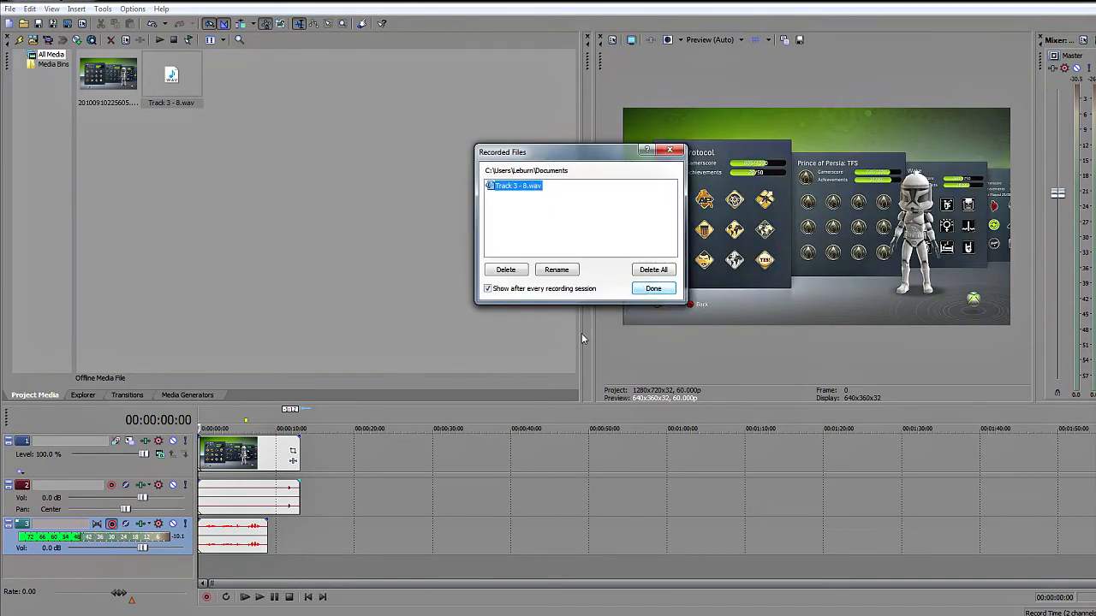
click(654, 288)
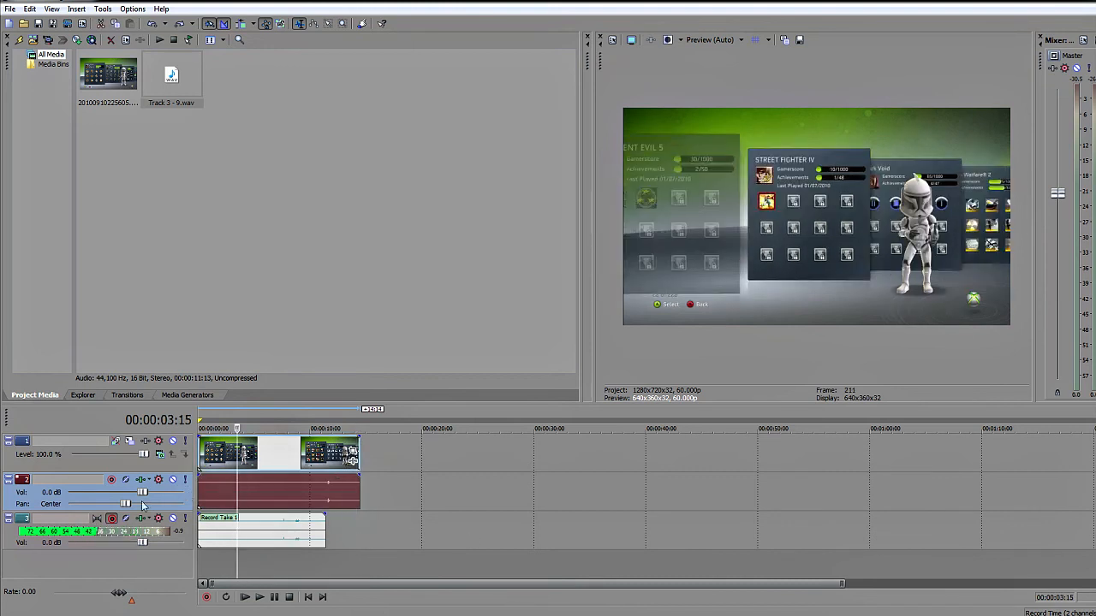
mouse_move(175, 504)
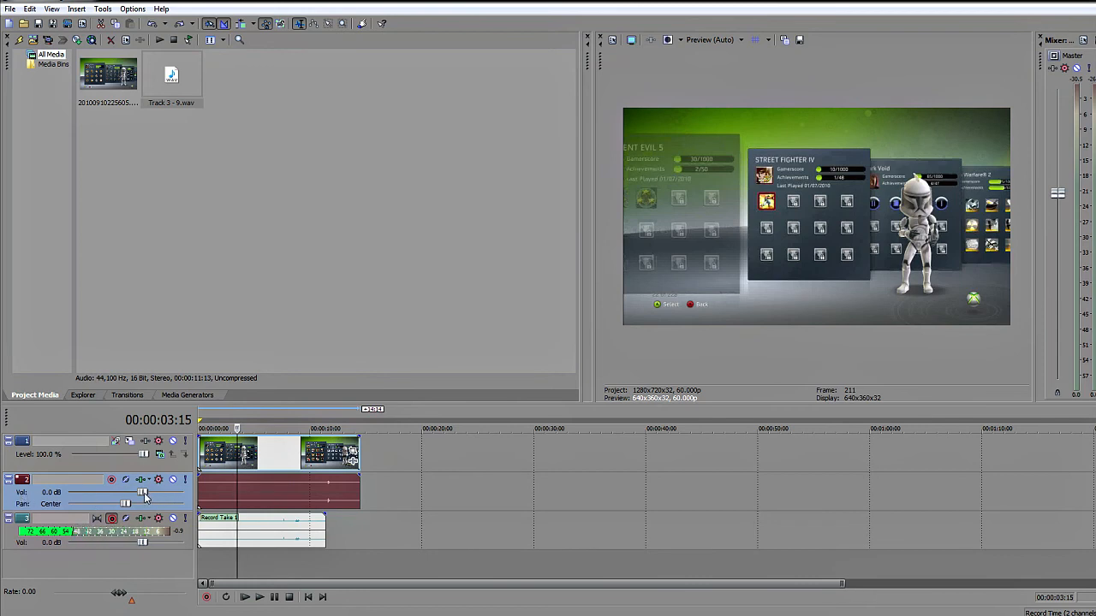
- Lower the gameplay audio track's Vol slider to a reduced dB level beneath the commentary
drag(144, 493, 92, 493)
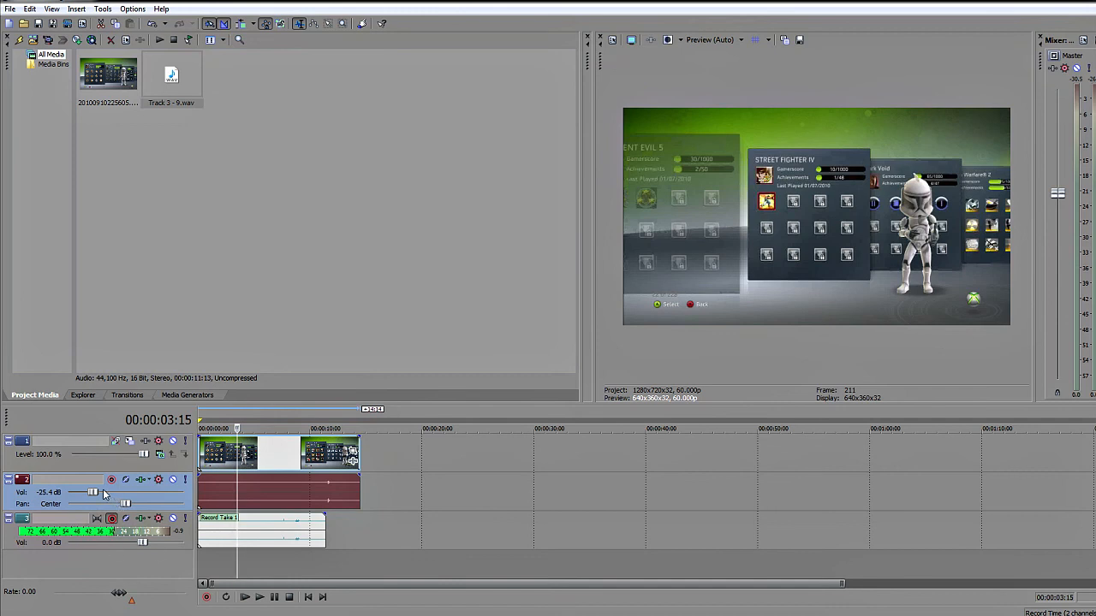
drag(93, 493, 113, 493)
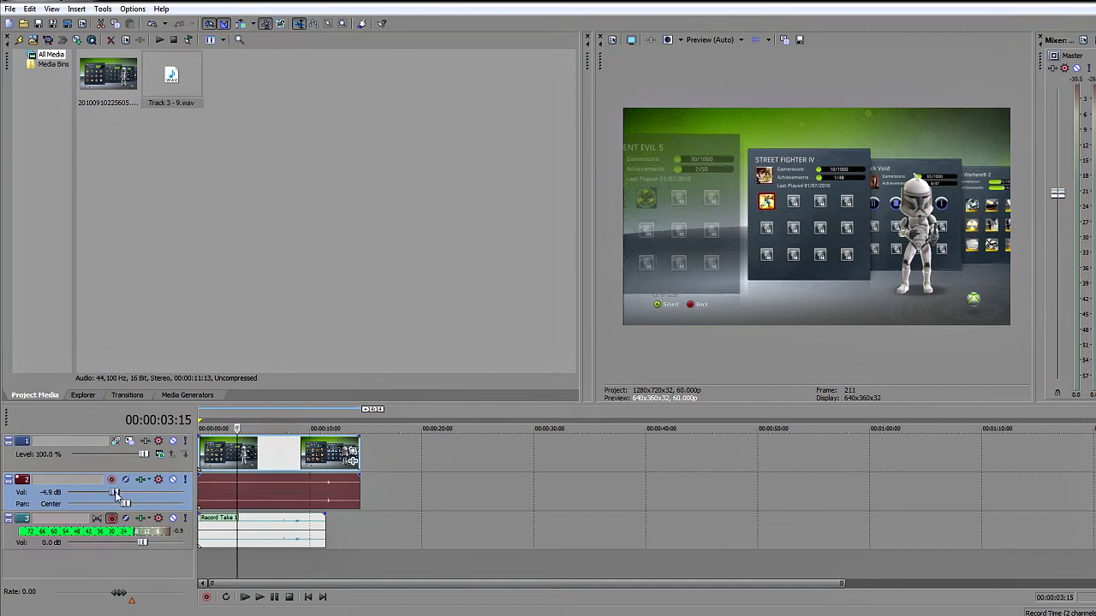
drag(116, 493, 110, 493)
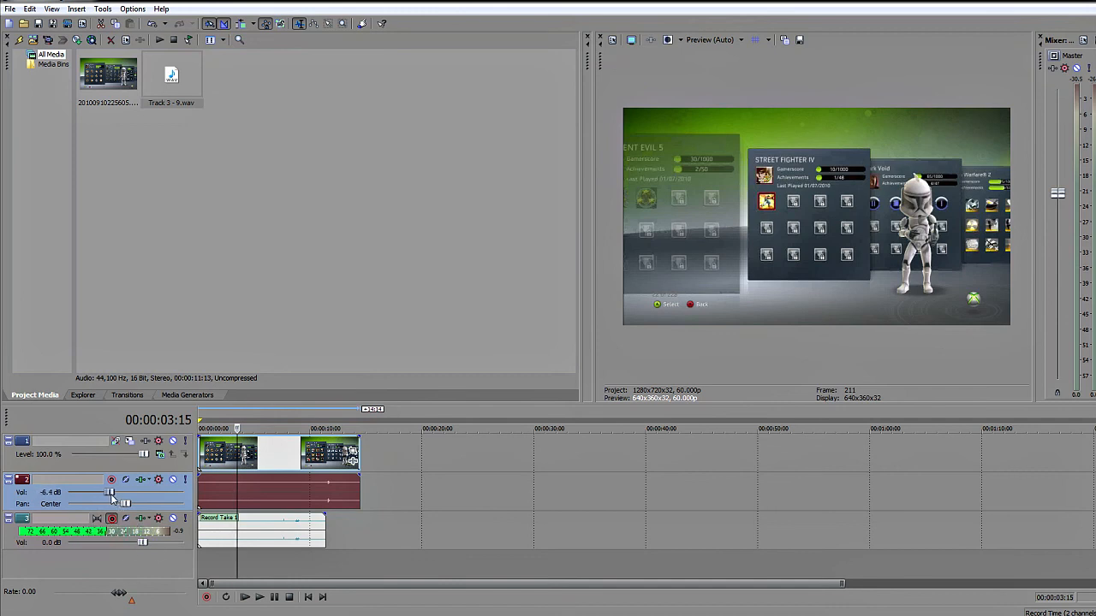
drag(109, 493, 106, 493)
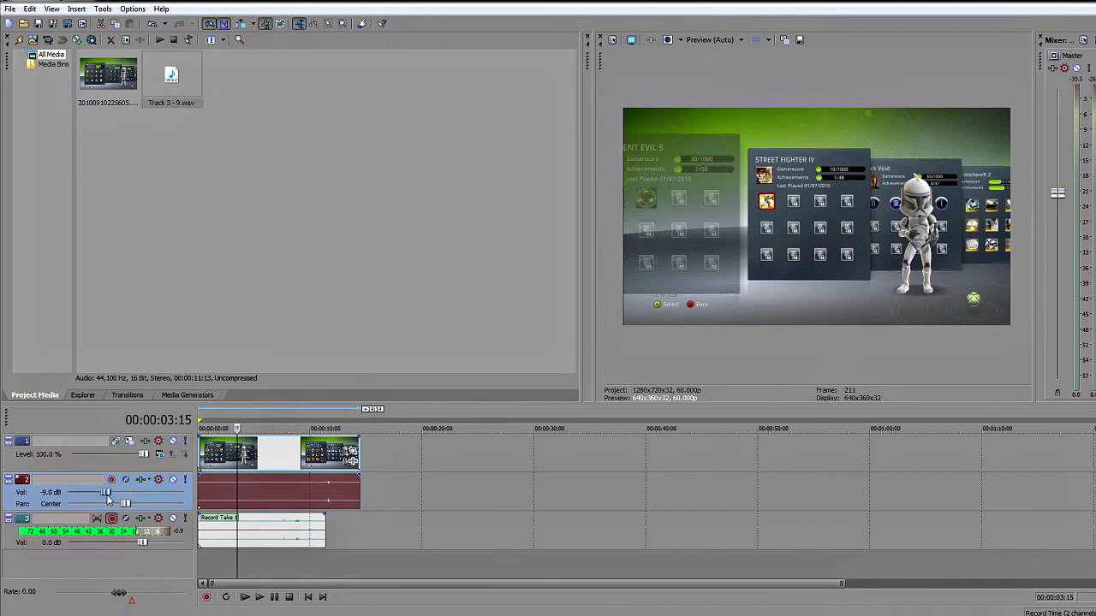
drag(106, 493, 110, 493)
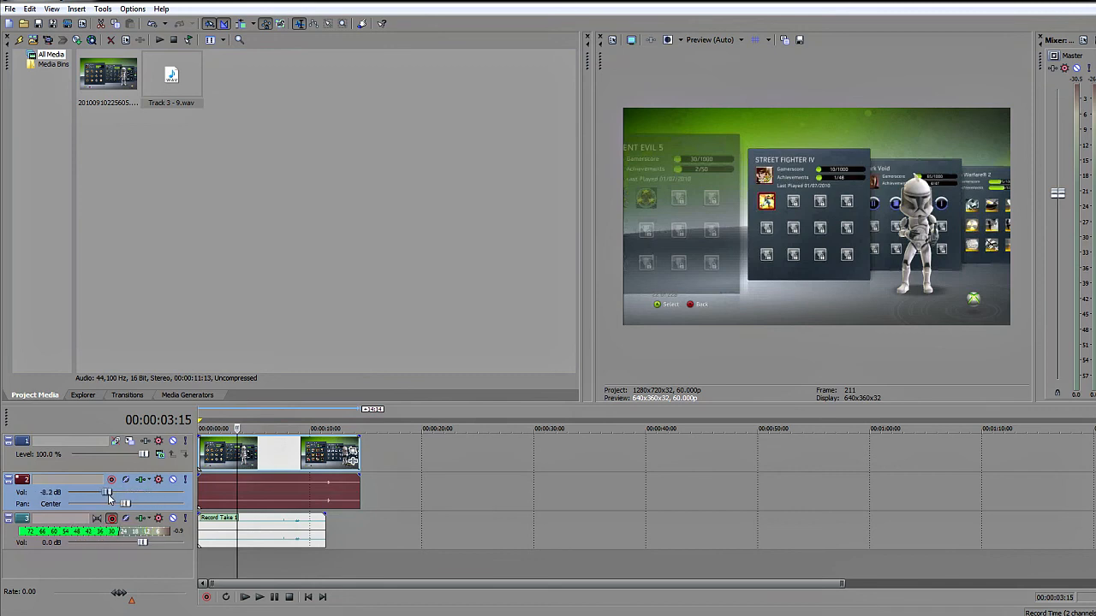
drag(106, 493, 117, 493)
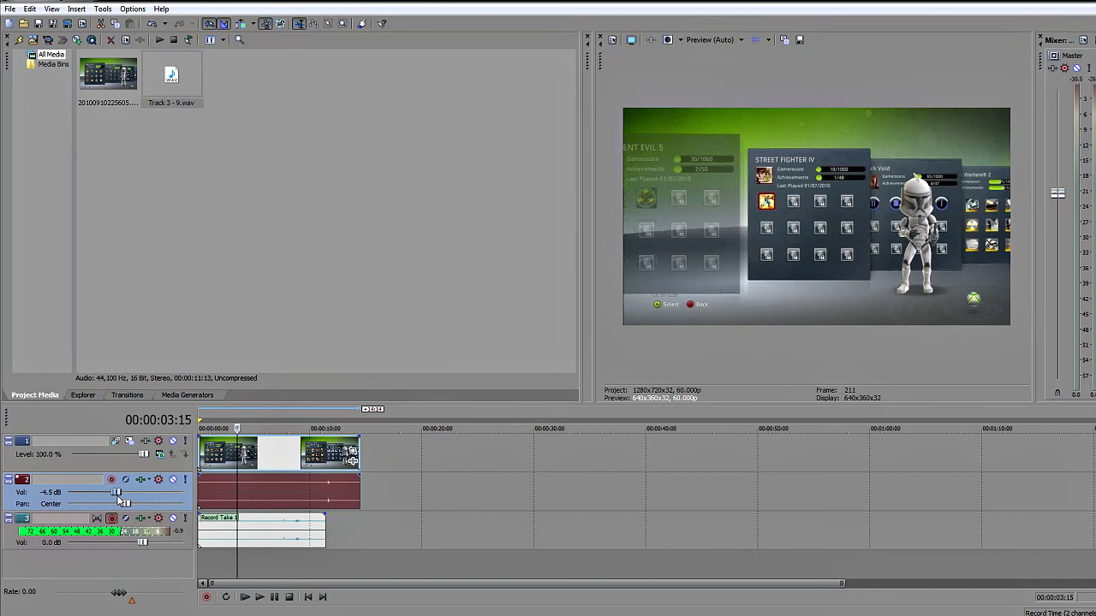
drag(117, 494, 115, 493)
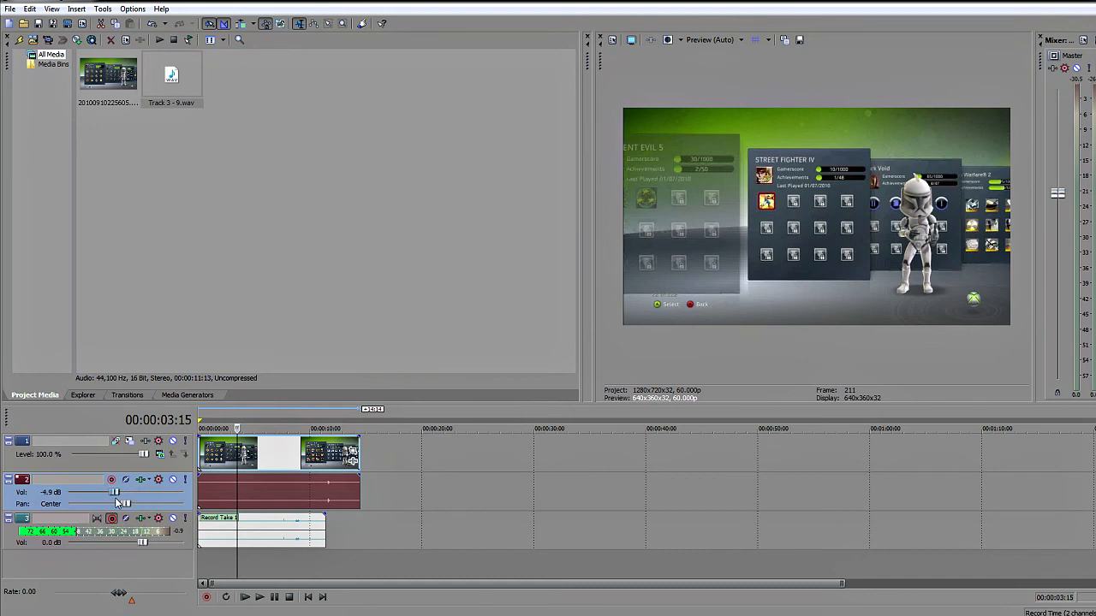
drag(113, 493, 106, 493)
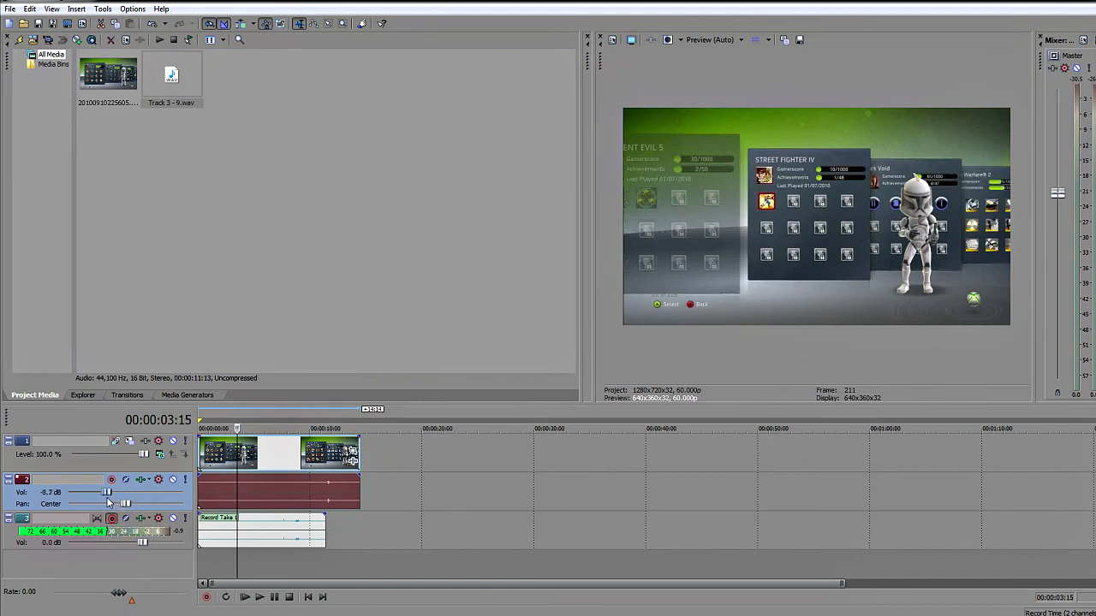
drag(106, 493, 120, 494)
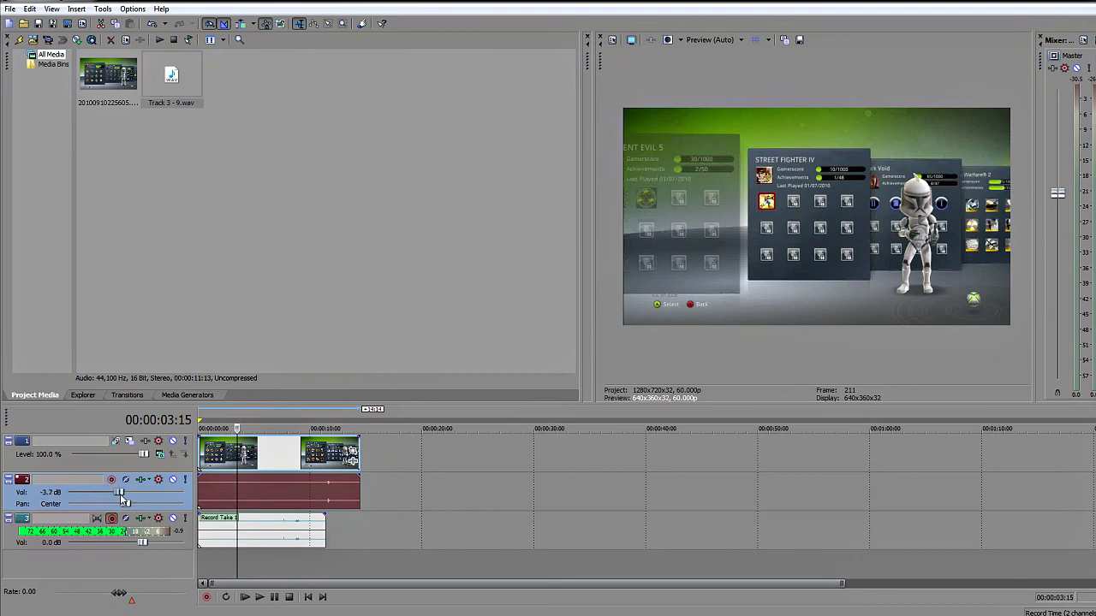
drag(120, 493, 95, 493)
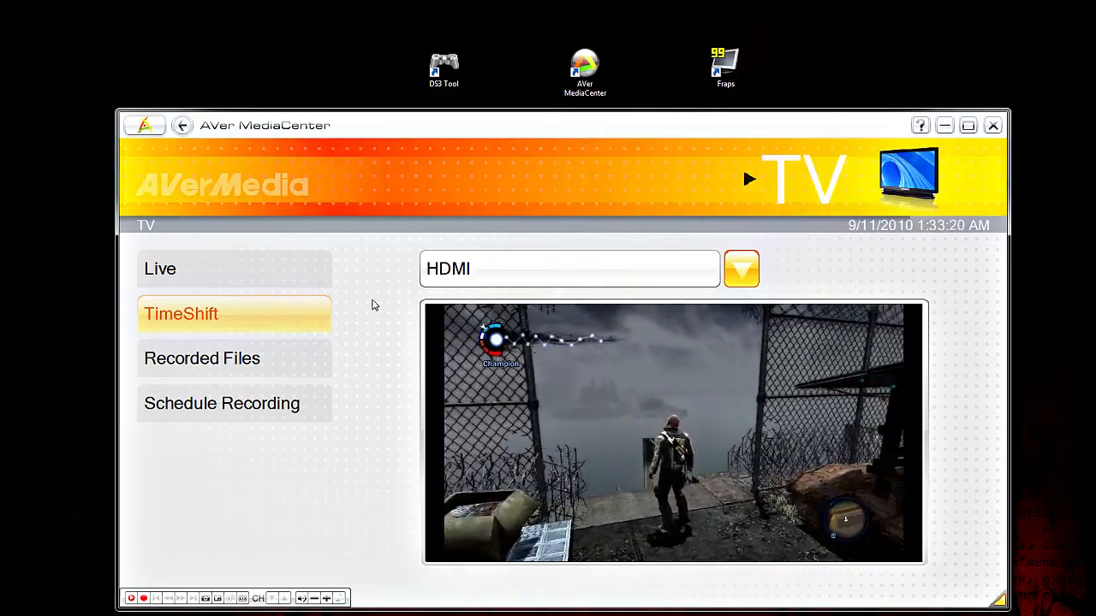
- Show the AVerMedia TV view with the live HDMI gameplay feed
click(223, 404)
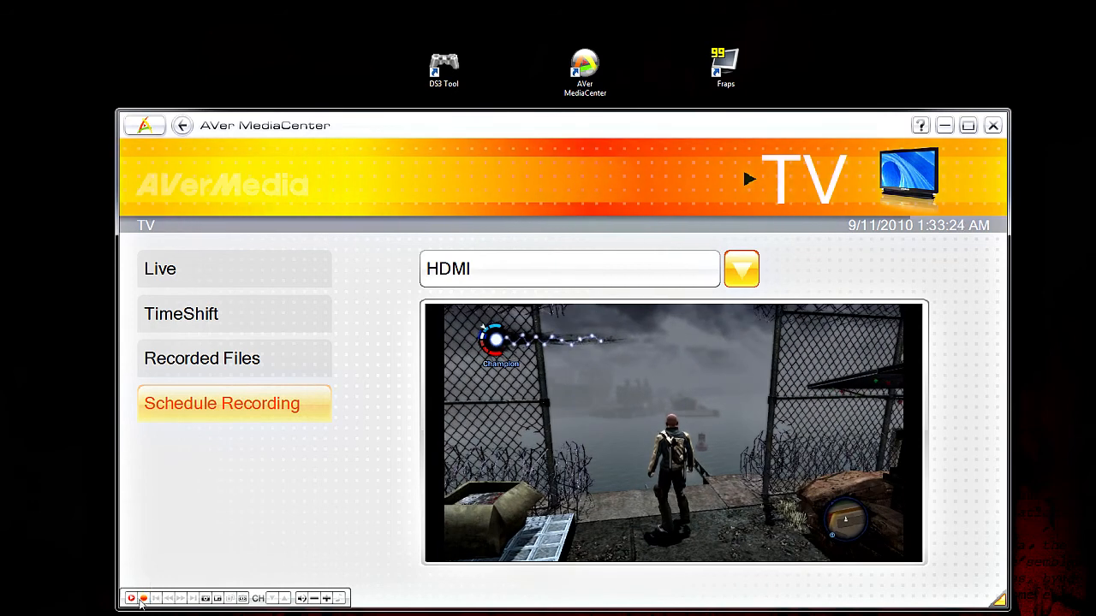
click(144, 598)
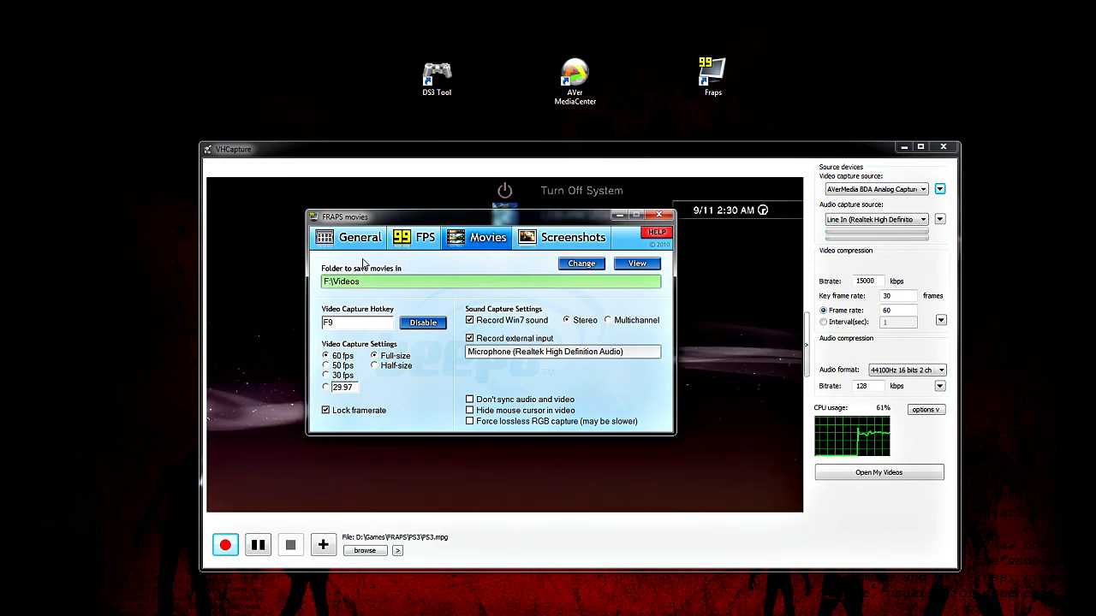
mouse_move(329, 253)
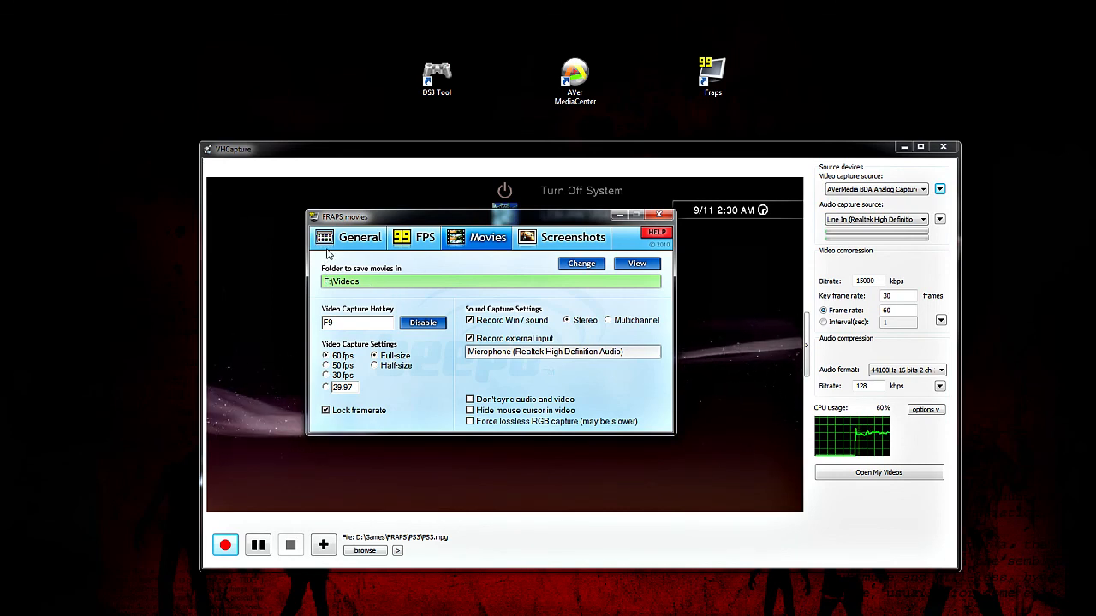